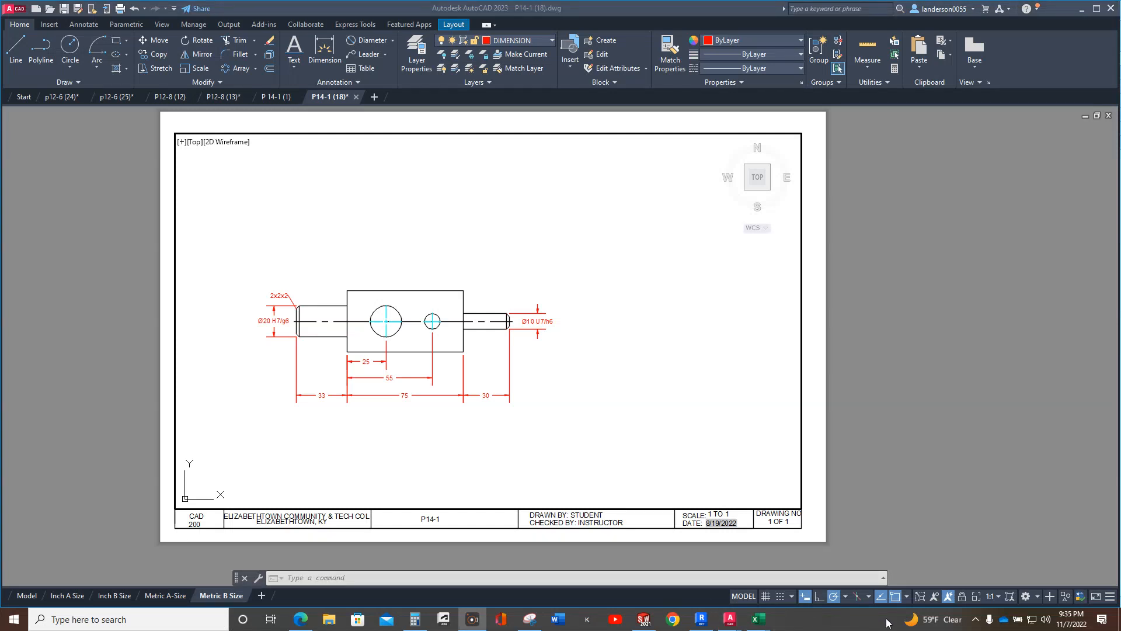
mouse_move(897, 185)
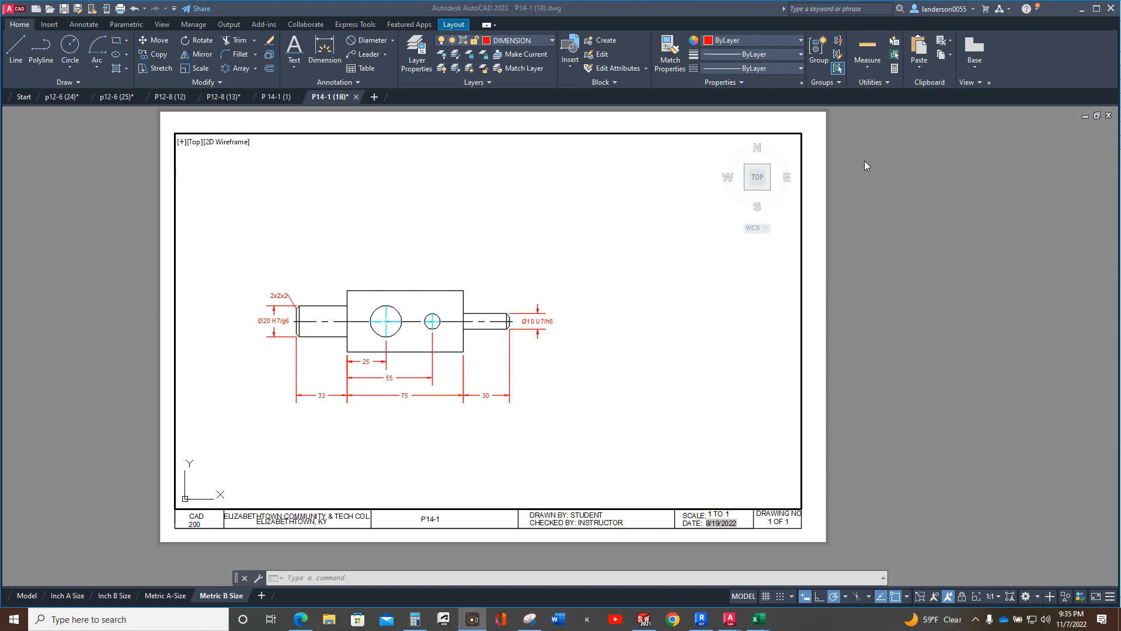
mouse_move(779, 251)
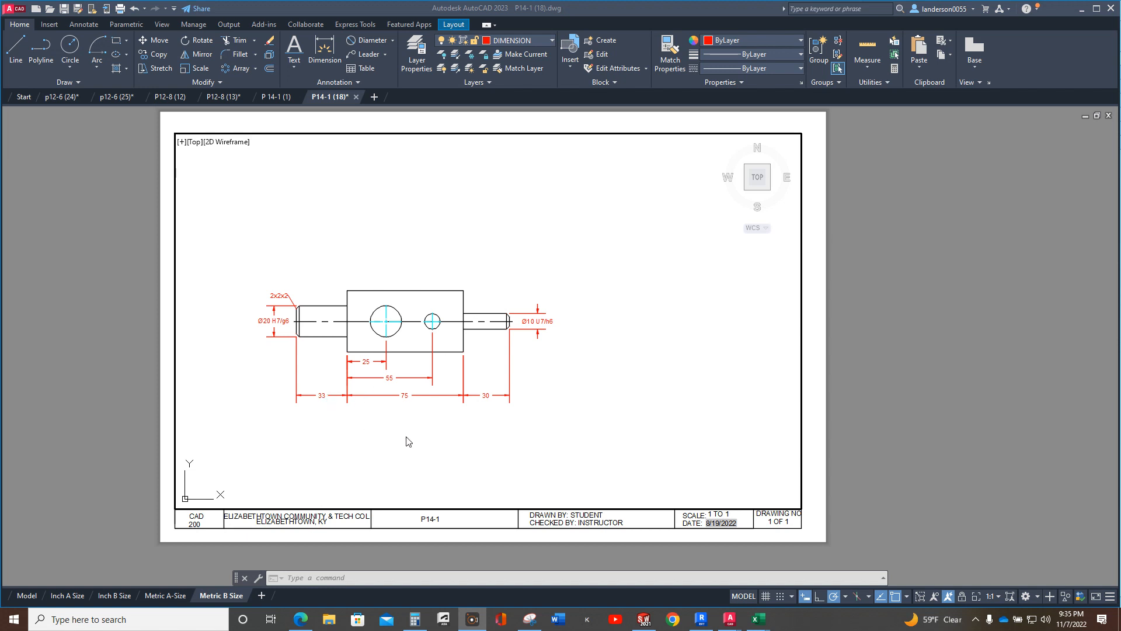
mouse_move(505, 438)
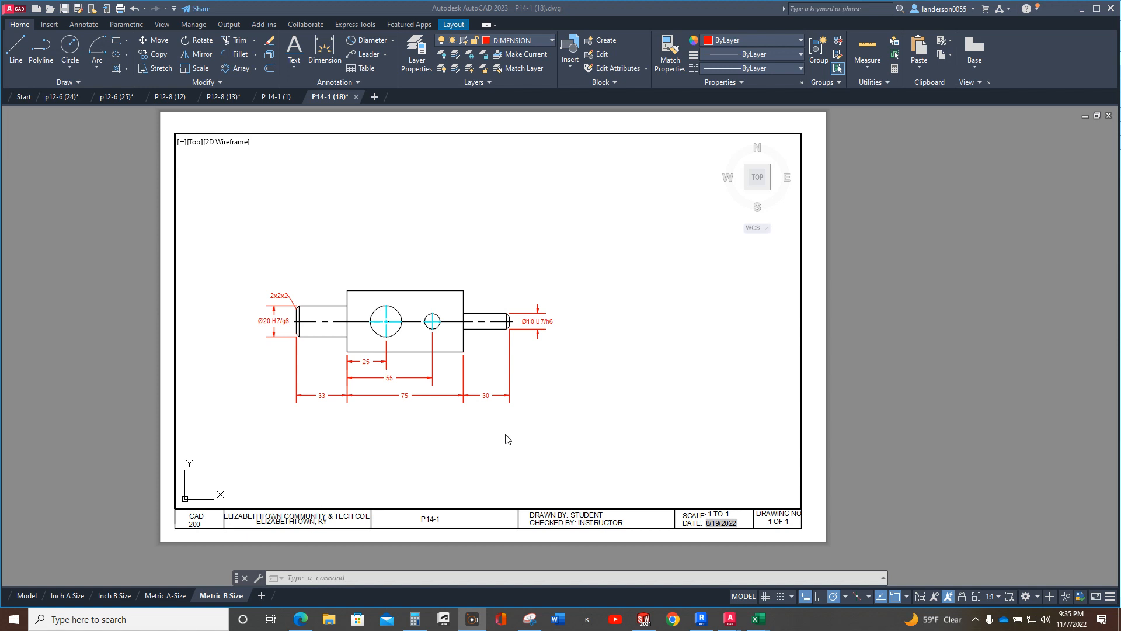
mouse_move(611, 427)
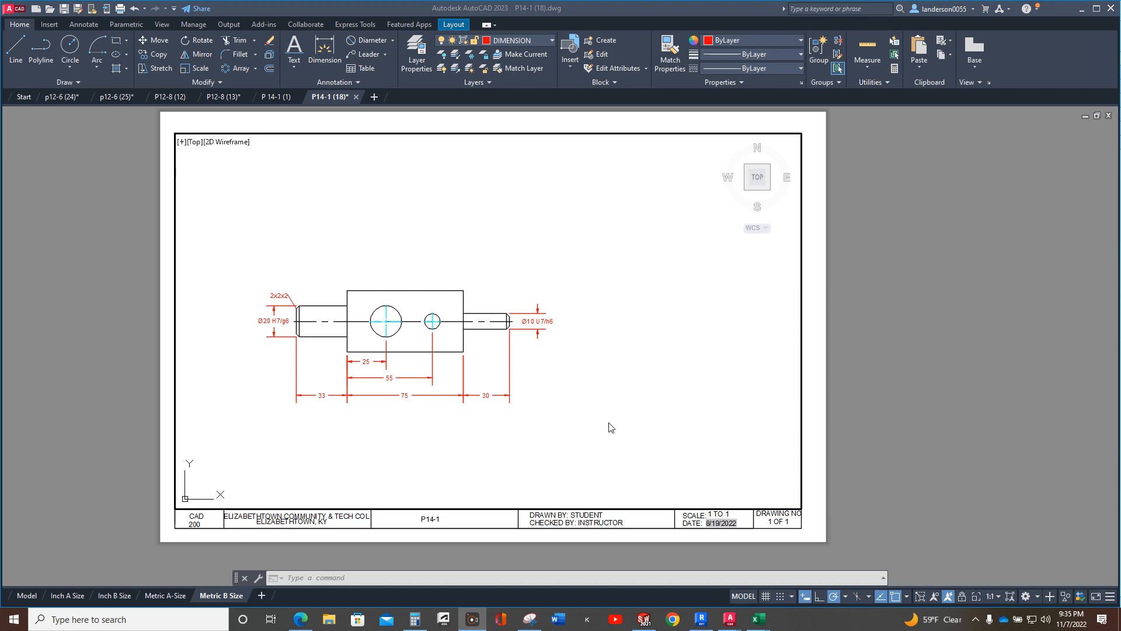
mouse_move(644, 347)
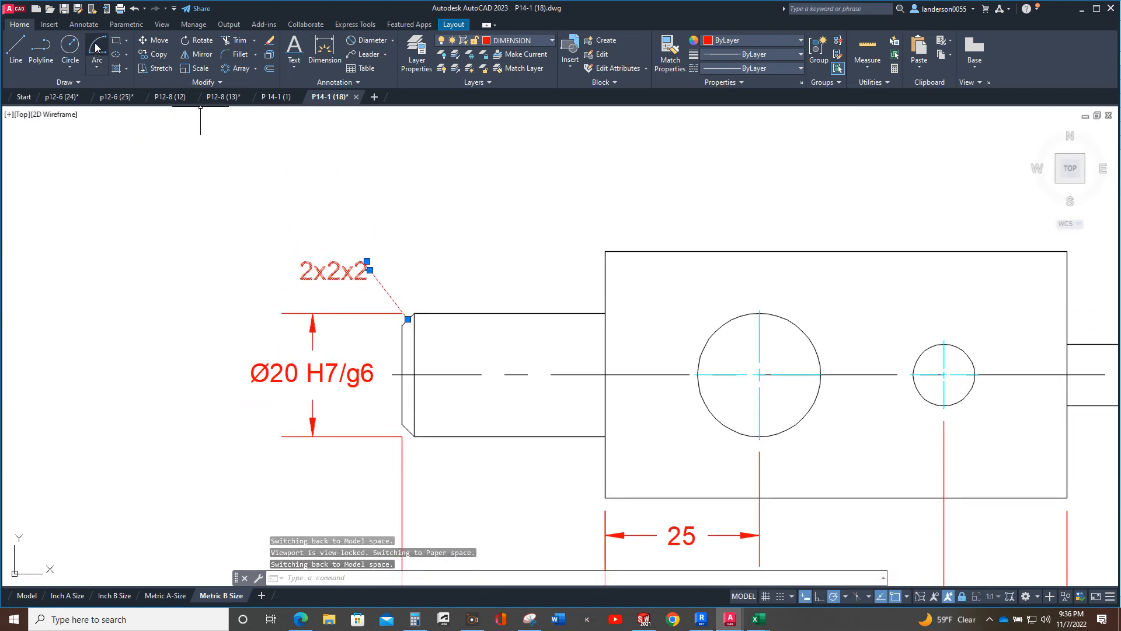
- Show the Annotate tools and list the multileader styles, Annotative and Standard
left_click(83, 23)
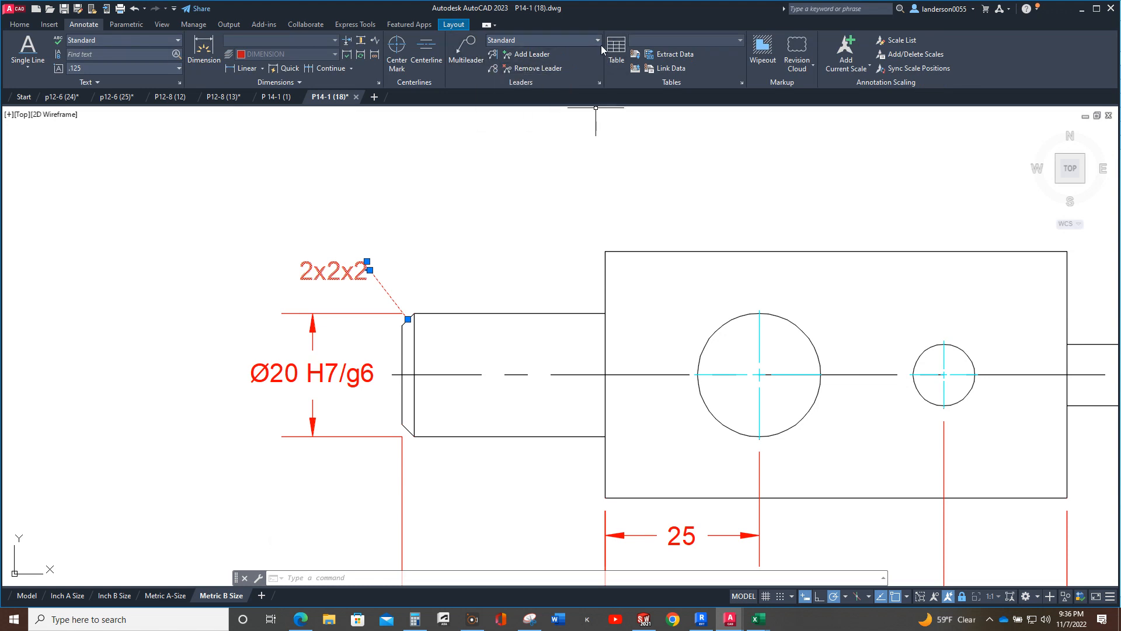
left_click(599, 41)
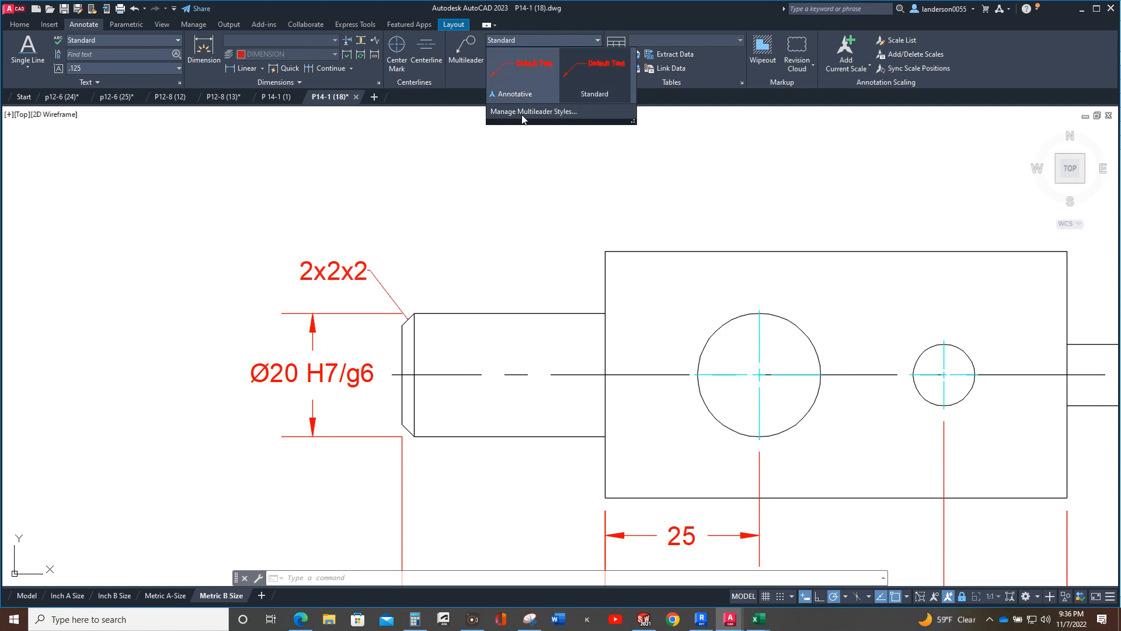
mouse_move(595, 77)
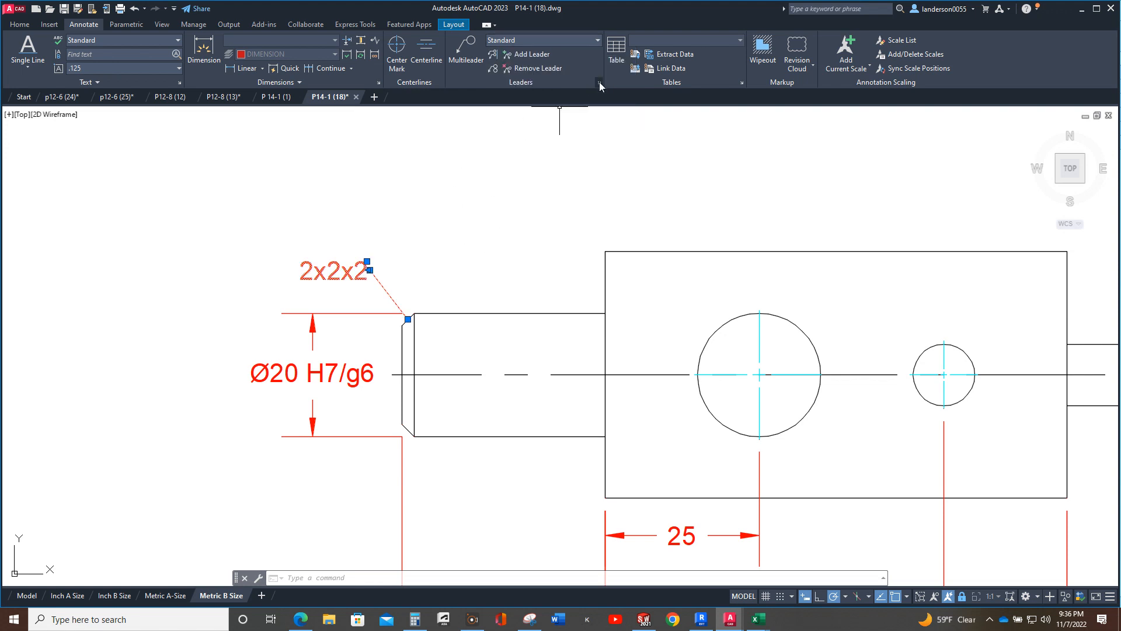
- In the Multileader Style Manager, start a new style 'METRIC Annotative' based on Annotative
left_click(600, 84)
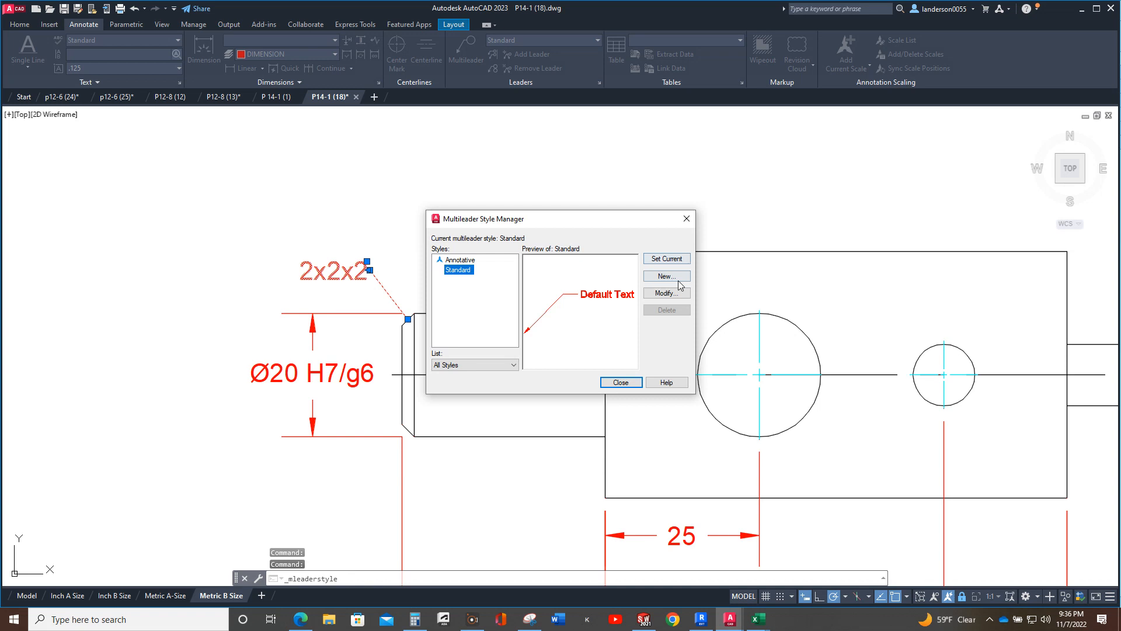
left_click(461, 259)
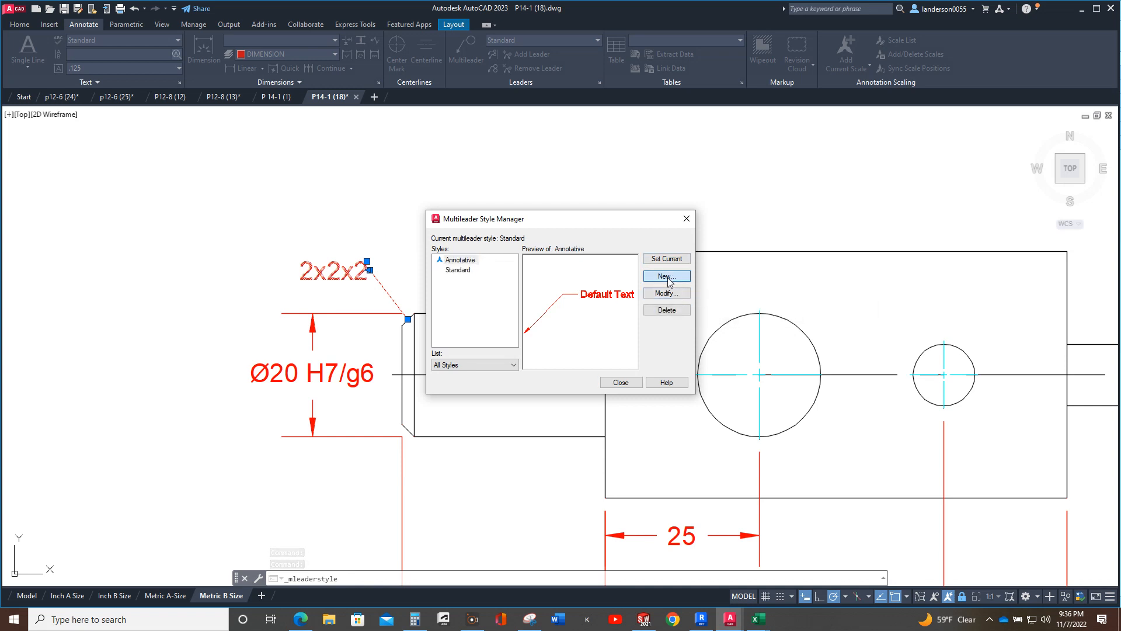
left_click(665, 276)
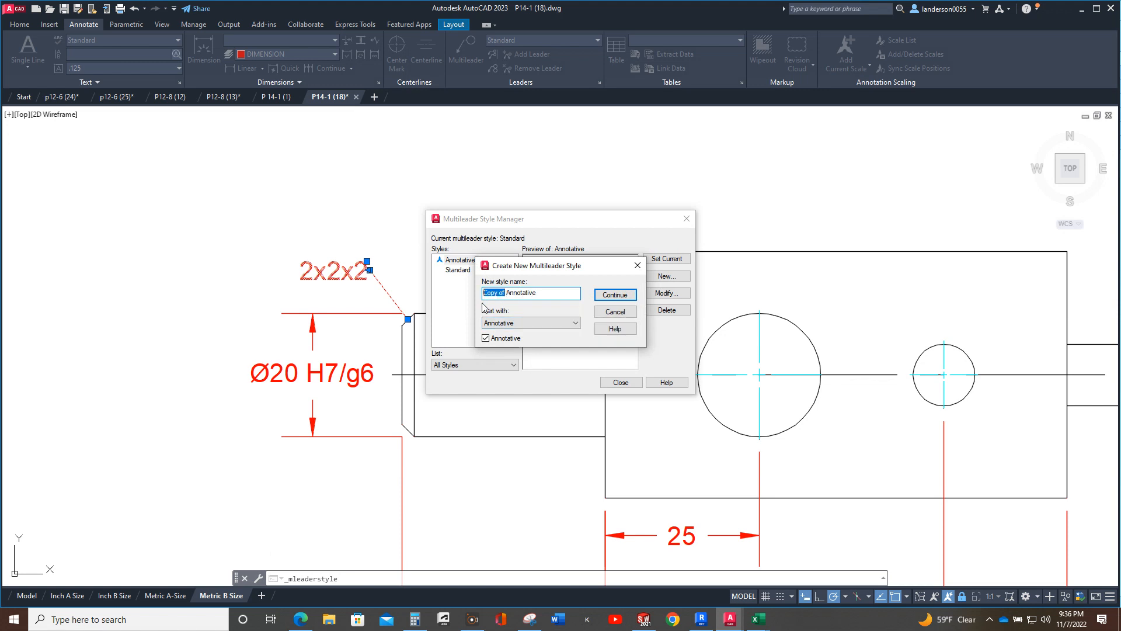
type("METRI")
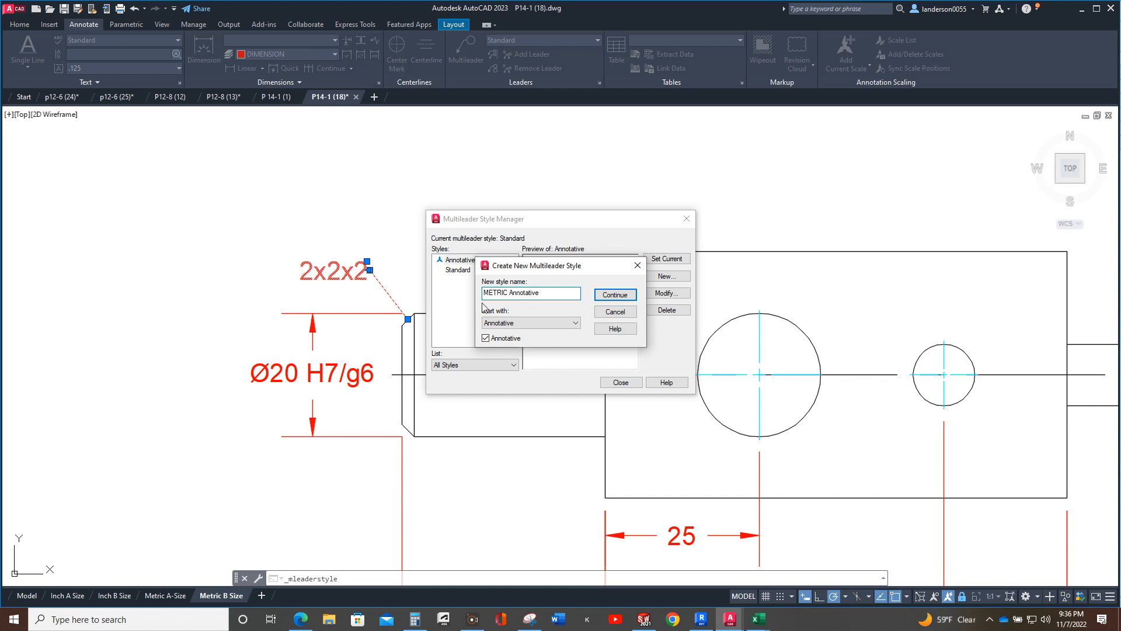
left_click(614, 294)
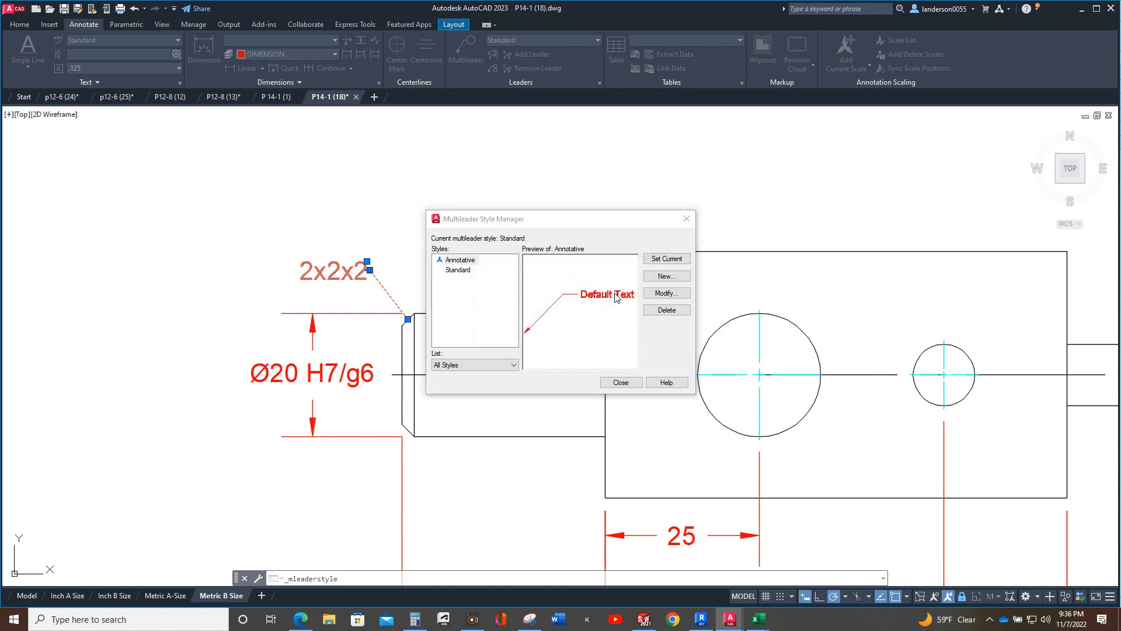
- Set arrowhead size 3, break size 2, landing distance 5, text height 3, and save
left_click(665, 292)
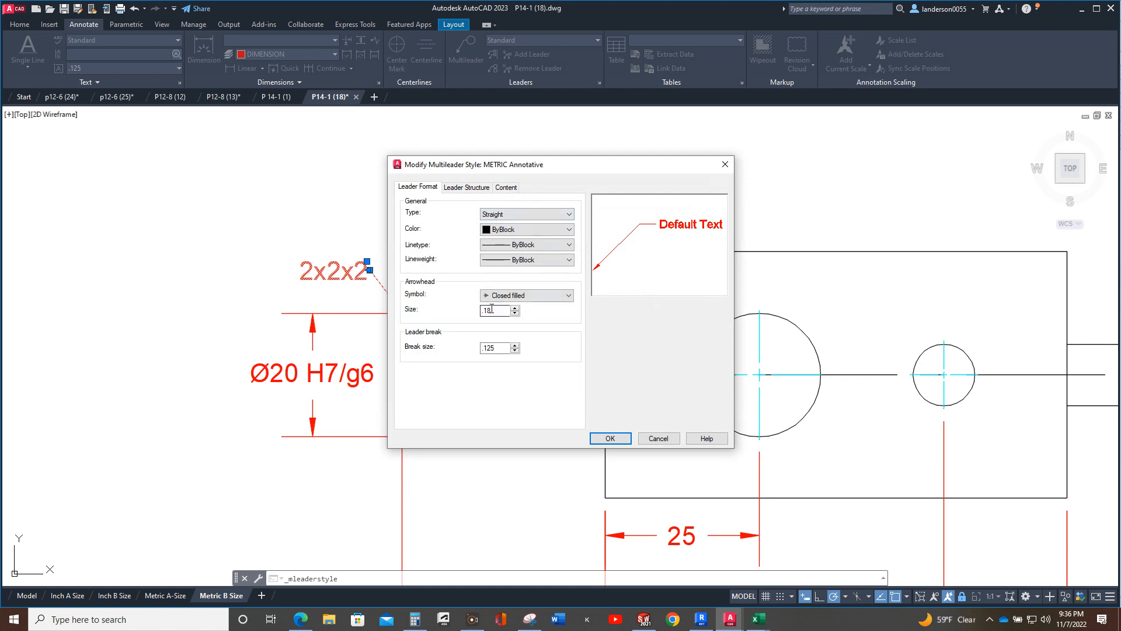
triple_click(494, 309)
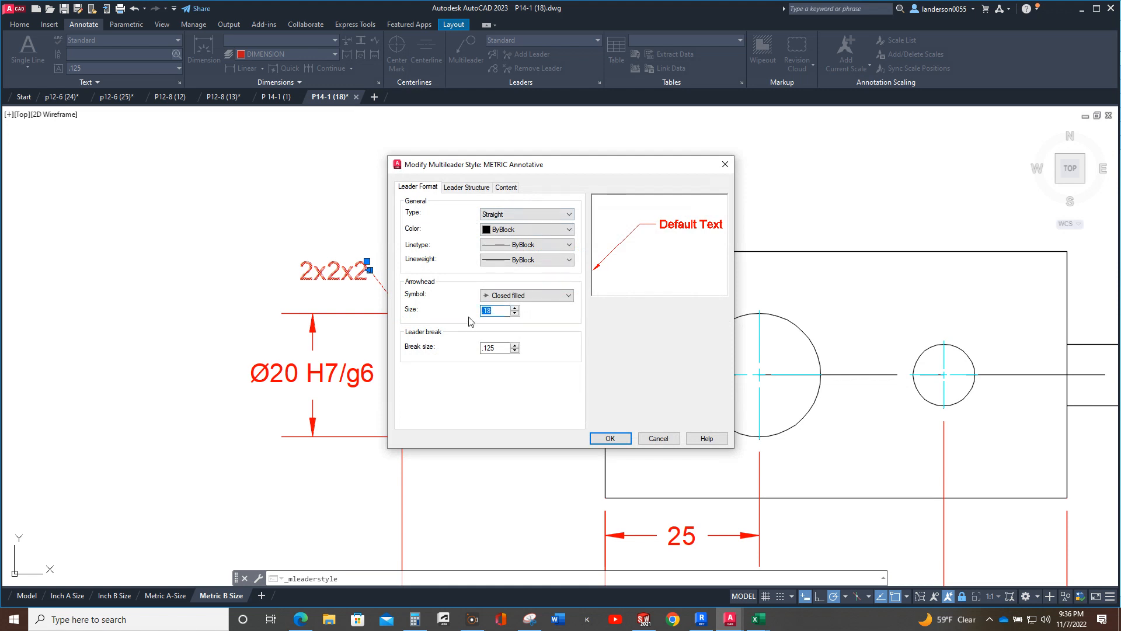
type("3")
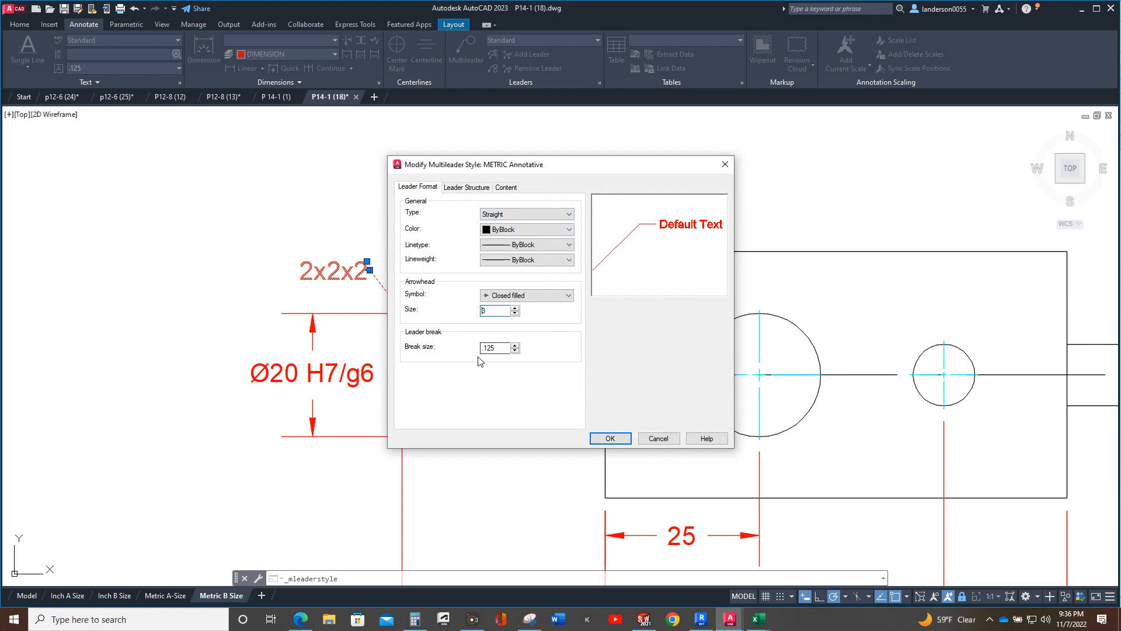
triple_click(494, 348)
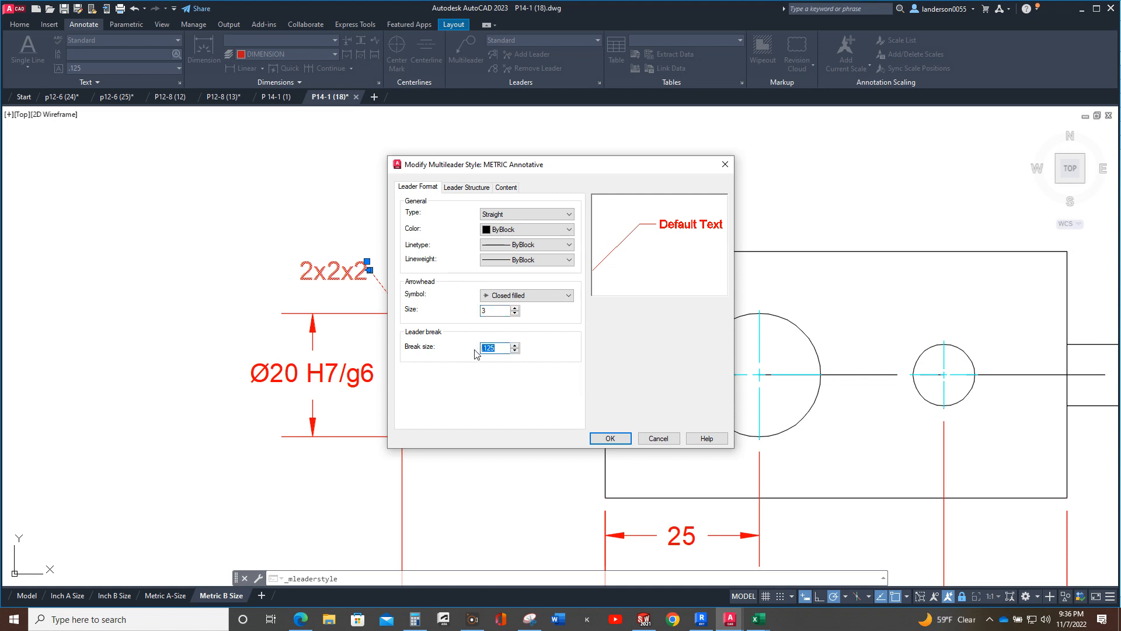
type("2")
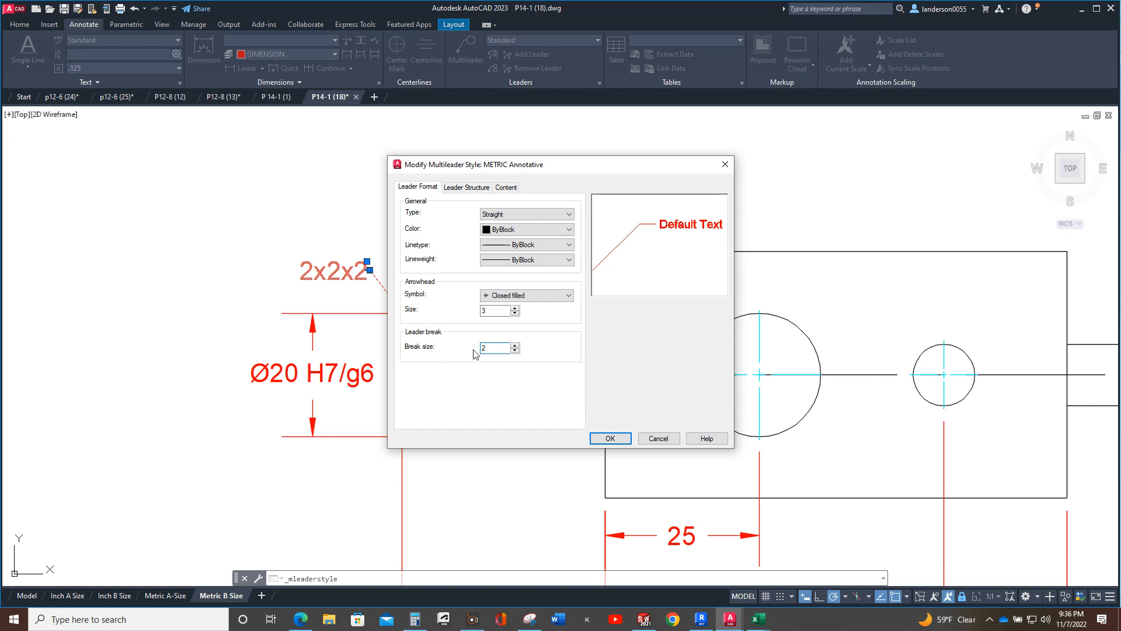
left_click(466, 187)
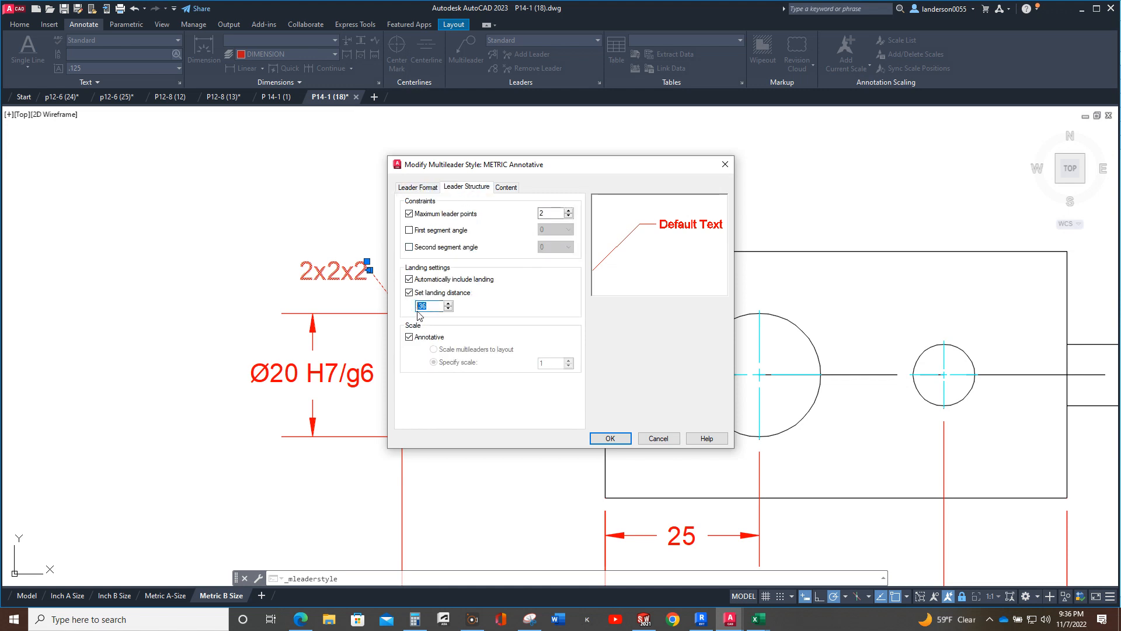
type("5")
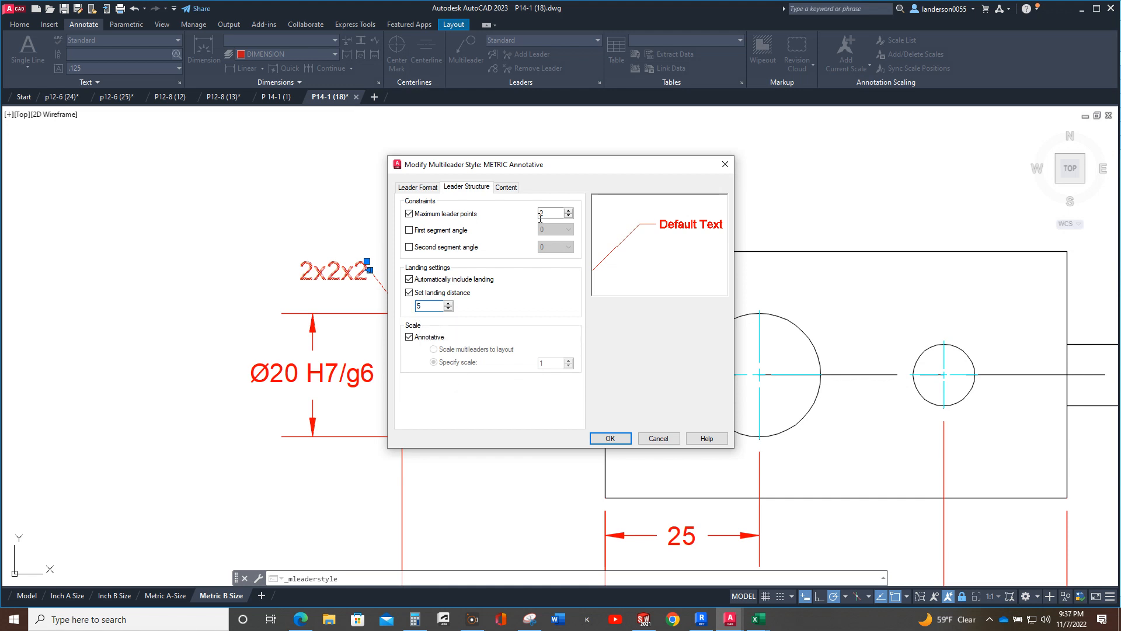
left_click(507, 186)
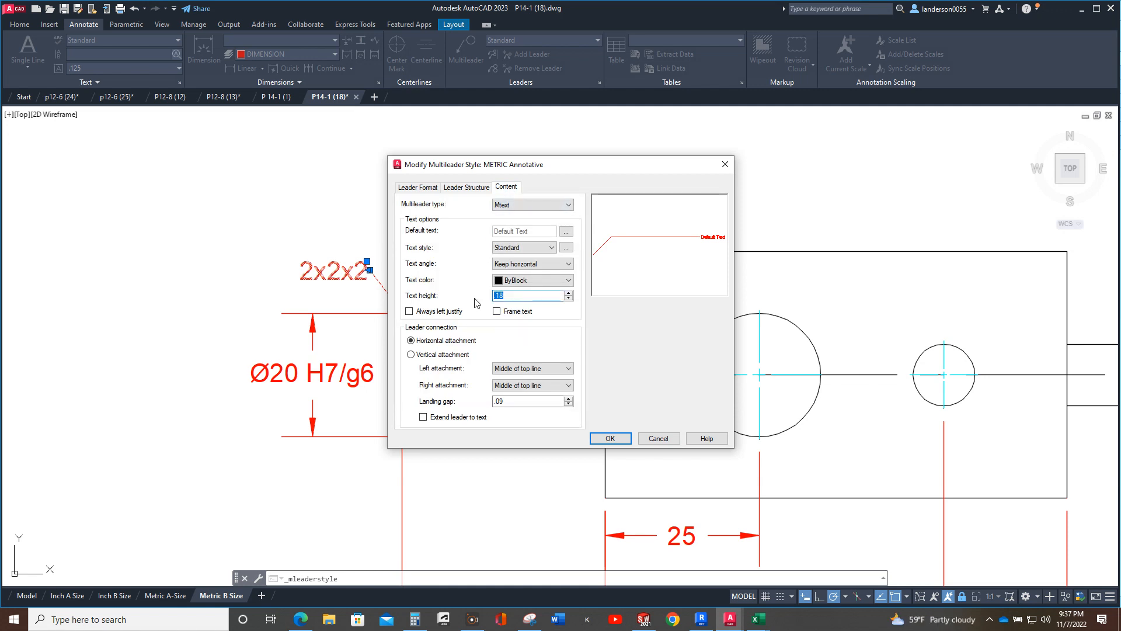
type("3")
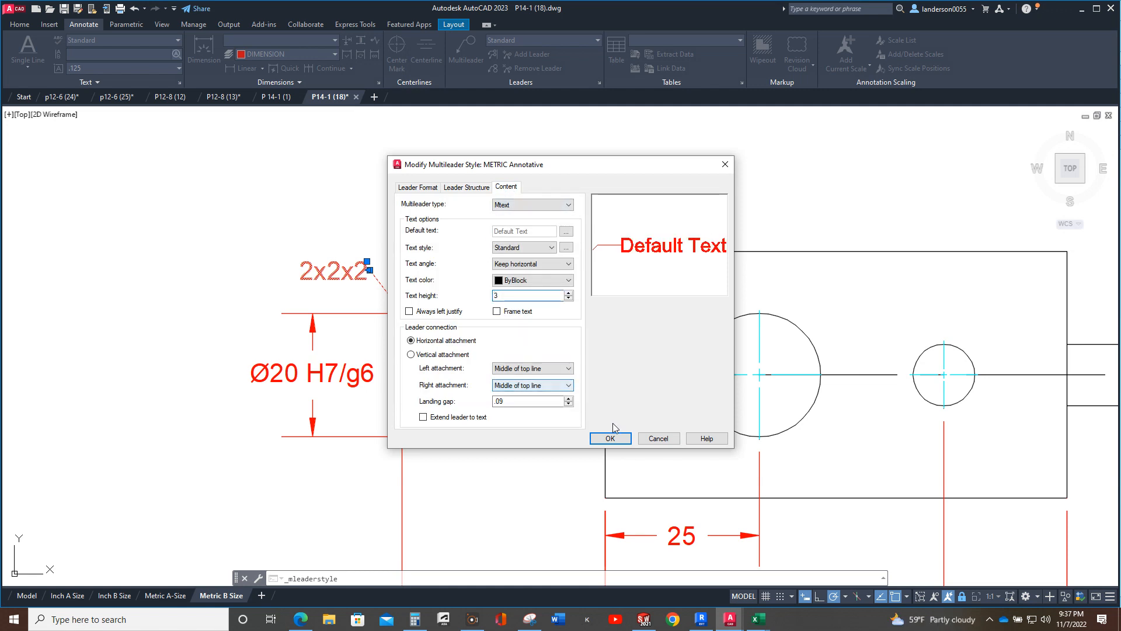
left_click(609, 438)
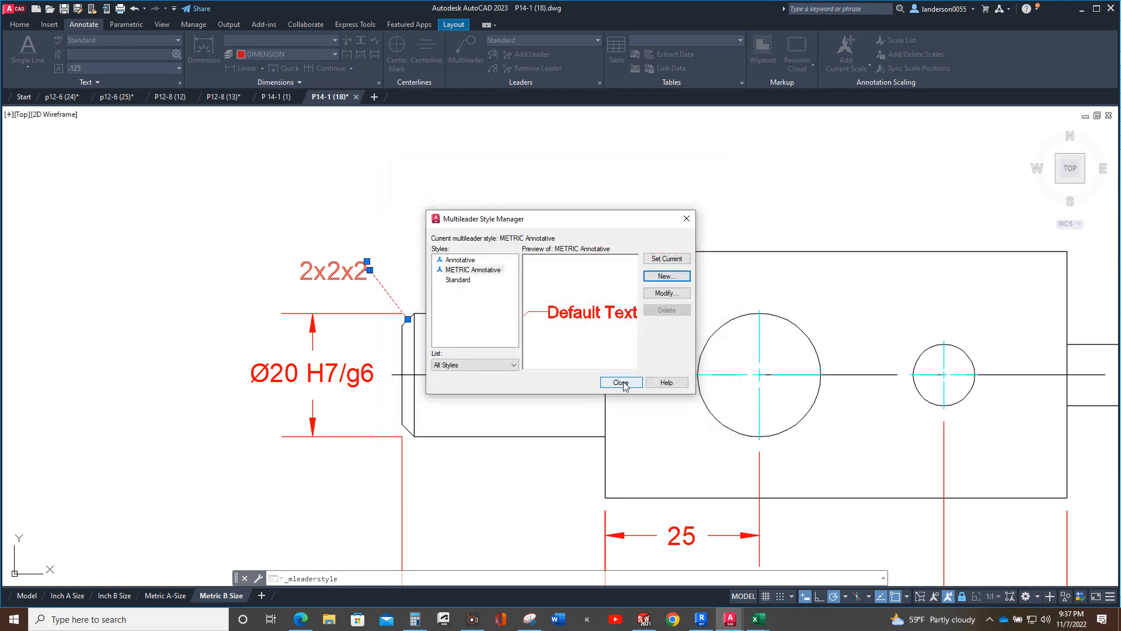
left_click(620, 382)
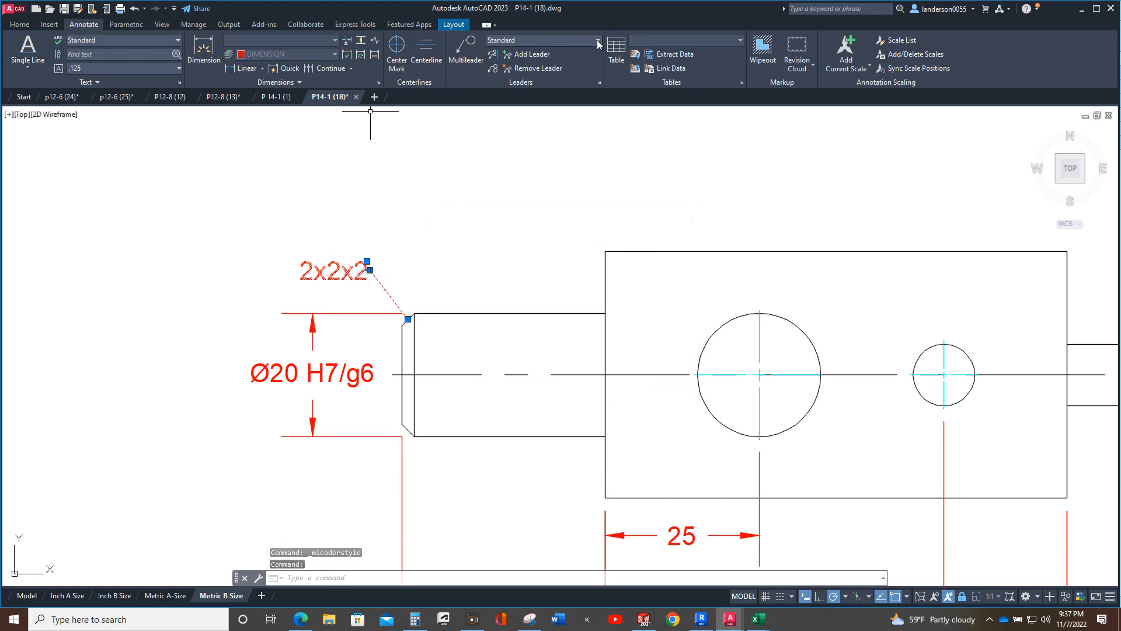
left_click(597, 43)
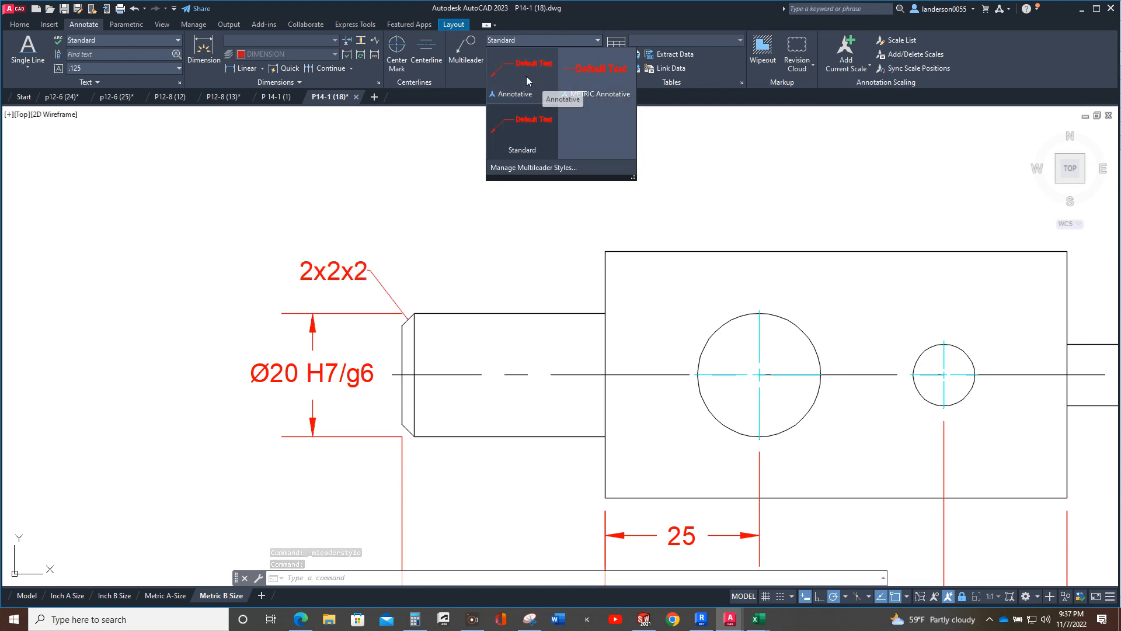
left_click(606, 93)
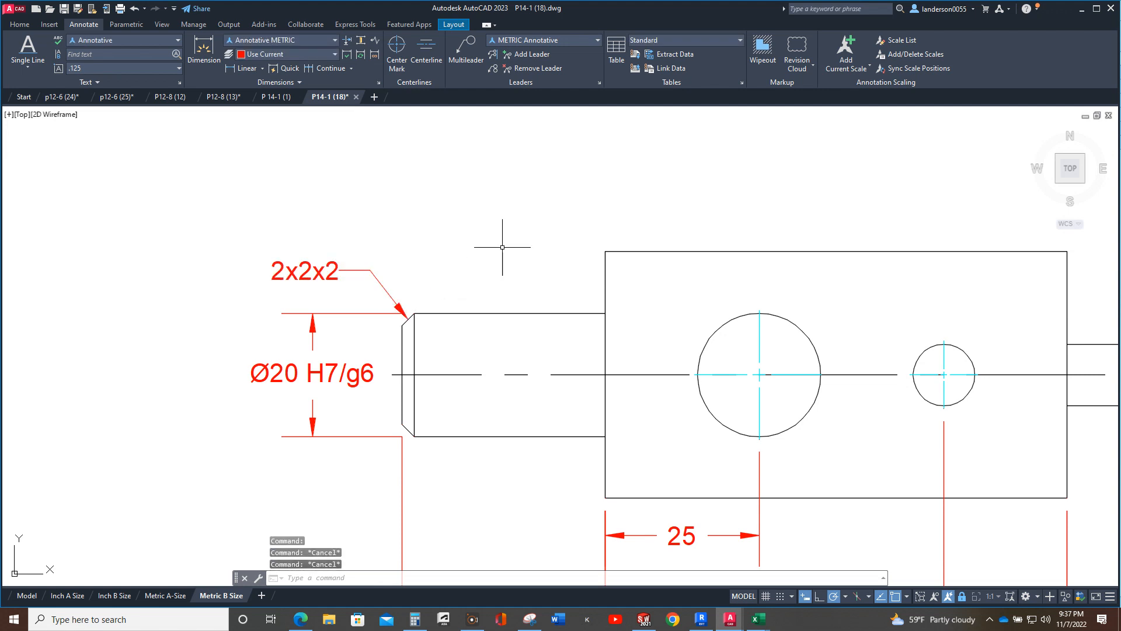
mouse_move(491, 236)
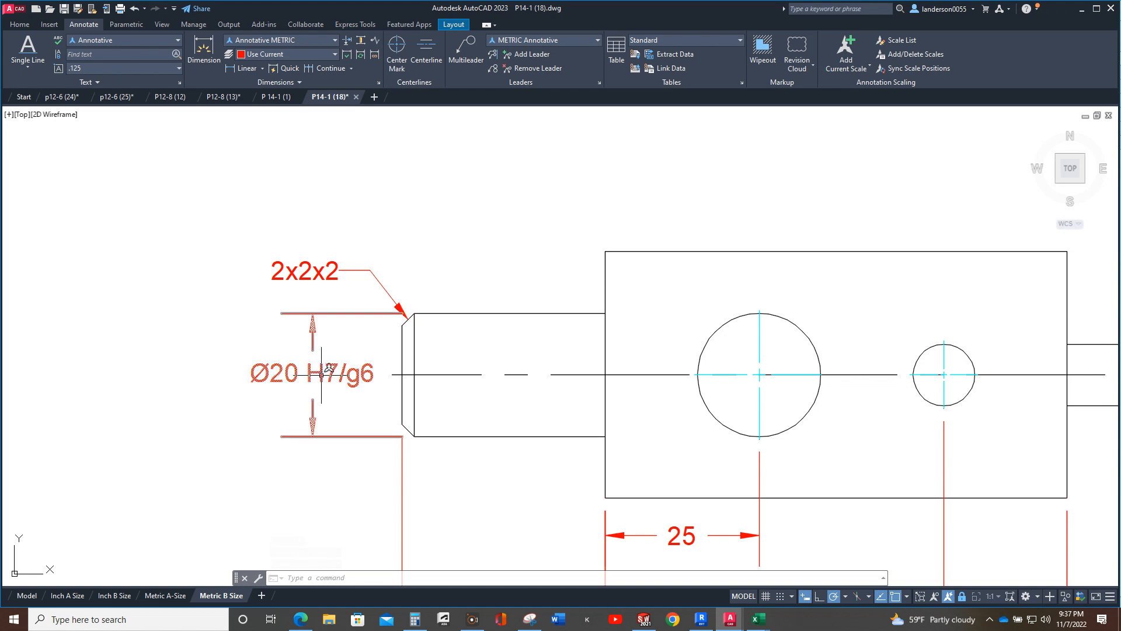
- Open Properties for the Ø20 H7/g6 dimension and reach its Tolerance display options
double_click(293, 373)
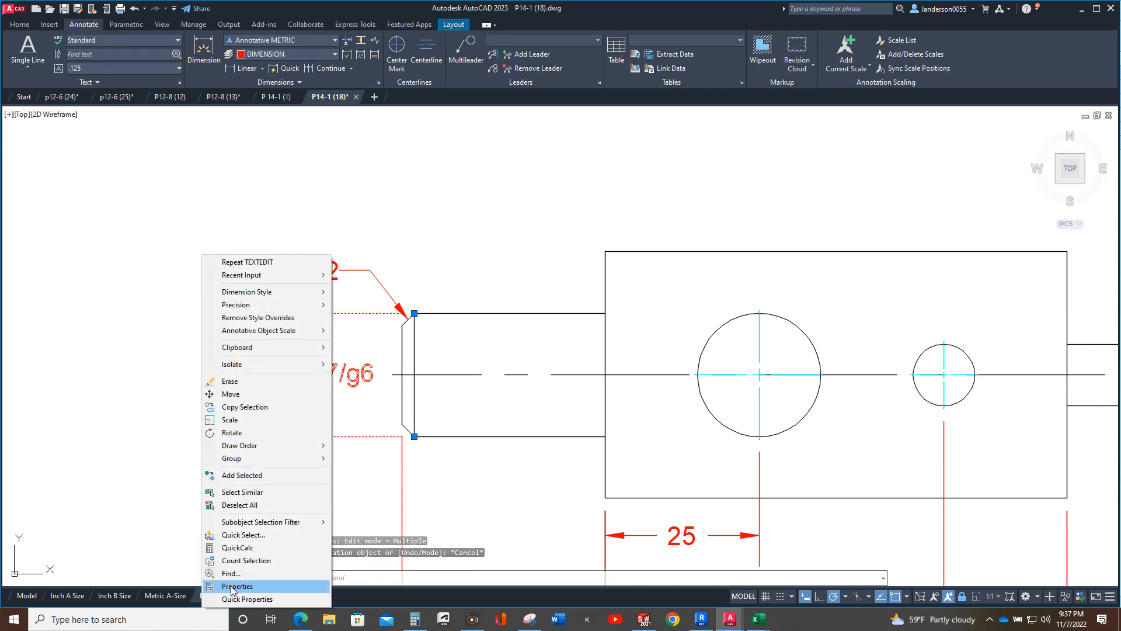
left_click(238, 586)
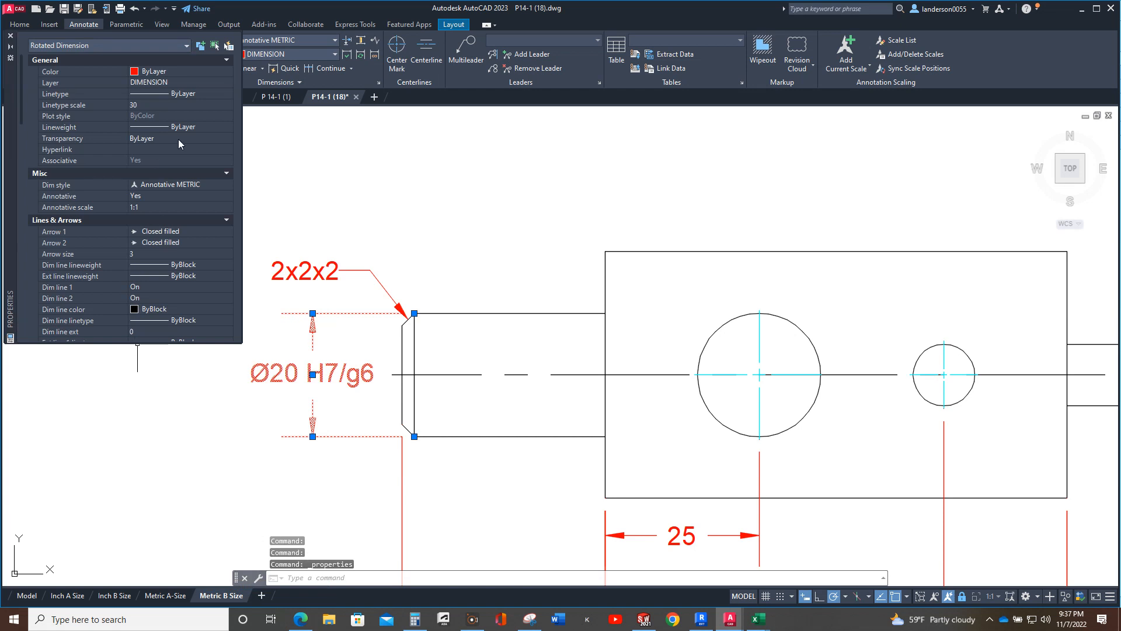
scroll("down", 3)
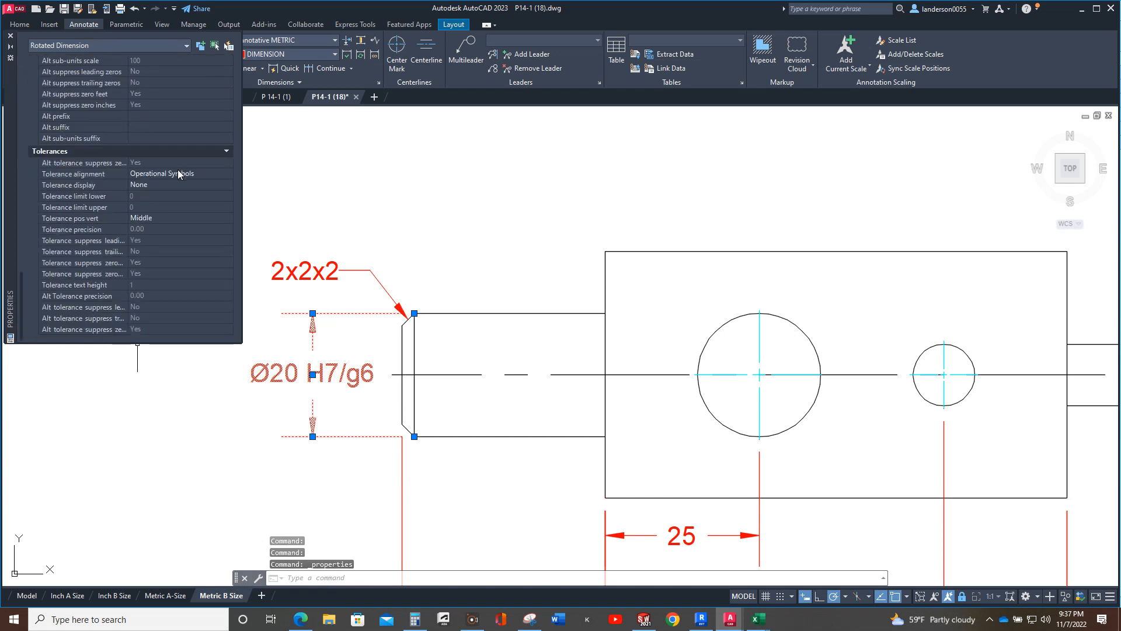
mouse_move(59, 185)
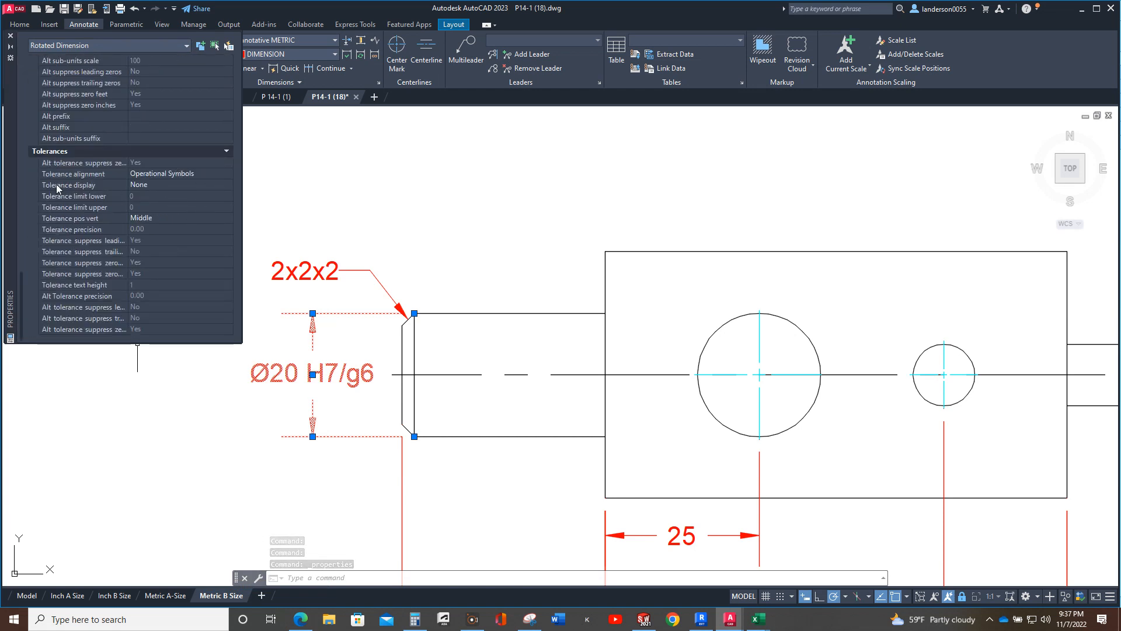
left_click(178, 185)
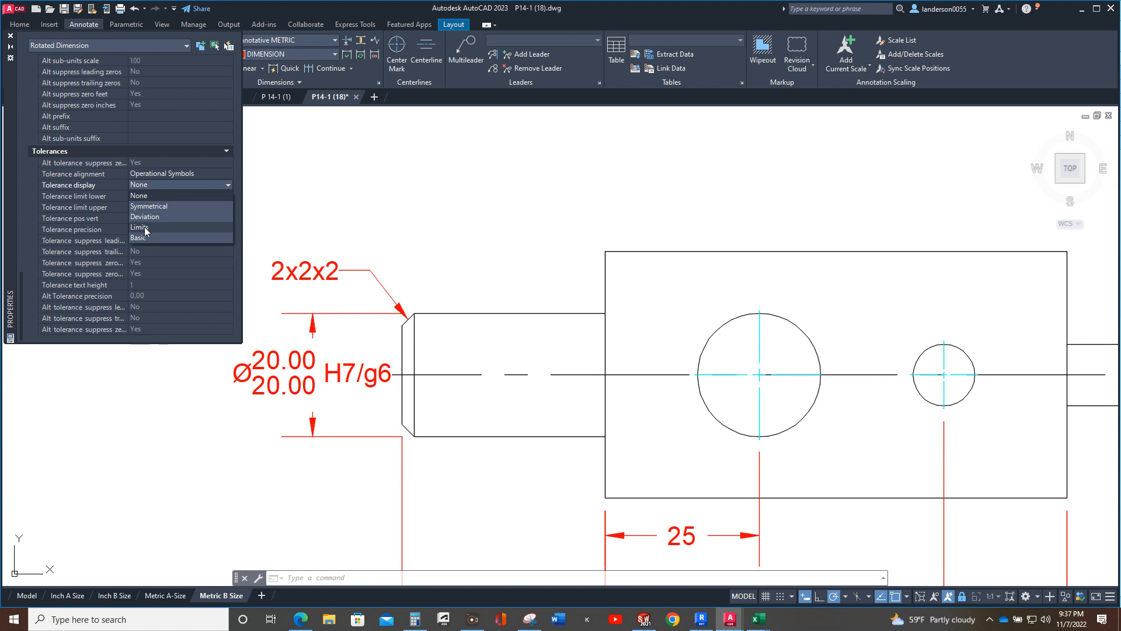
- Set the Ø20 dimension's tolerance display to Limits with 0.000 precision
left_click(139, 227)
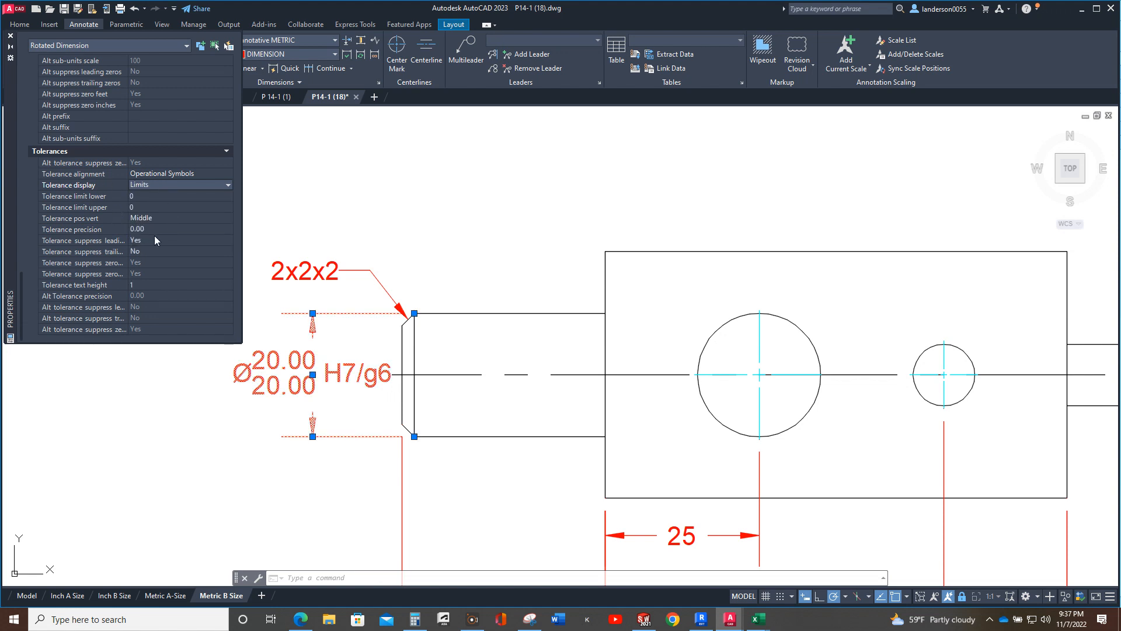
left_click(227, 229)
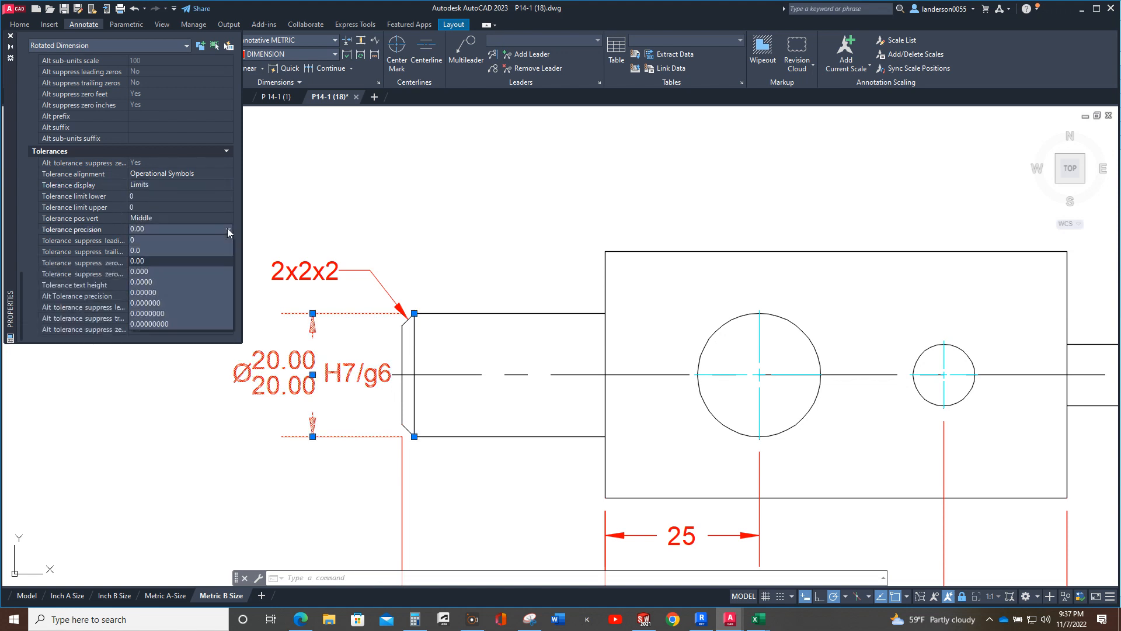
left_click(140, 271)
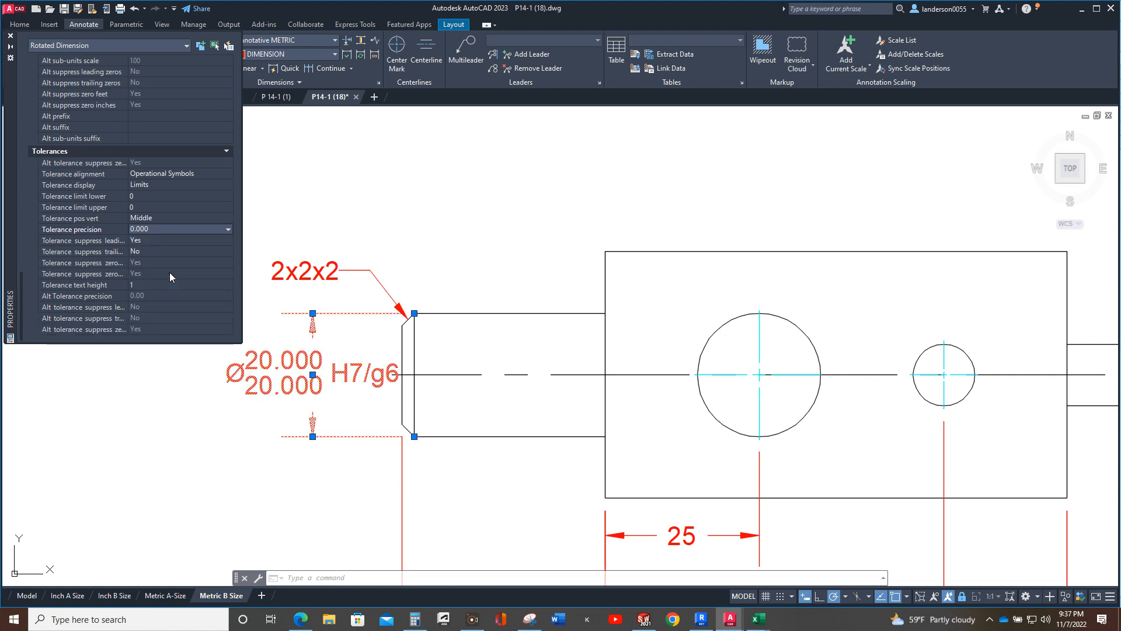
mouse_move(169, 269)
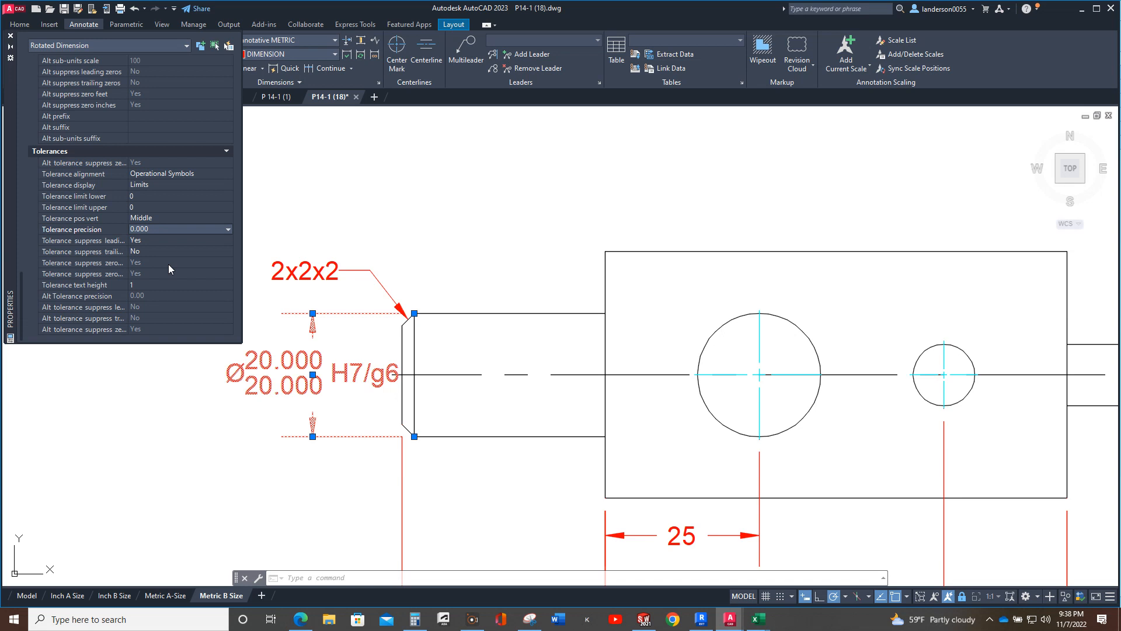
mouse_move(177, 255)
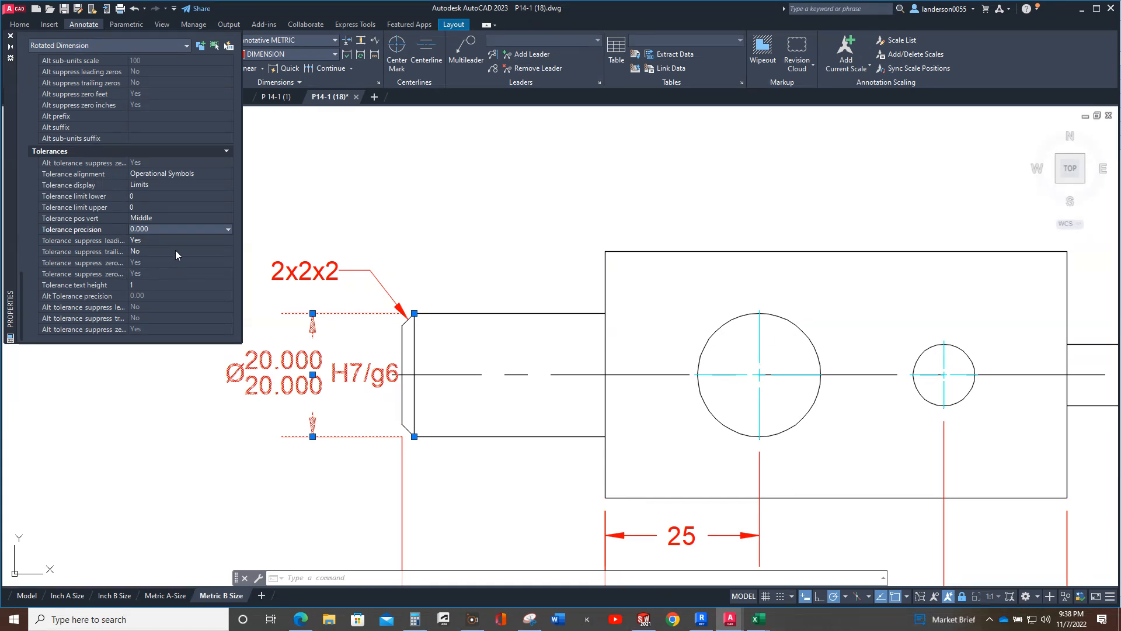
mouse_move(92, 205)
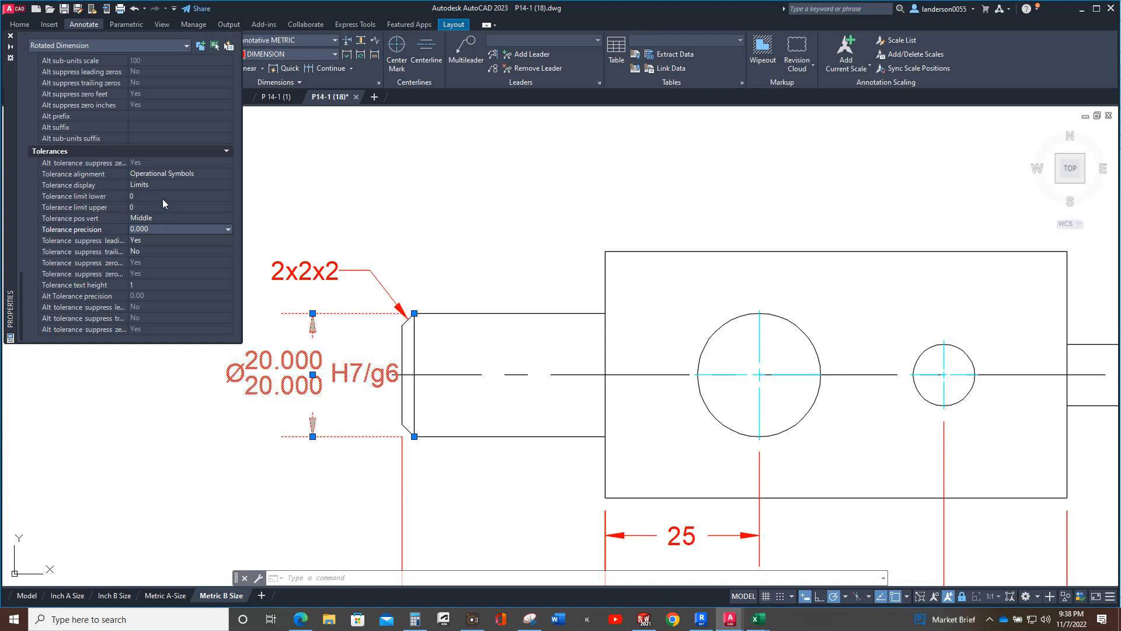
left_click(175, 195)
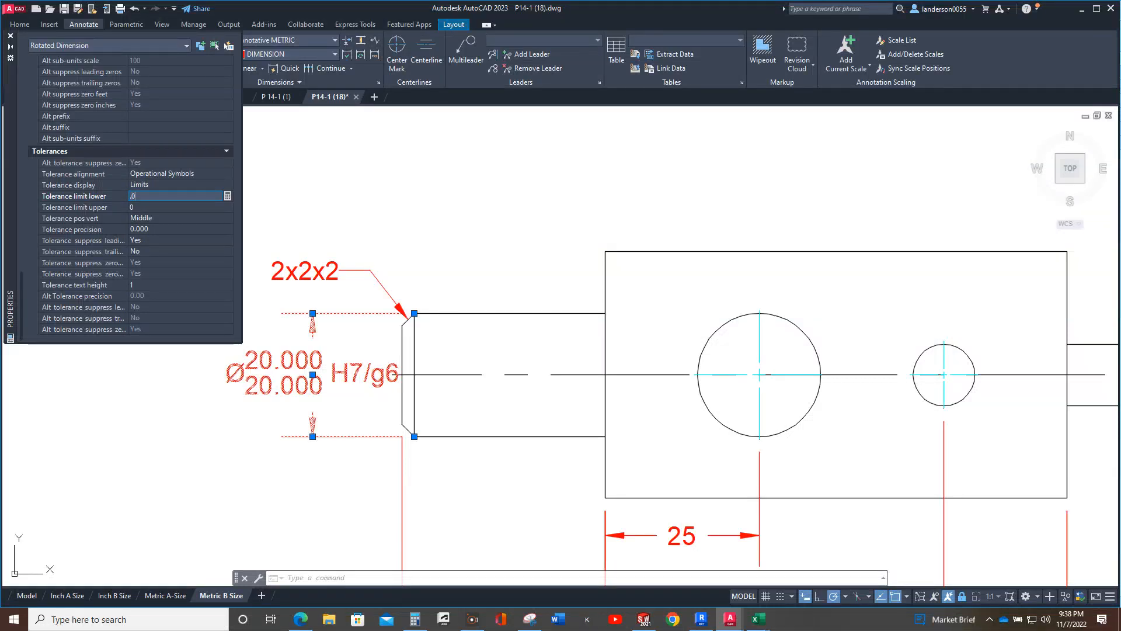
- Enter .02 as the lower tolerance limit and begin the upper limit value
type("02")
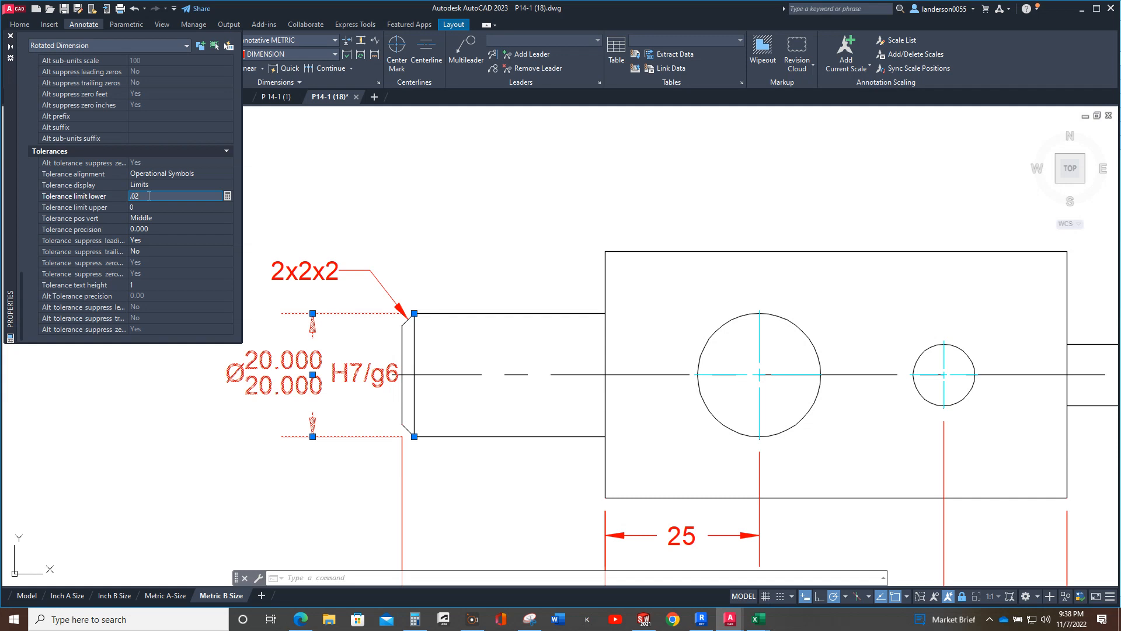
left_click(179, 207)
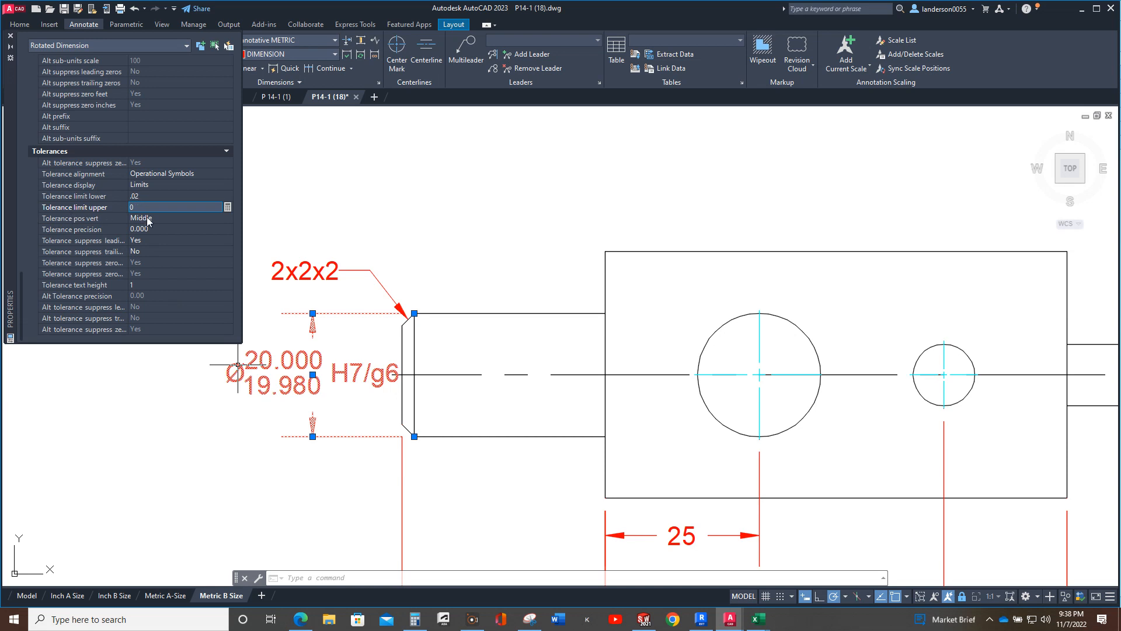
left_click(179, 208)
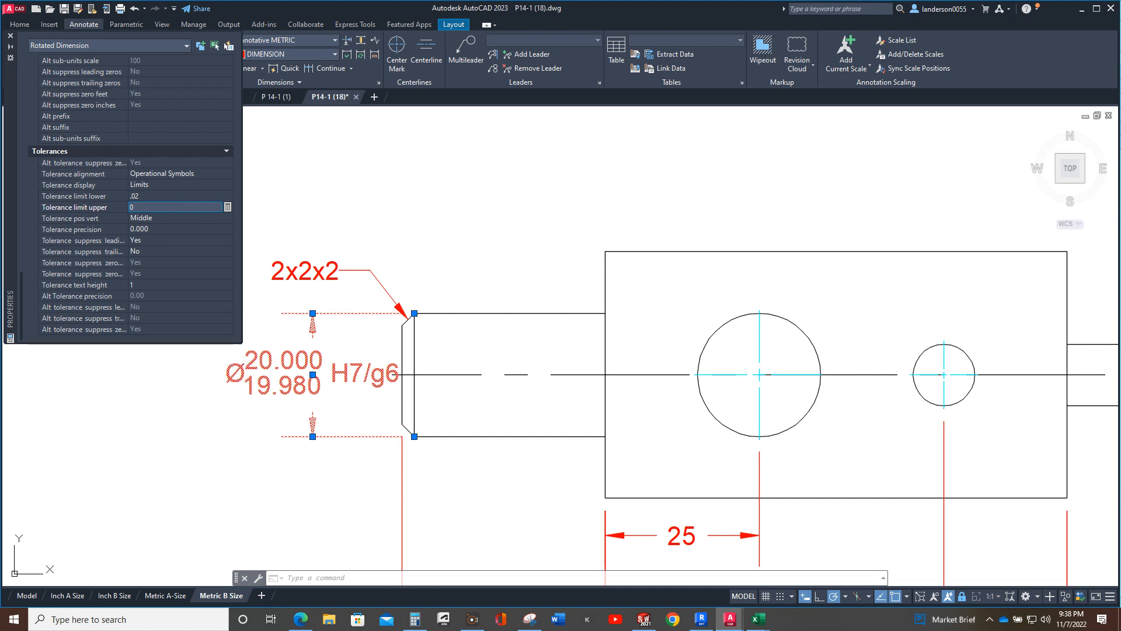
mouse_move(271, 358)
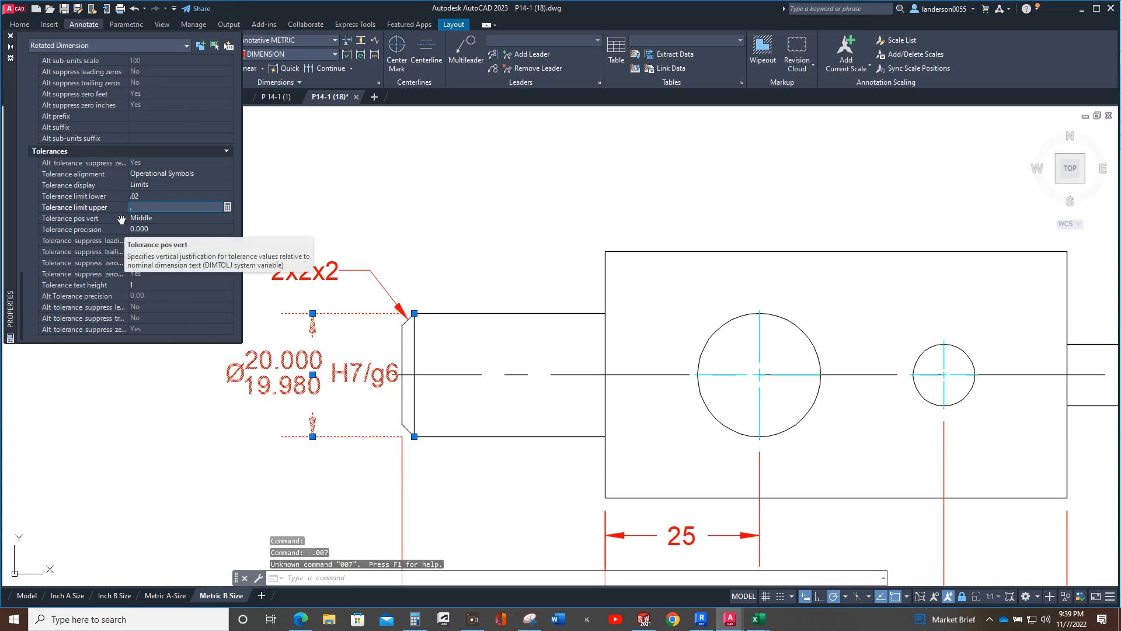
type("-.0")
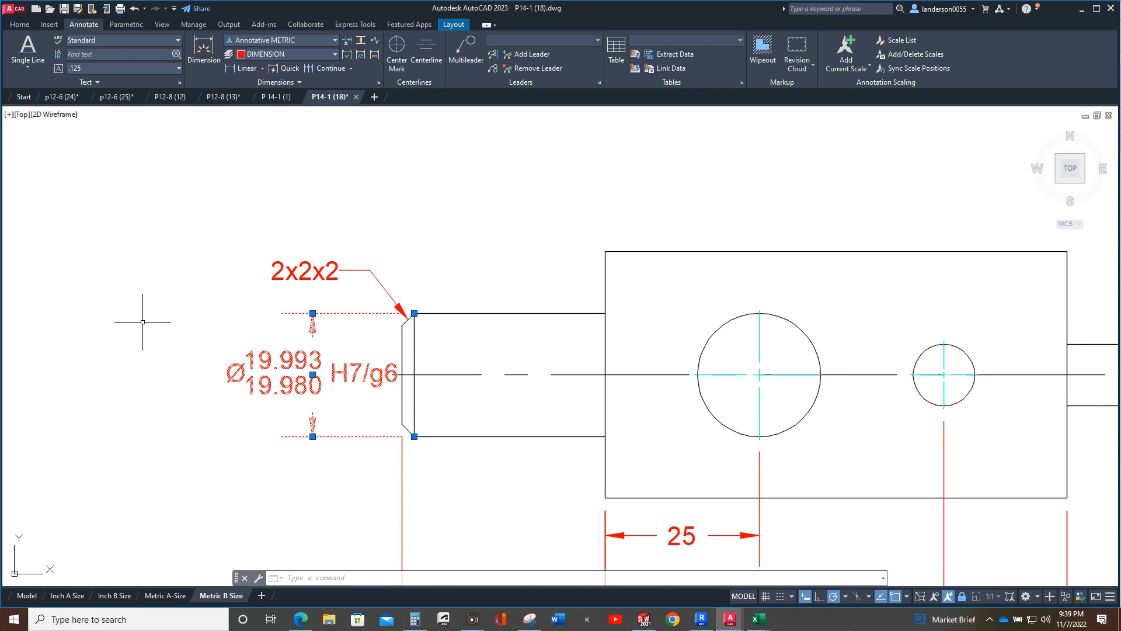
mouse_move(284, 446)
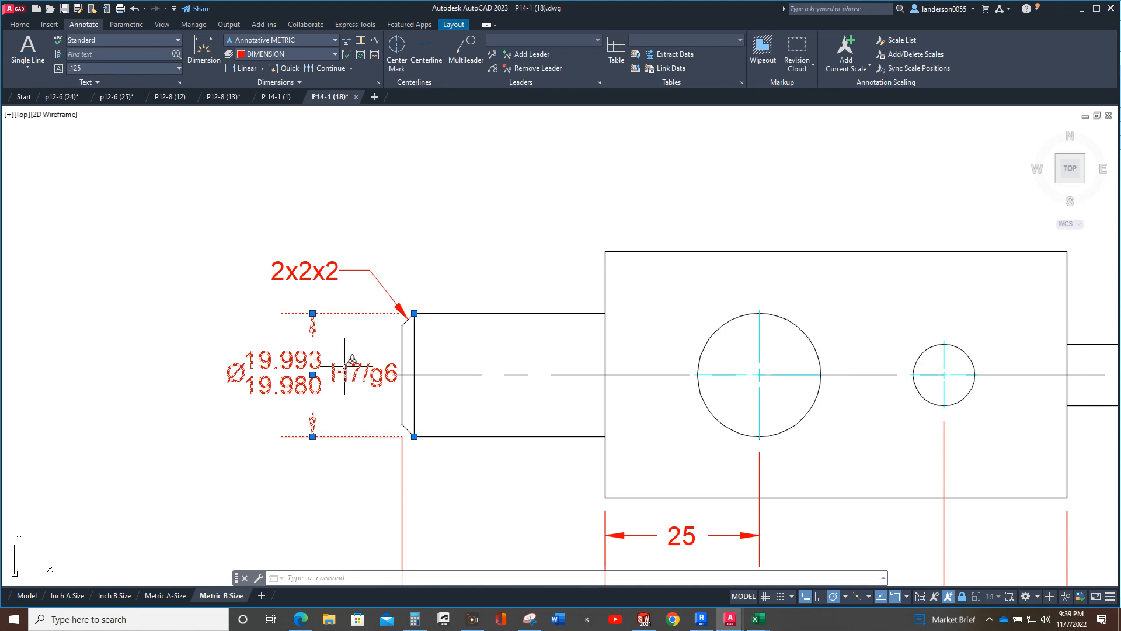
- Delete the H7/g6 fit note from the shaft's Ø19.993/19.980 dimension text
double_click(275, 373)
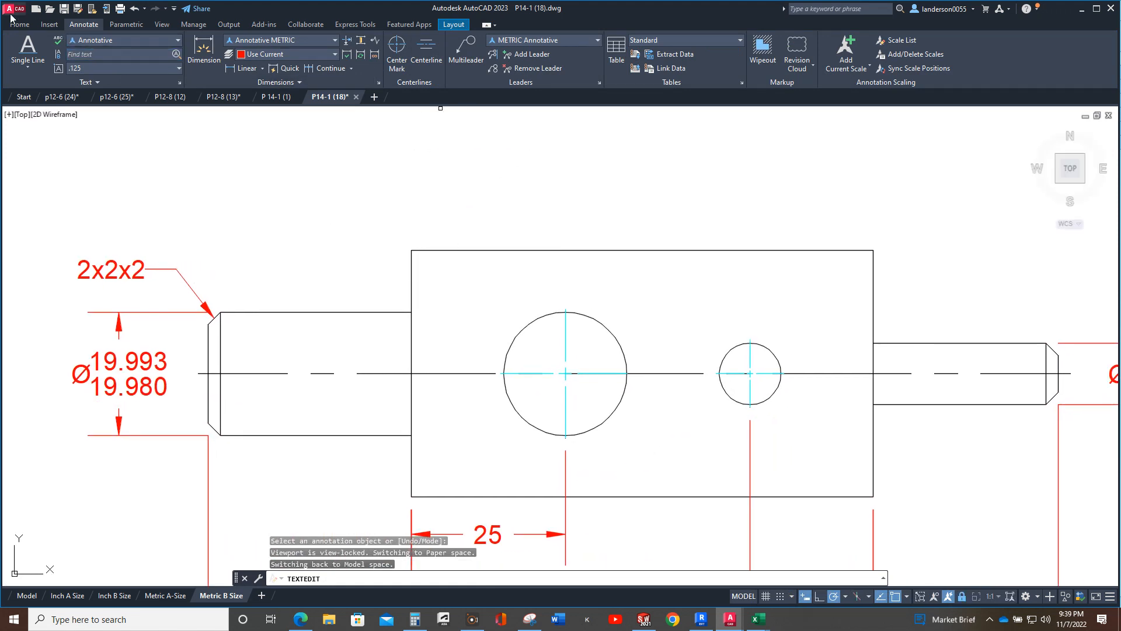
left_click(20, 23)
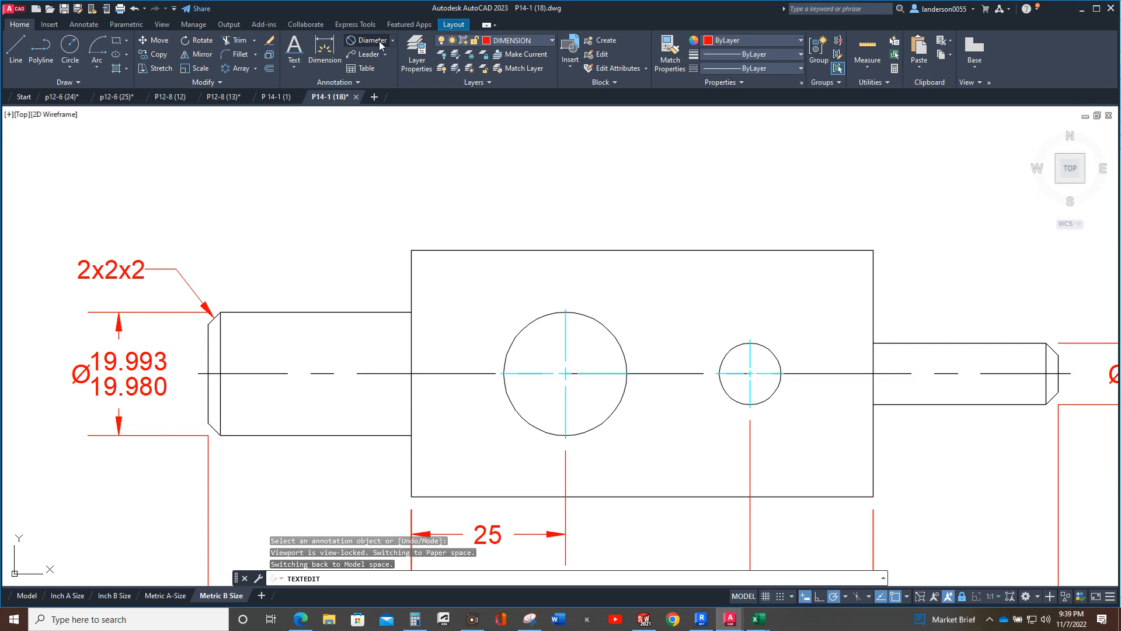
- Add a Ø20 diameter dimension above the large hole and open its properties
left_click(370, 41)
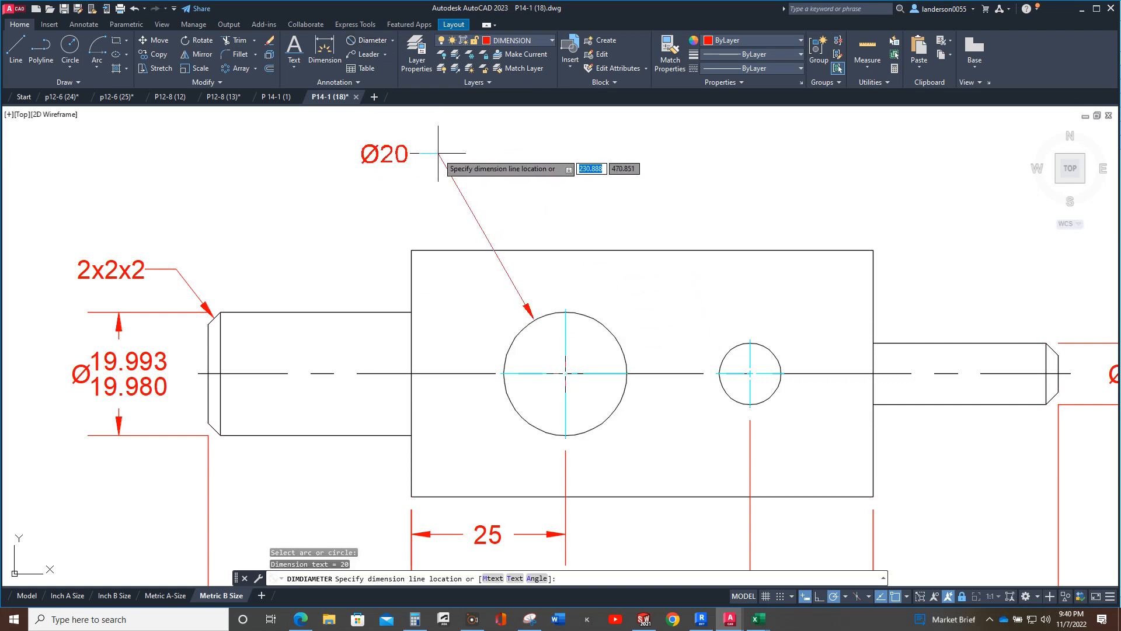
left_click(535, 319)
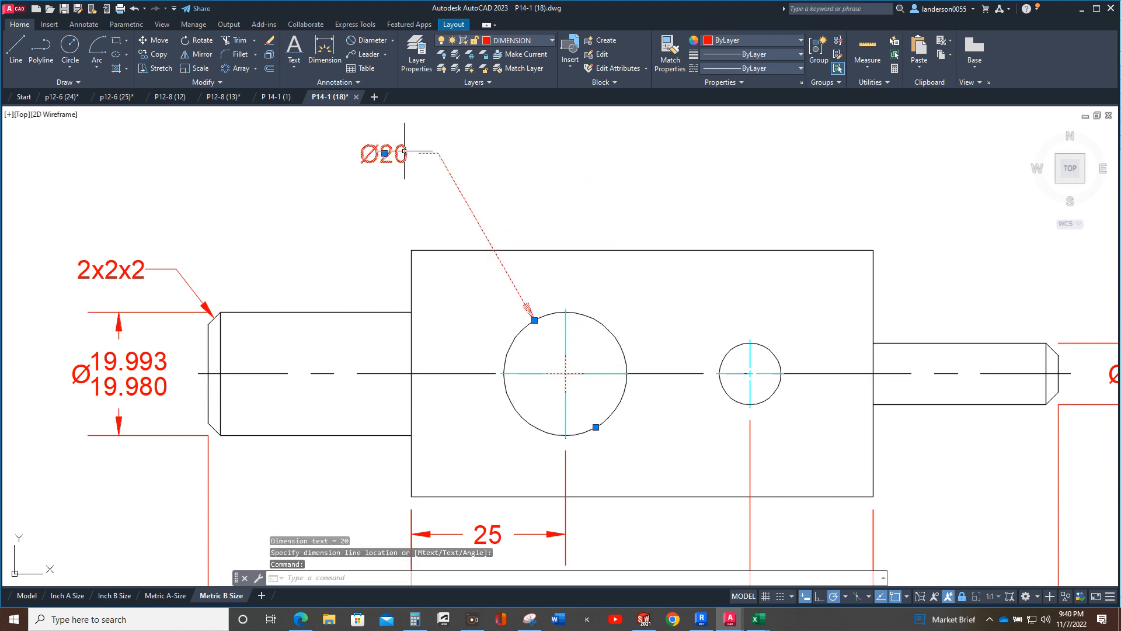
right_click(404, 151)
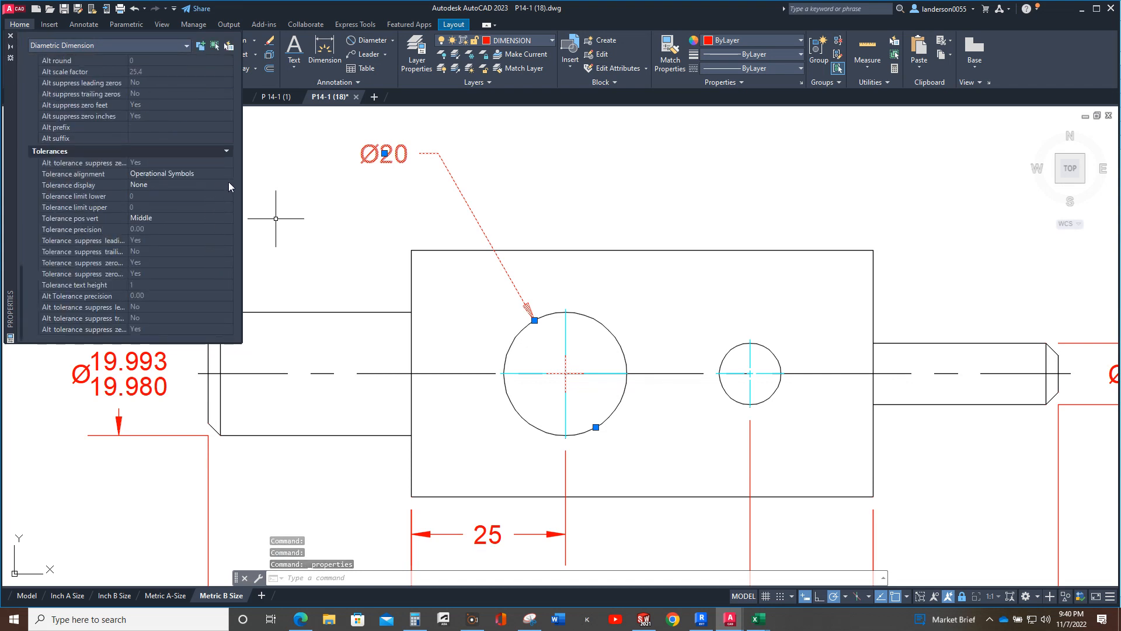
- Give the hole dimension 0.000 precision limits, lower 0 and upper .021
left_click(228, 184)
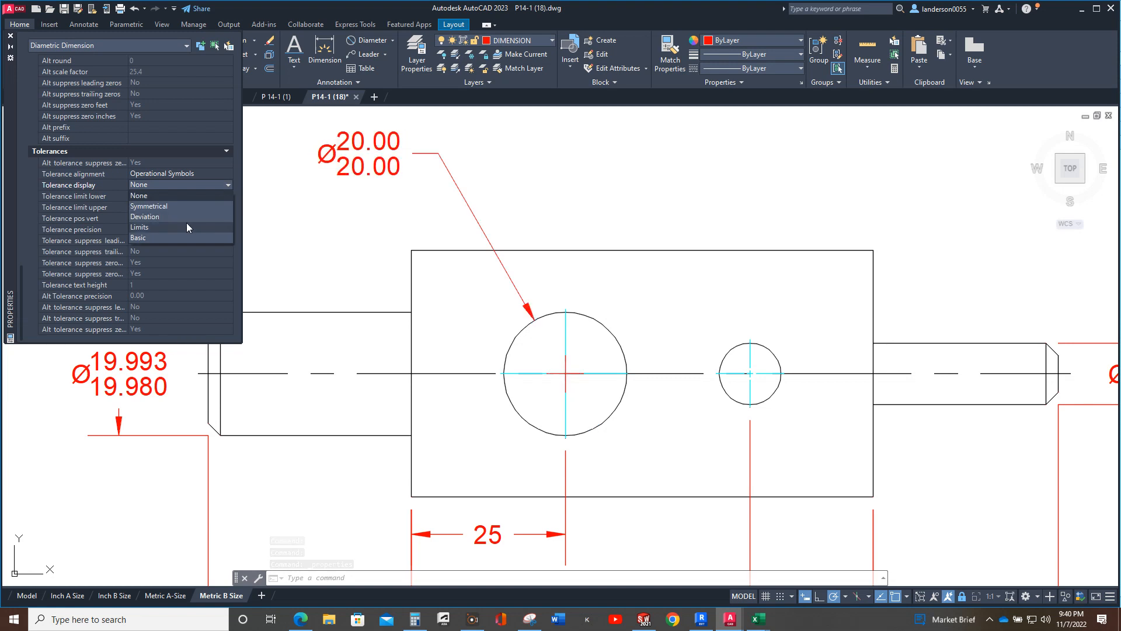
left_click(140, 226)
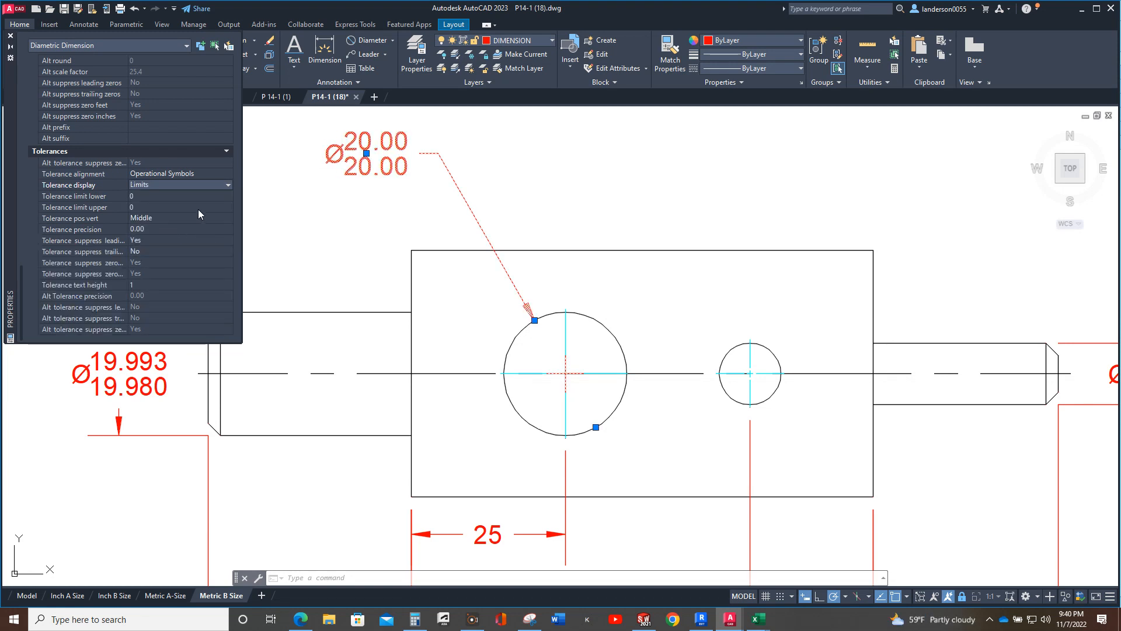
left_click(226, 229)
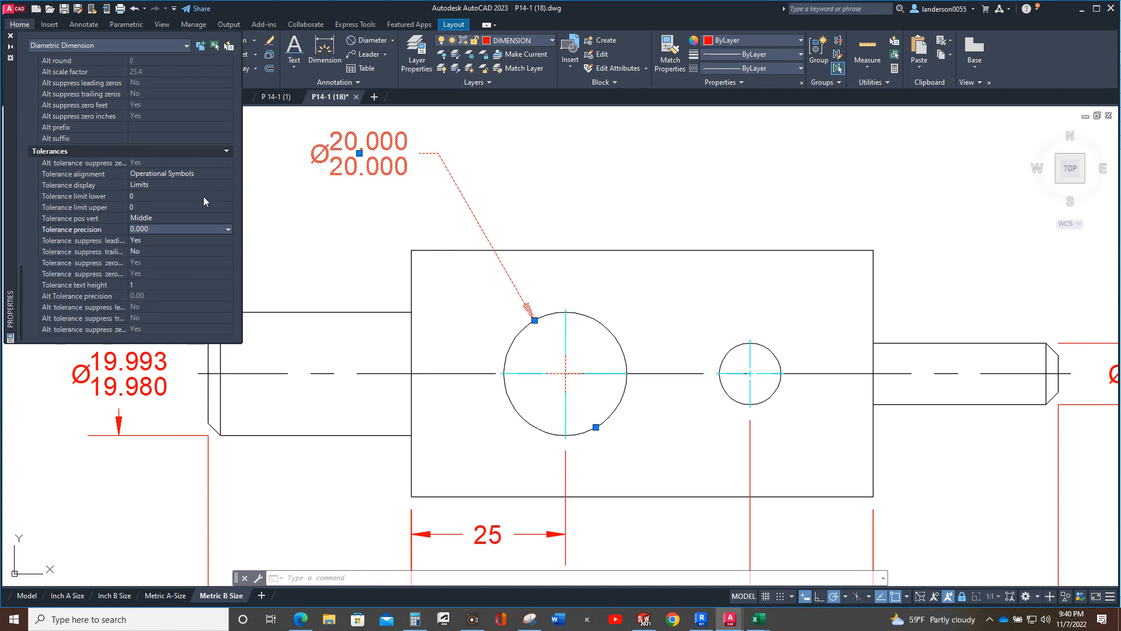
left_click(179, 195)
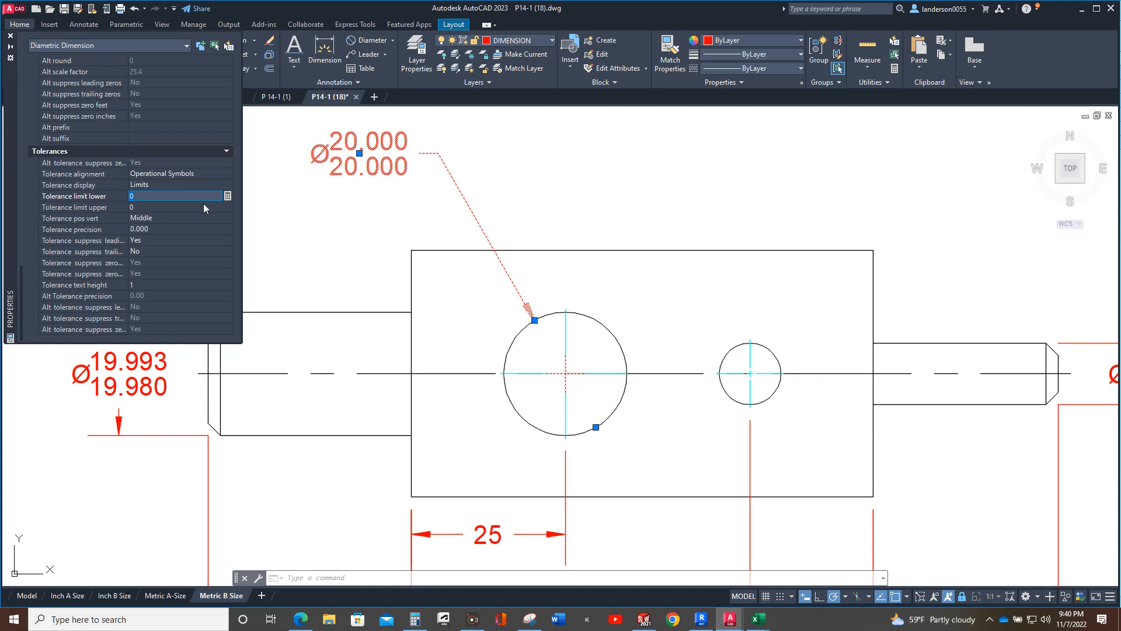
mouse_move(213, 209)
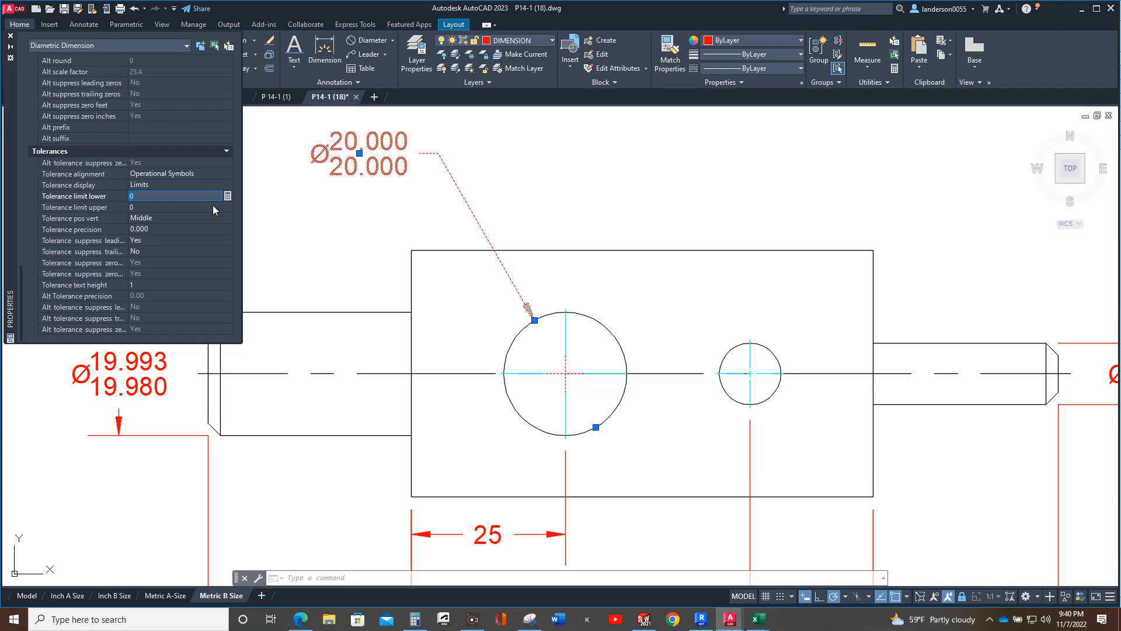
left_click(171, 207)
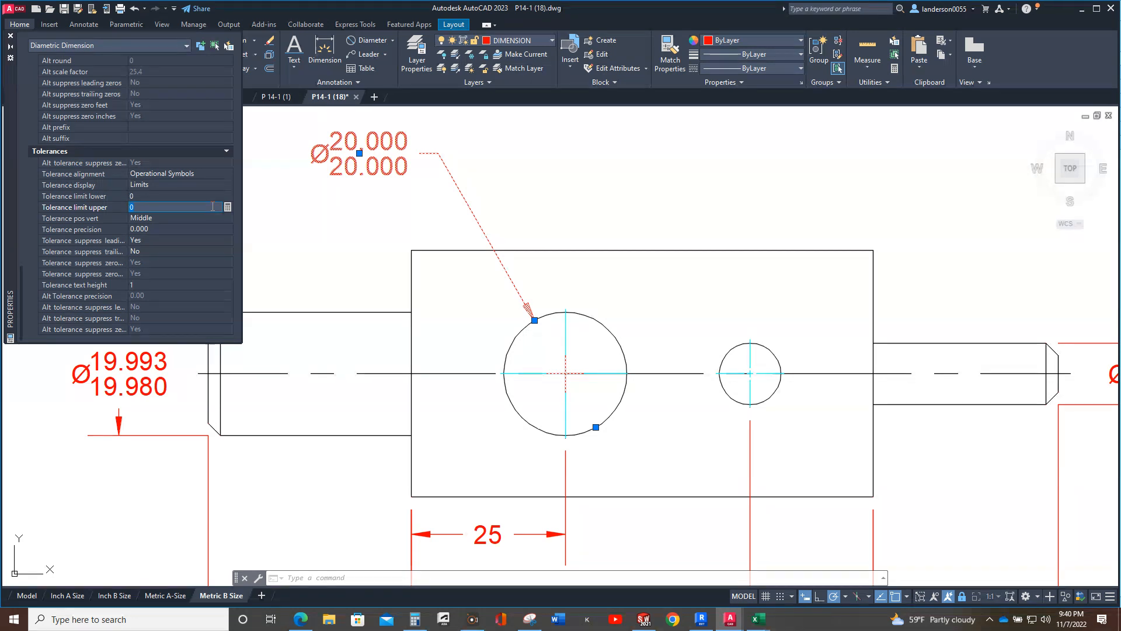
type(".021")
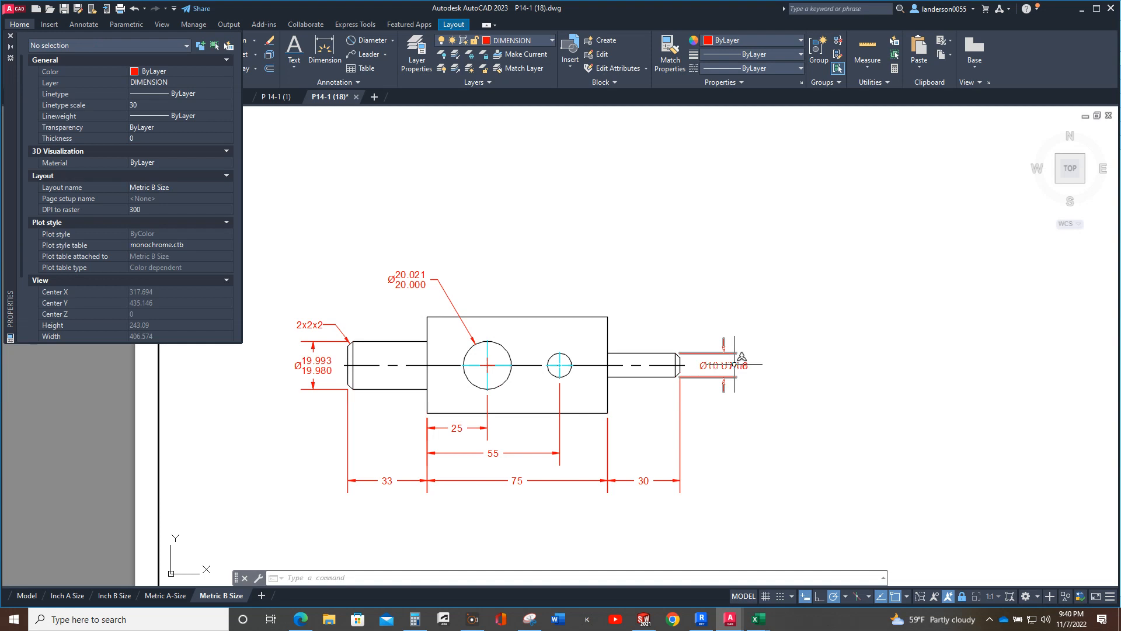
- Set the right-end Ø10 dimension to Limits, lower .009, upper 0, precision 0.000
double_click(725, 365)
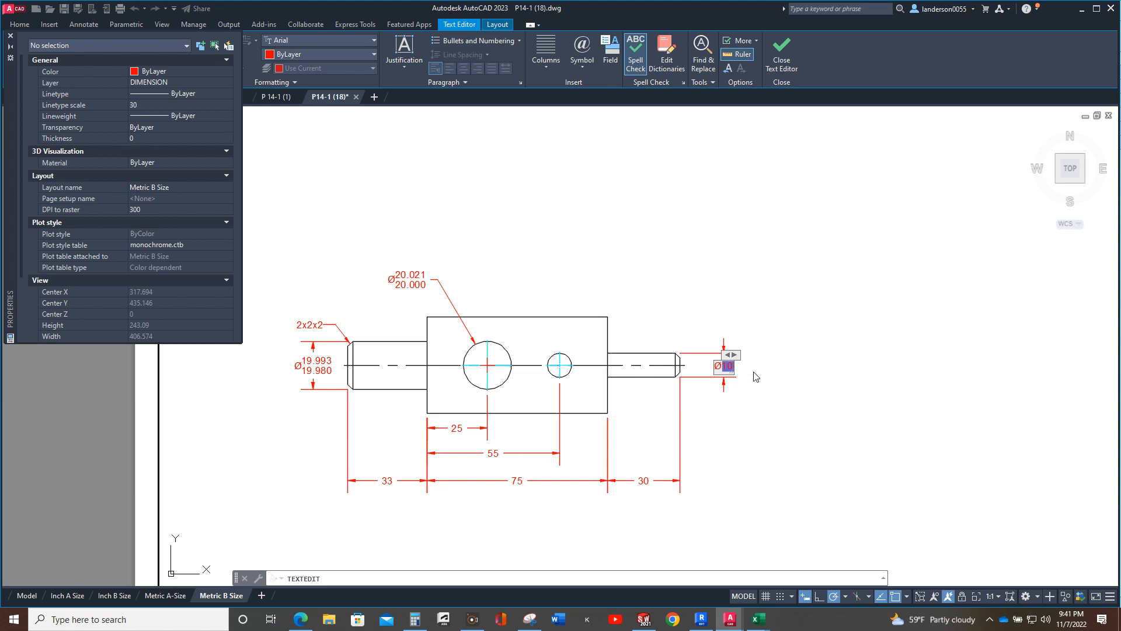
mouse_move(192, 207)
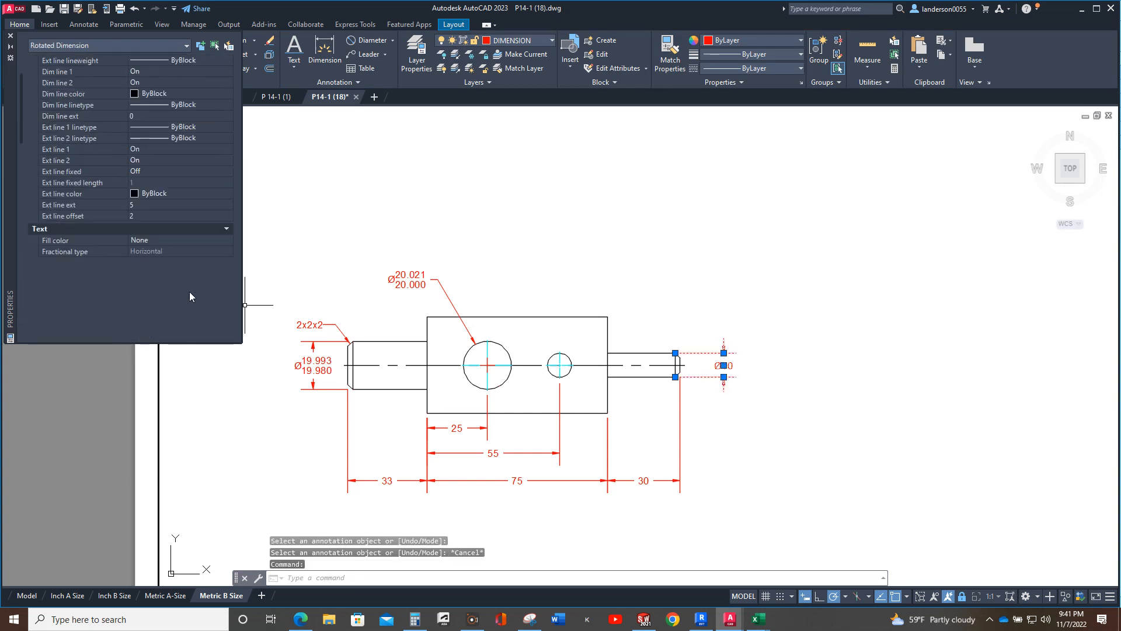
scroll("down", 3)
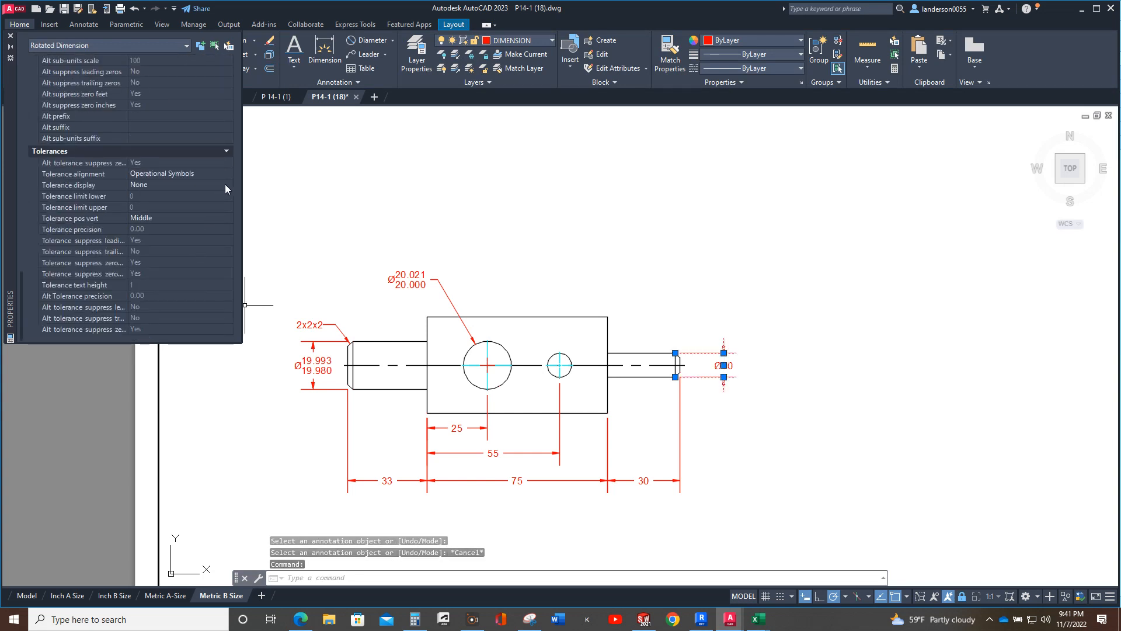
left_click(226, 184)
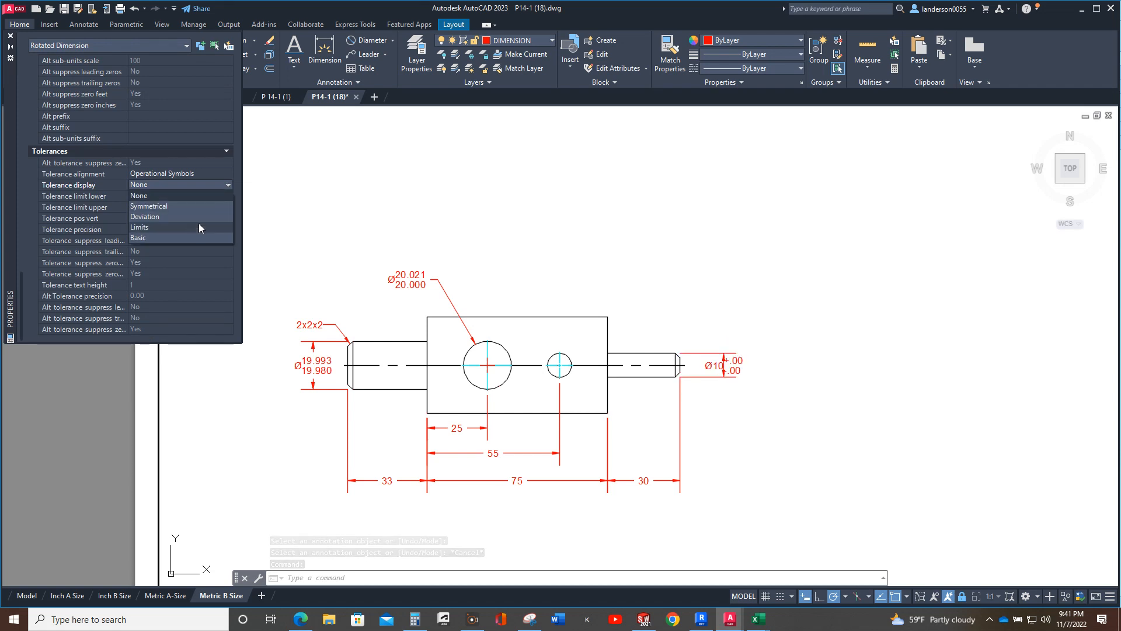
left_click(140, 226)
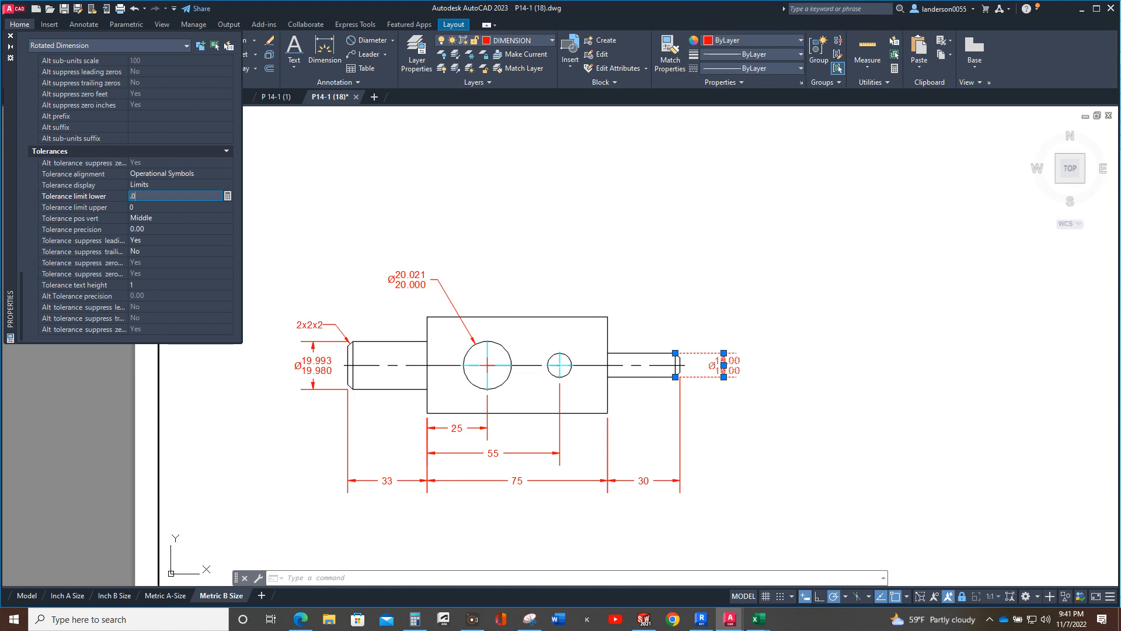
type("009")
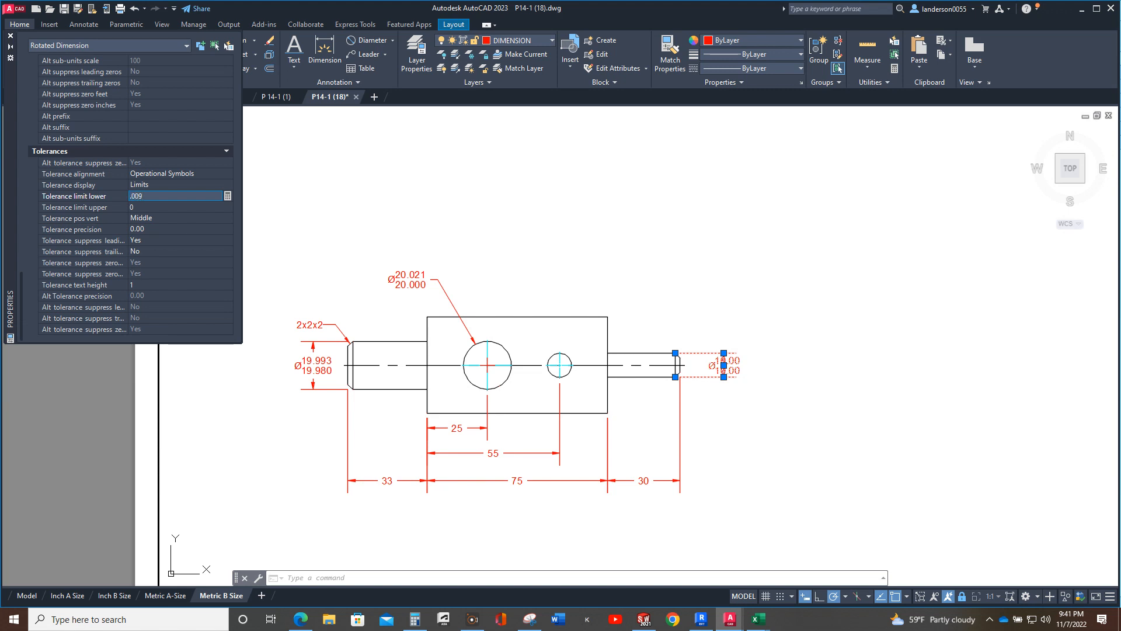
left_click(178, 208)
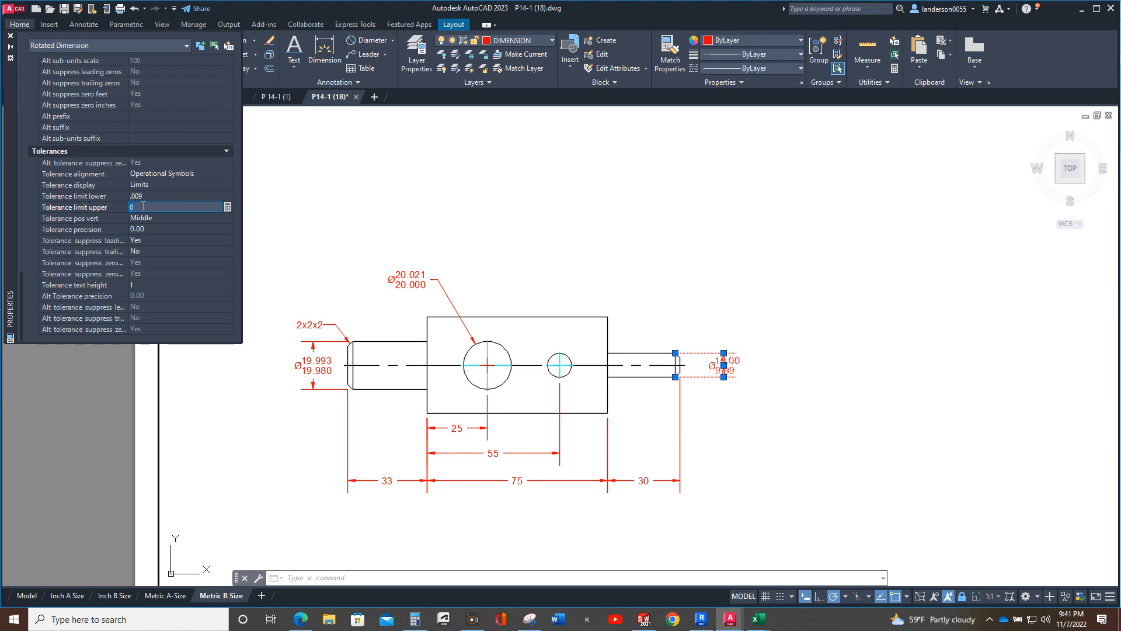
left_click(179, 229)
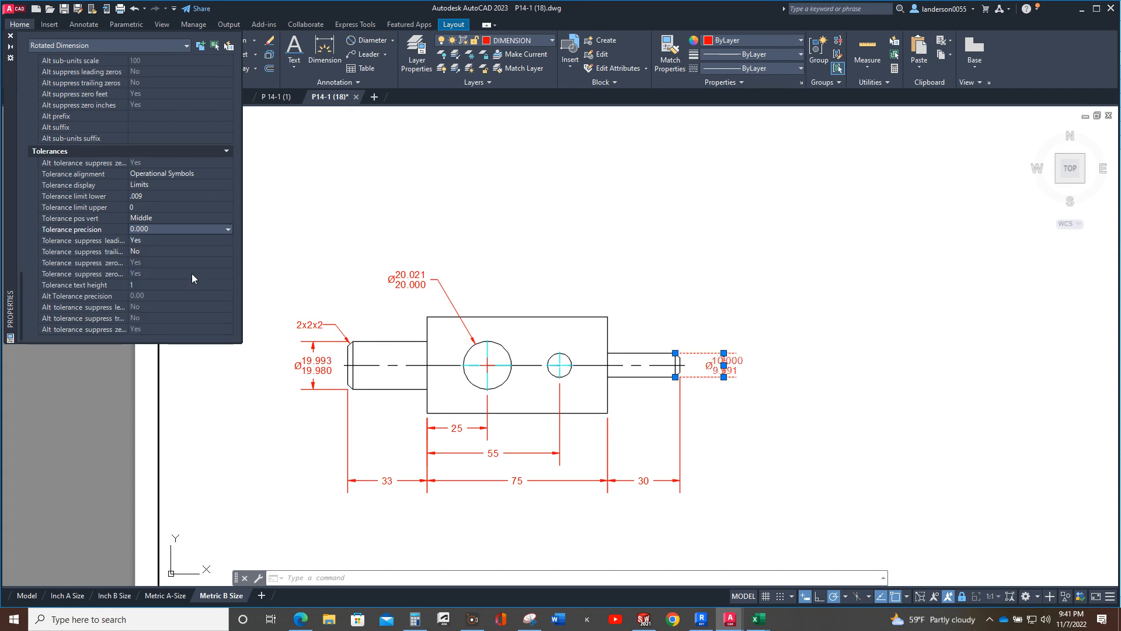
left_click(176, 207)
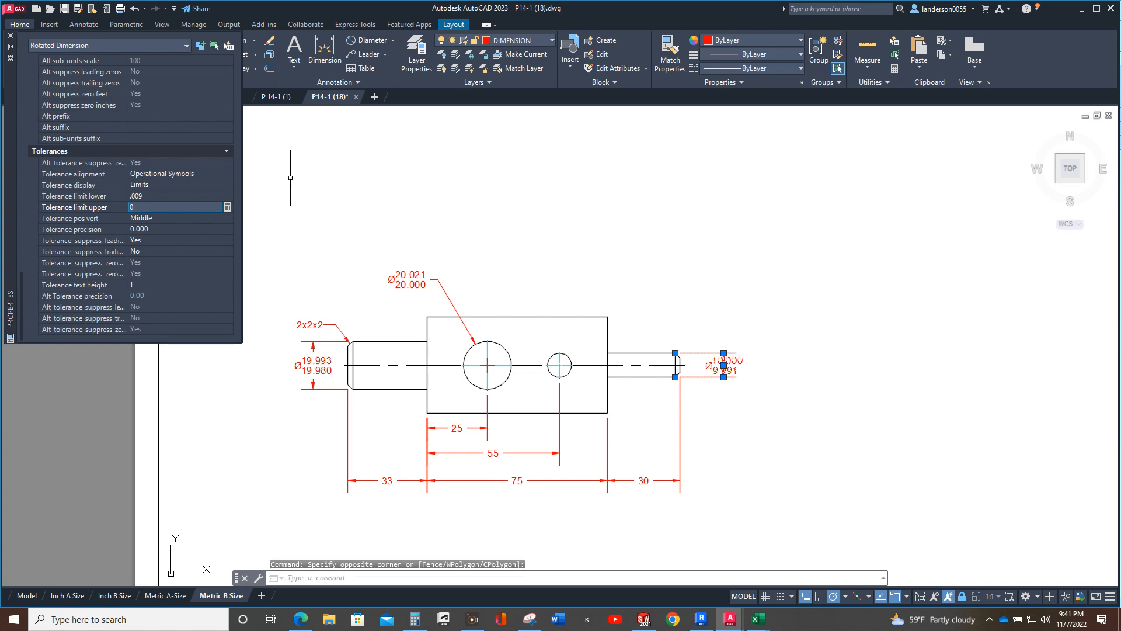
mouse_move(386, 172)
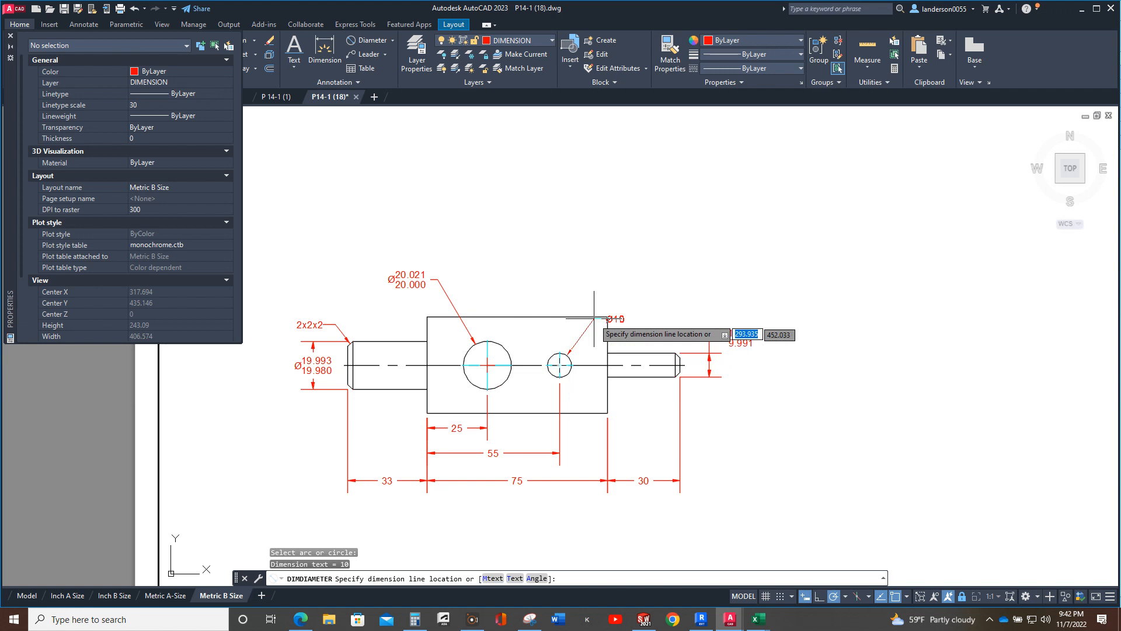
- Dimension the small Ø10 hole and set its tolerance to Limits with 0.000 precision
left_click(615, 287)
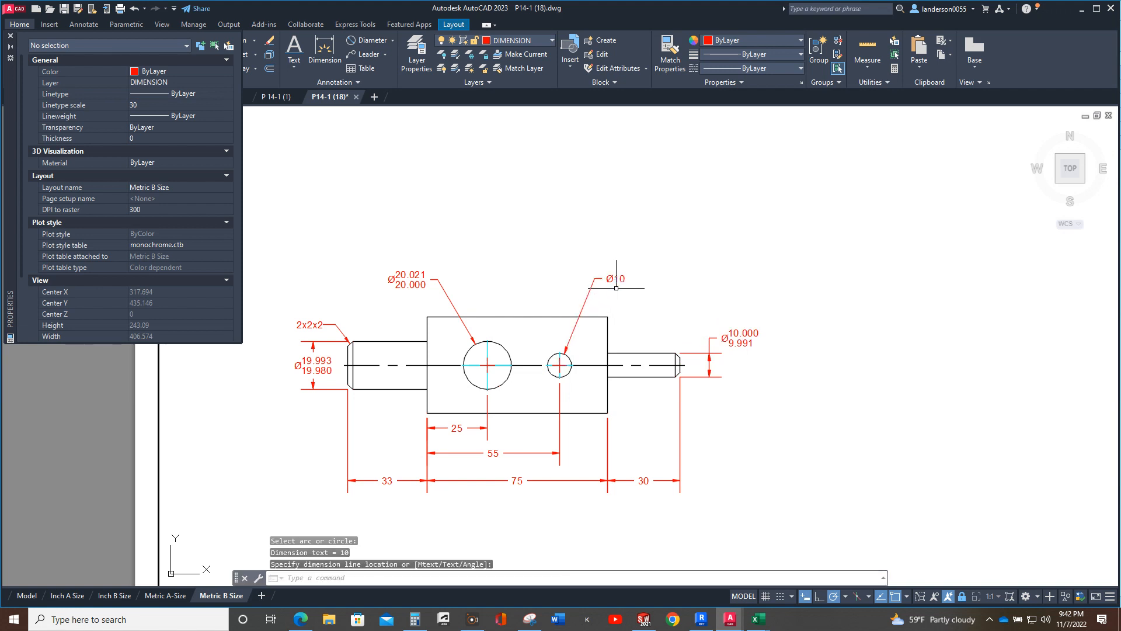
left_click(560, 365)
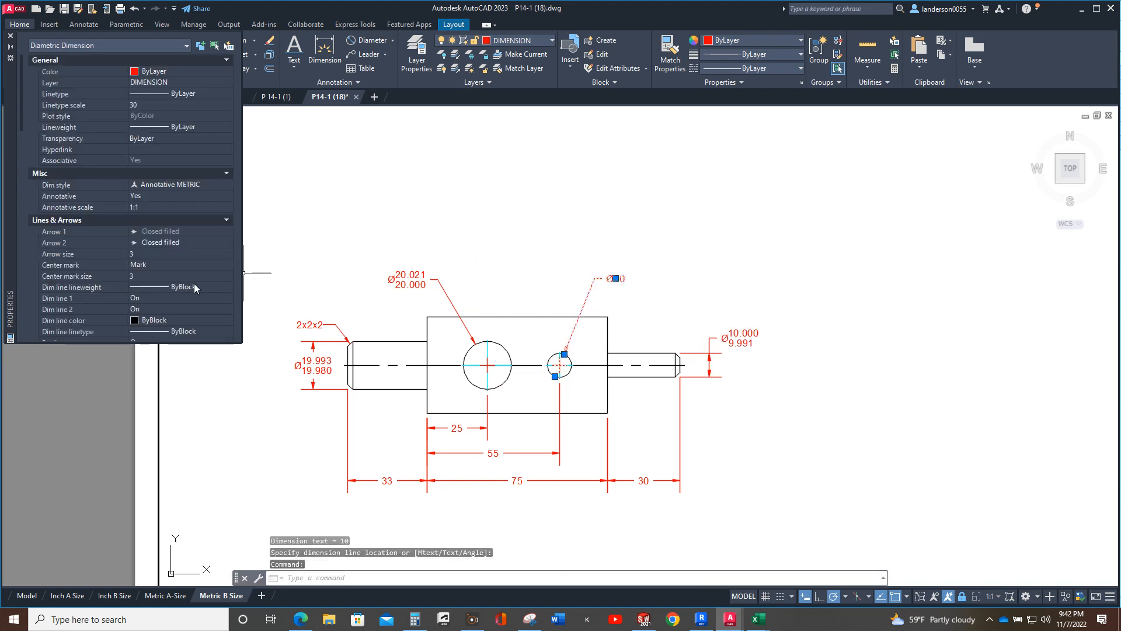
scroll("down", 3)
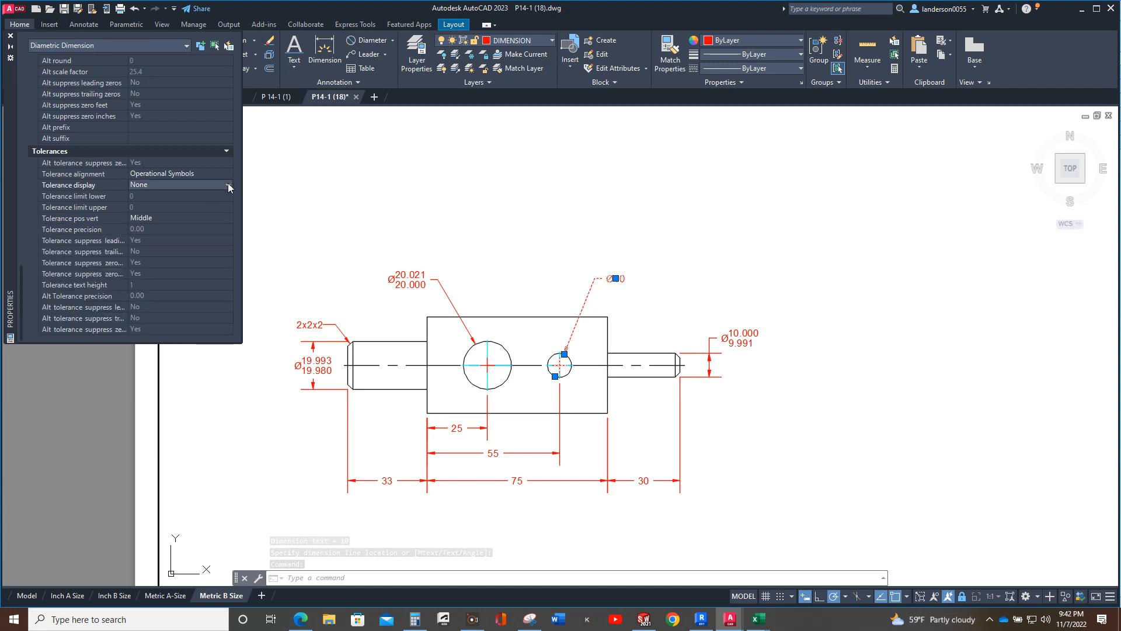
left_click(227, 185)
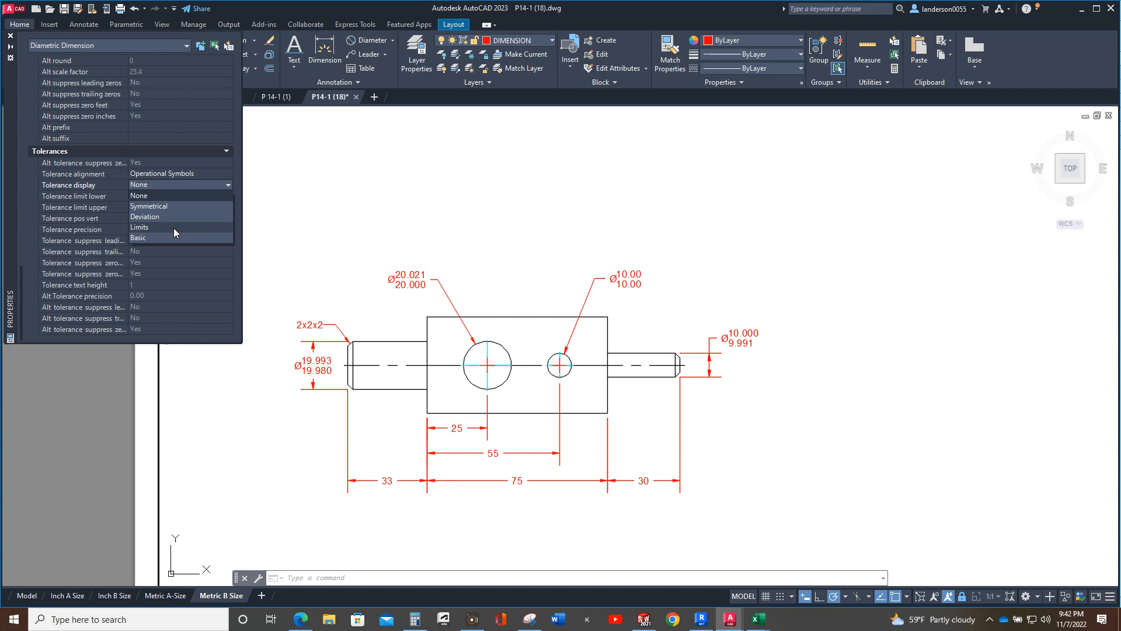
left_click(140, 227)
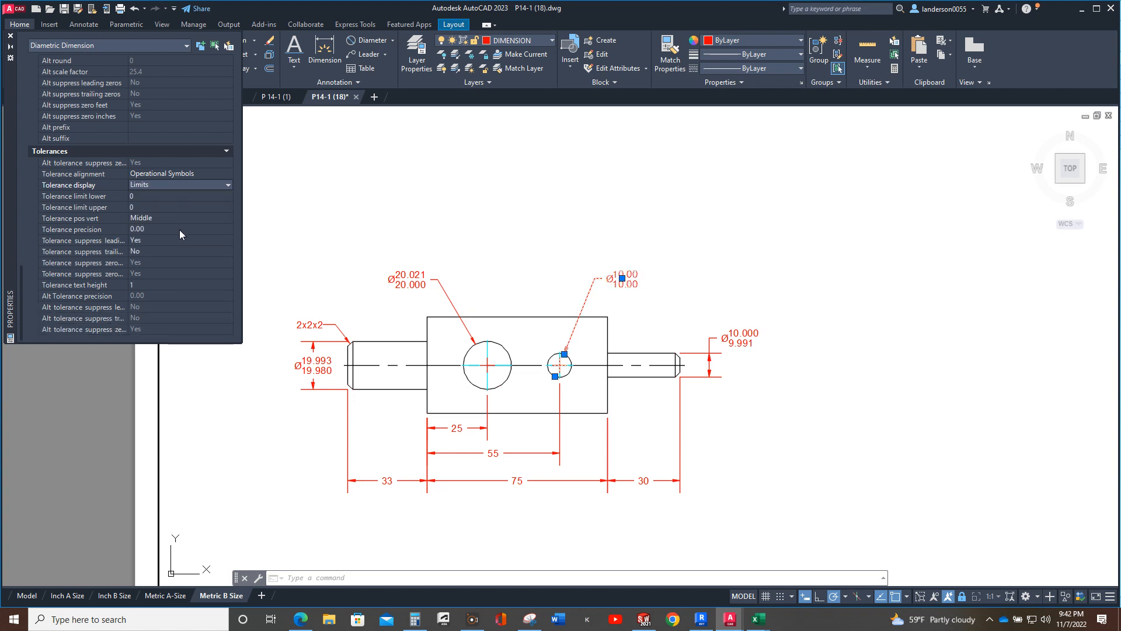
left_click(228, 229)
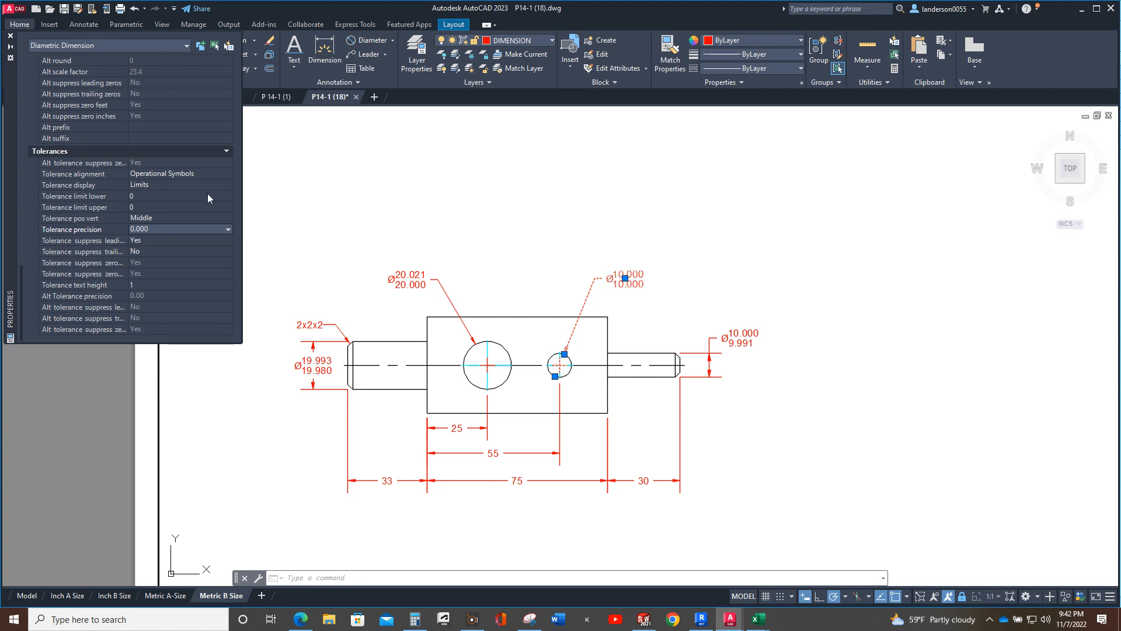
left_click(179, 195)
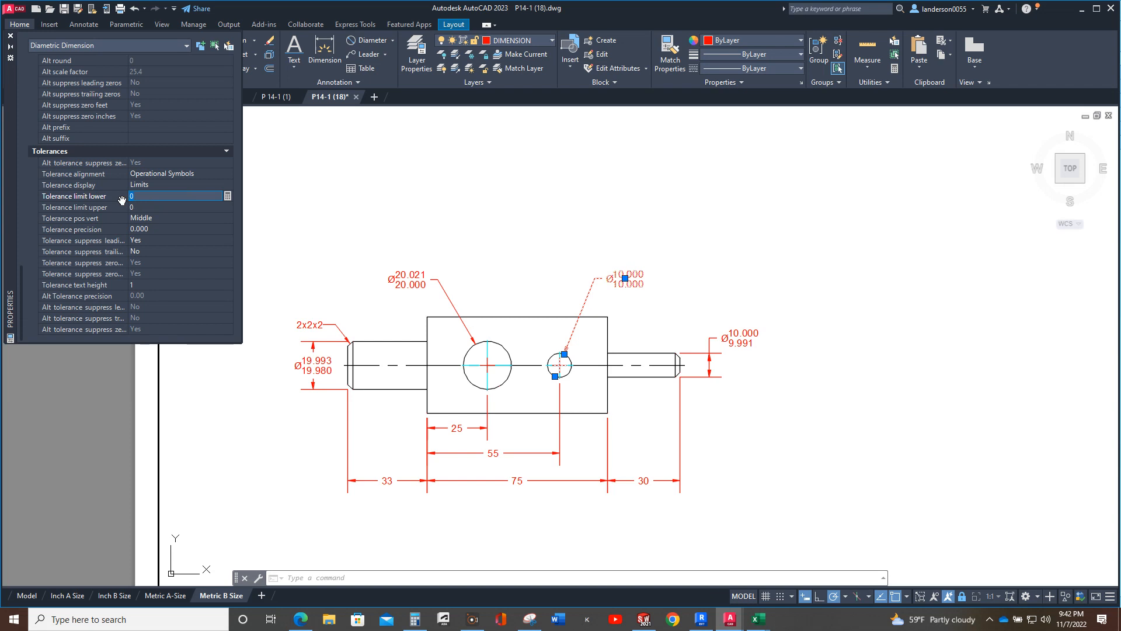
mouse_move(131, 196)
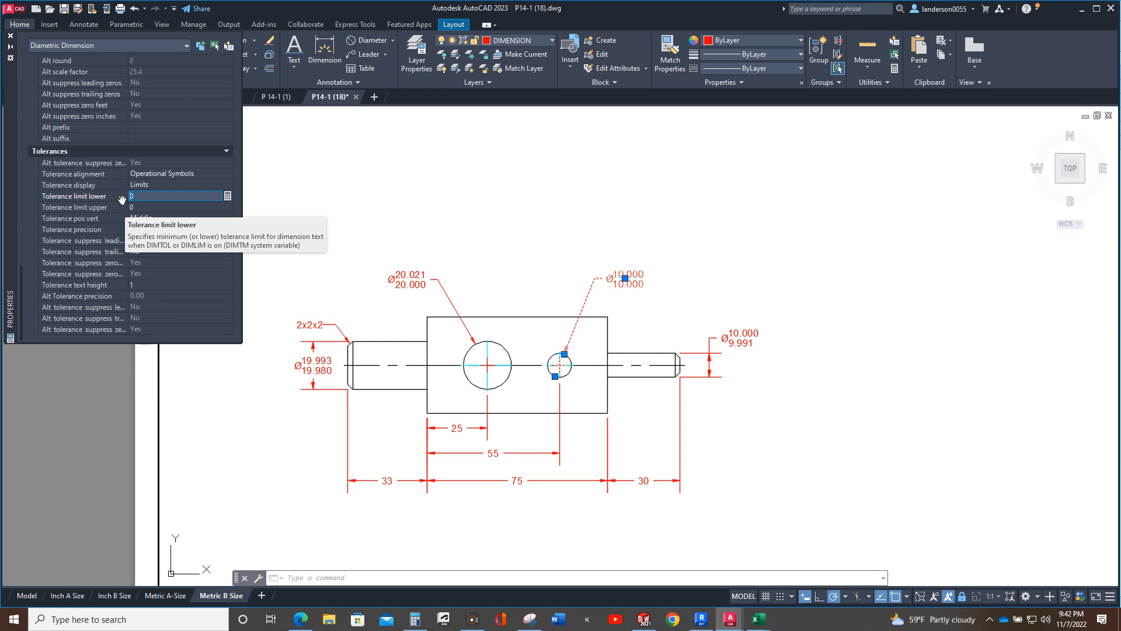
- Set the small hole's Ø10 tolerance limits to lower .037 and upper .022
left_click(175, 196)
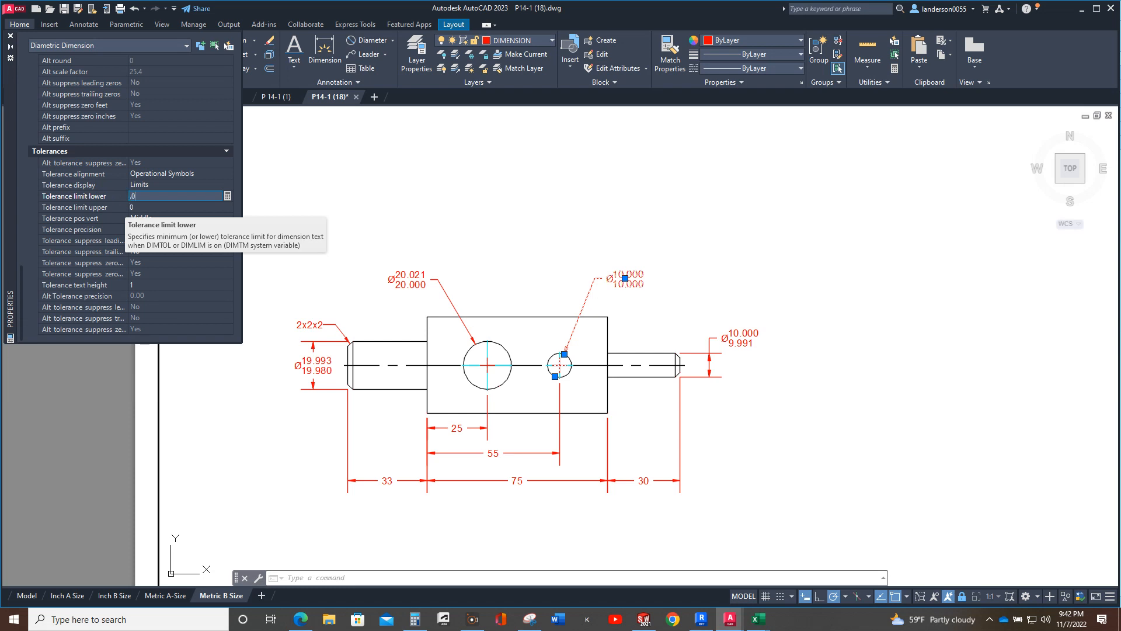
type("037")
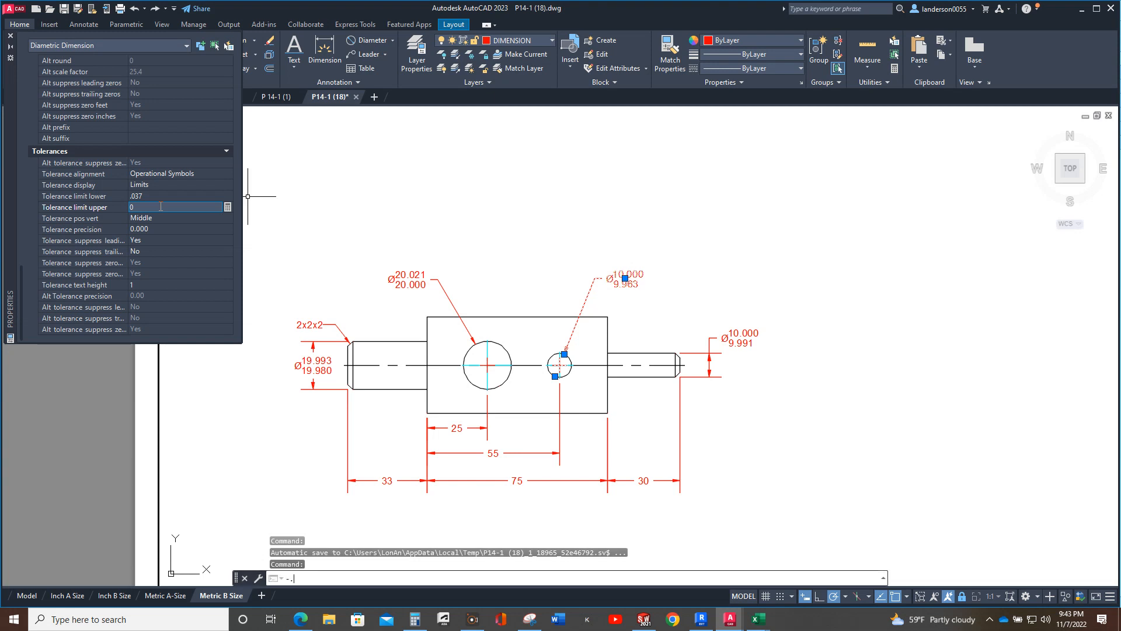
type(".022")
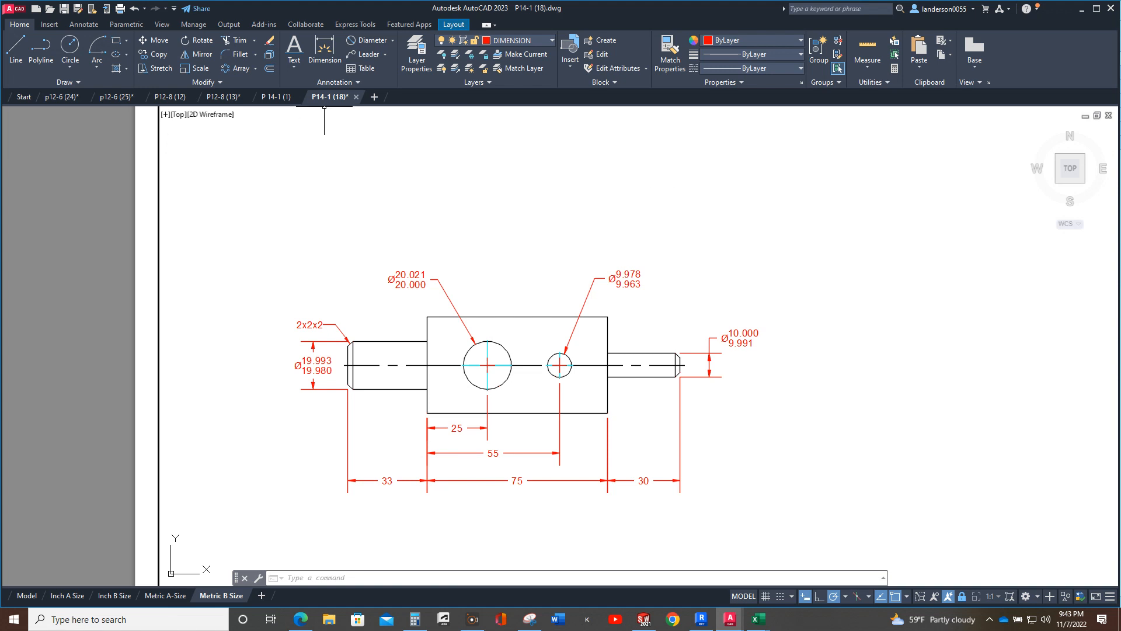
mouse_move(325, 127)
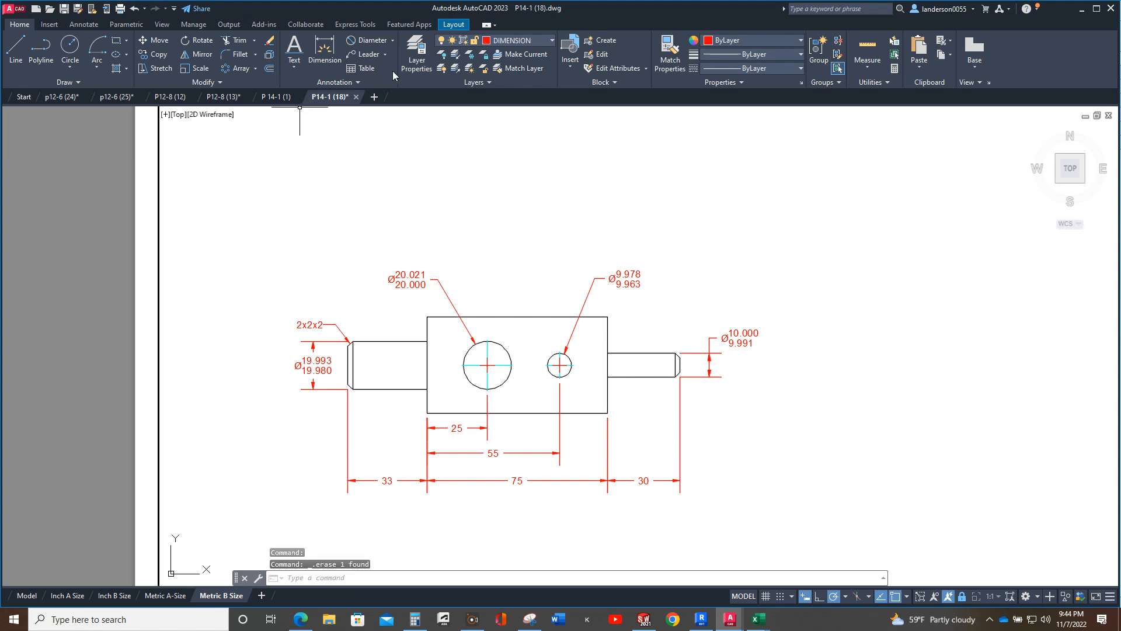
- Make CENTER current, add shaft centerlines, and set their start extension to 3
left_click(551, 40)
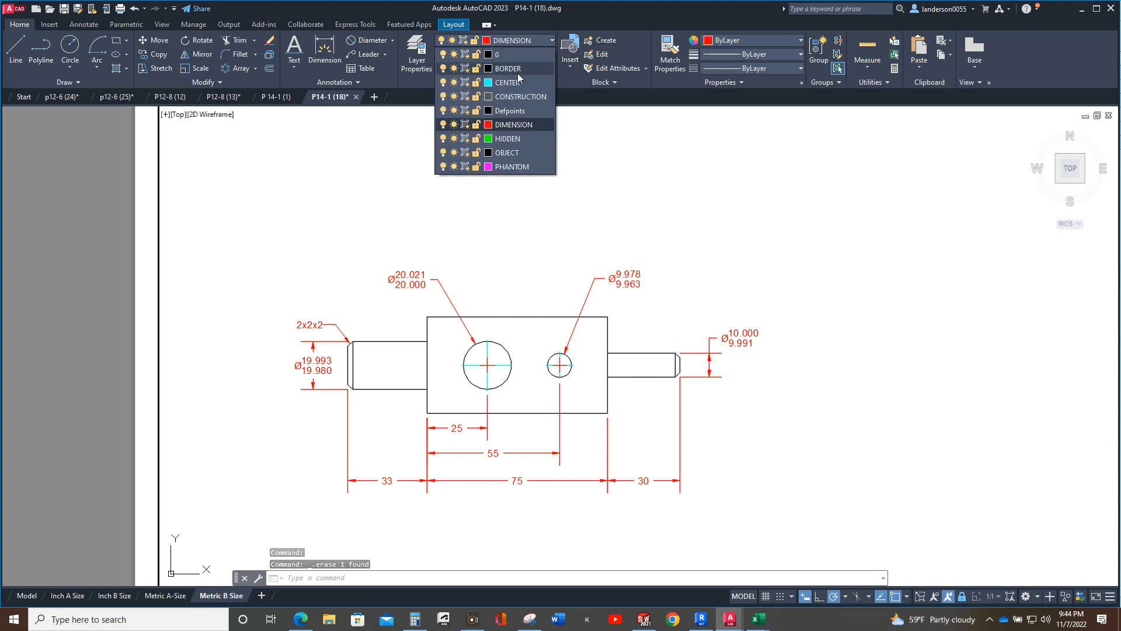
left_click(508, 82)
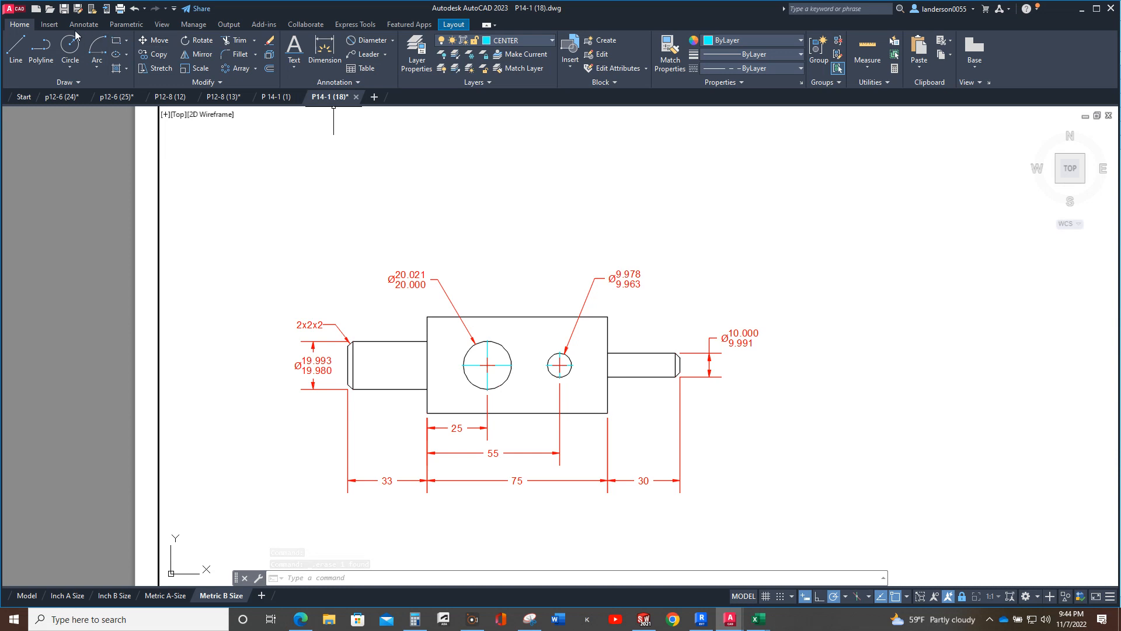
left_click(83, 24)
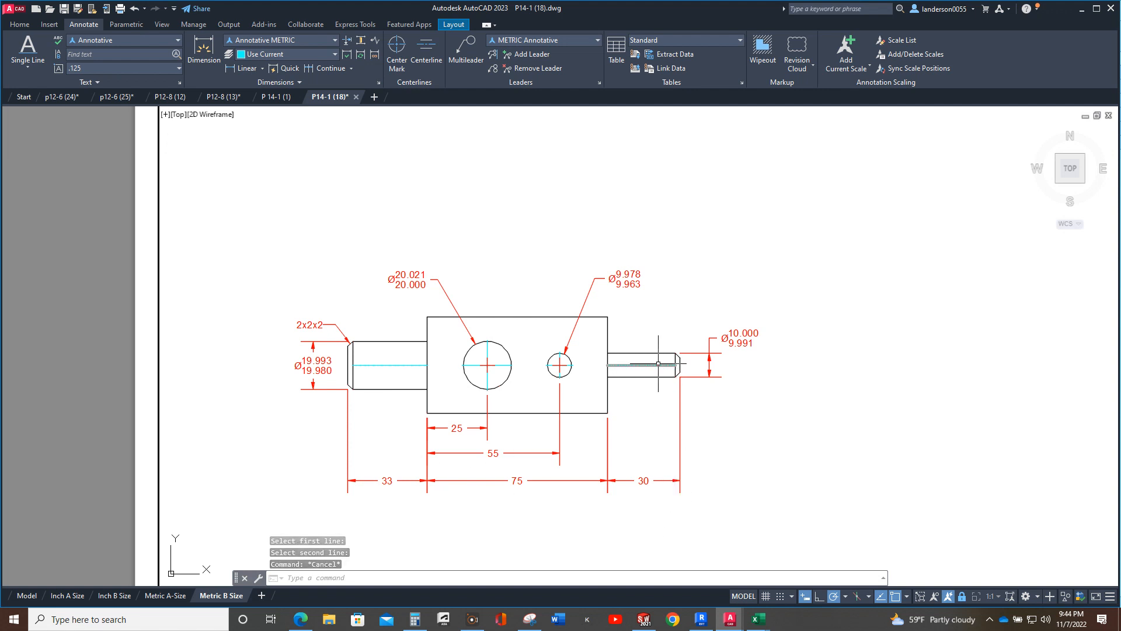
left_click(640, 366)
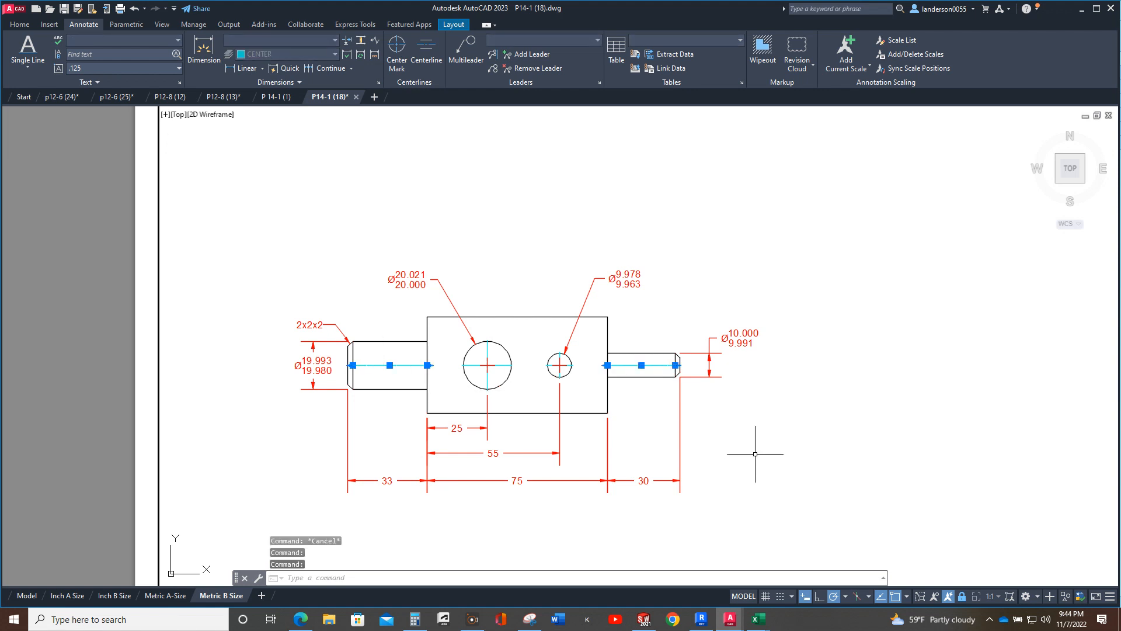
right_click(755, 454)
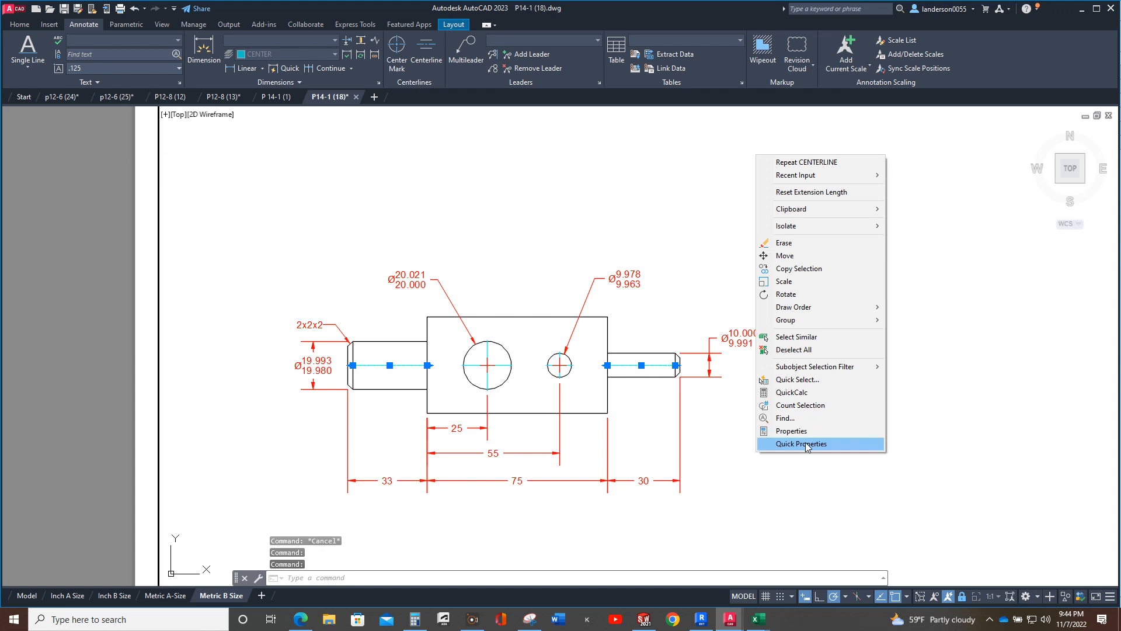
left_click(800, 443)
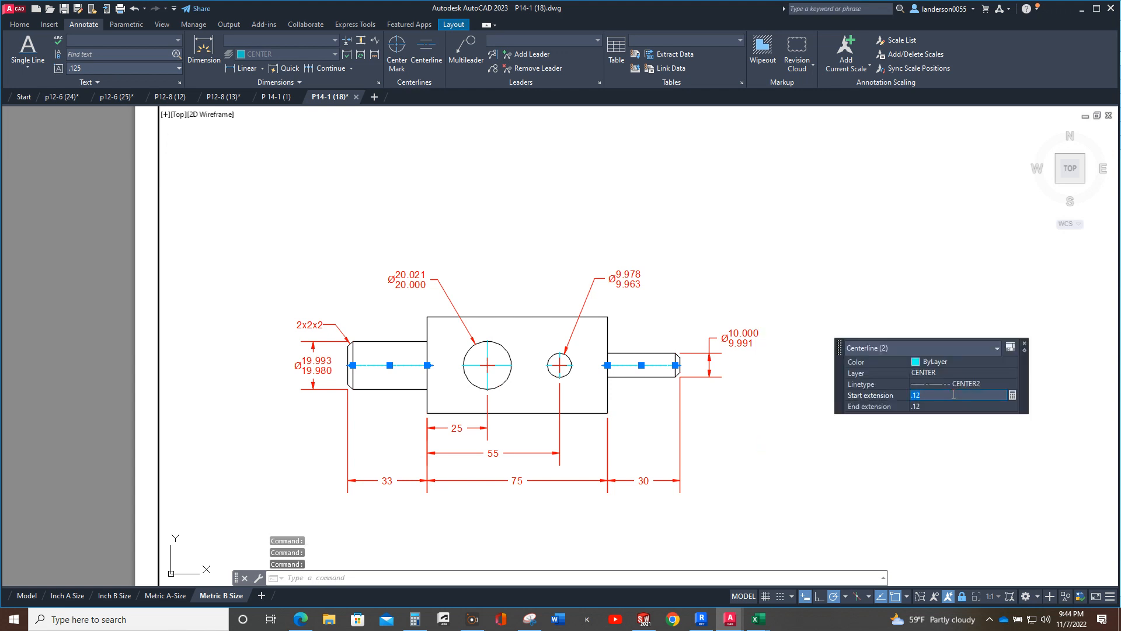
type("3")
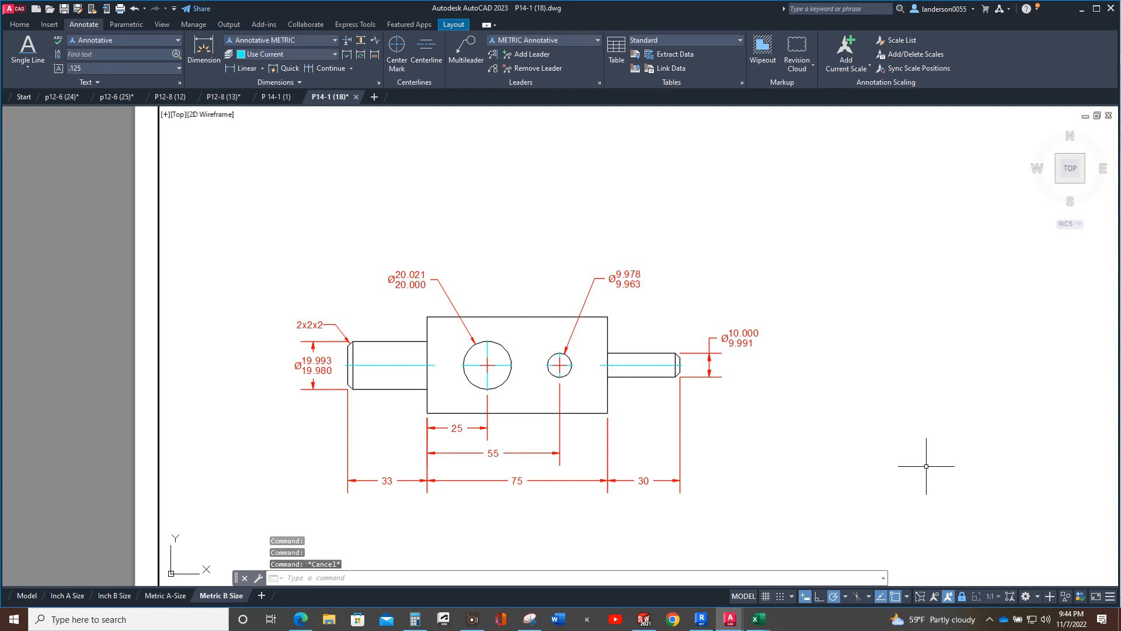
- Adjust the linetype scale and set both hole center marks' extensions to 3
type("L")
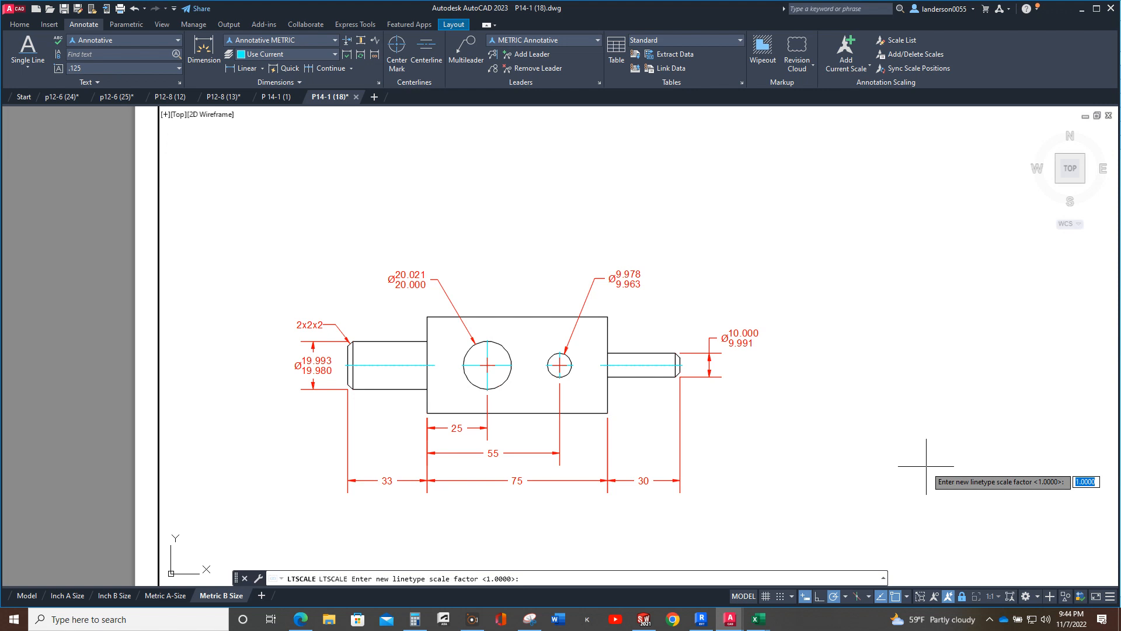
type("13")
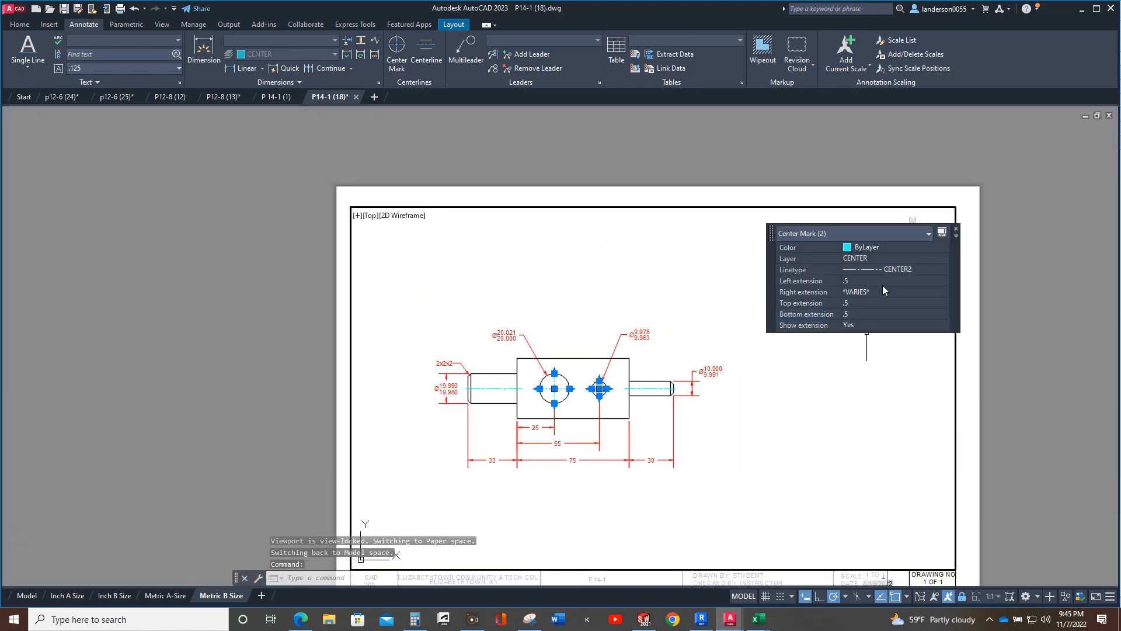
left_click(890, 280)
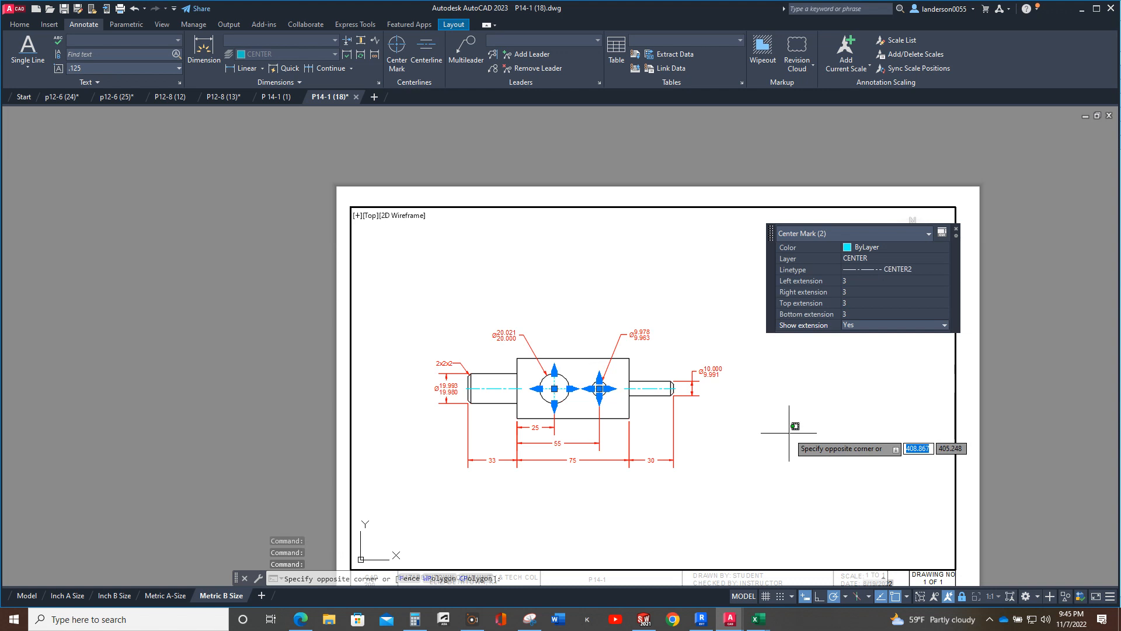
key("Escape")
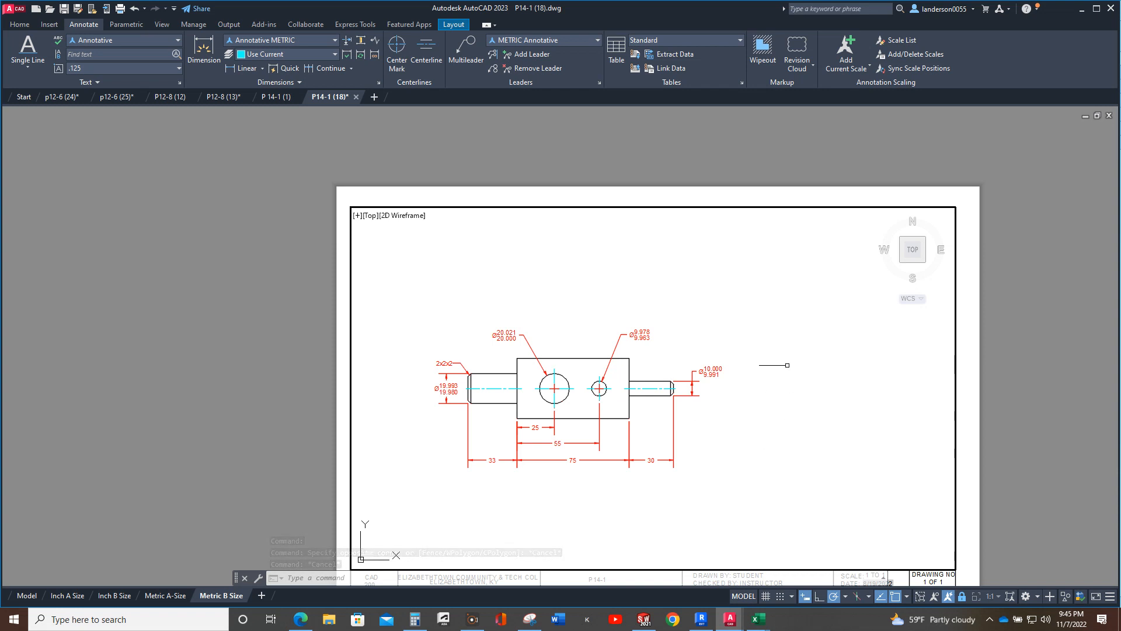
mouse_move(797, 385)
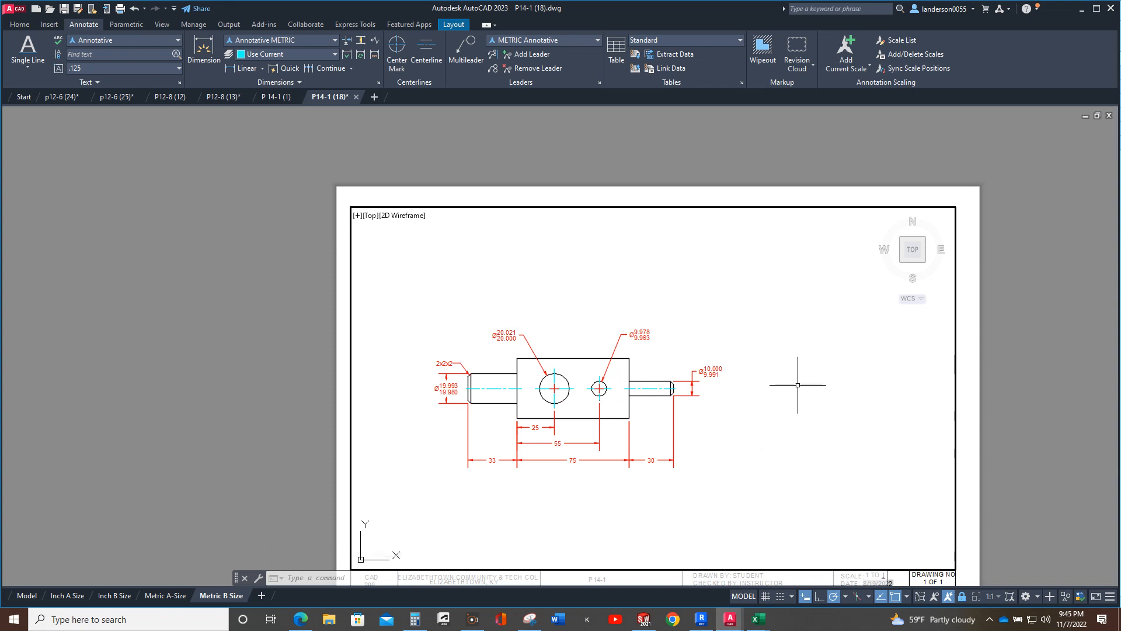
- Make OBJECT the current layer and start the square end view level with the body's top edge
left_click(20, 23)
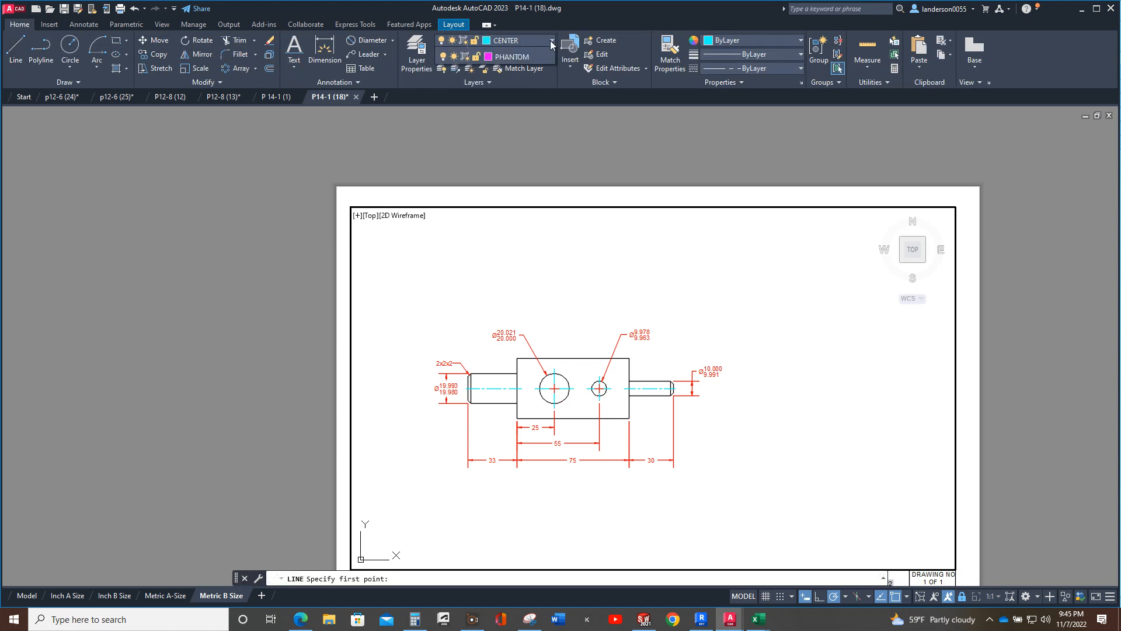
left_click(551, 40)
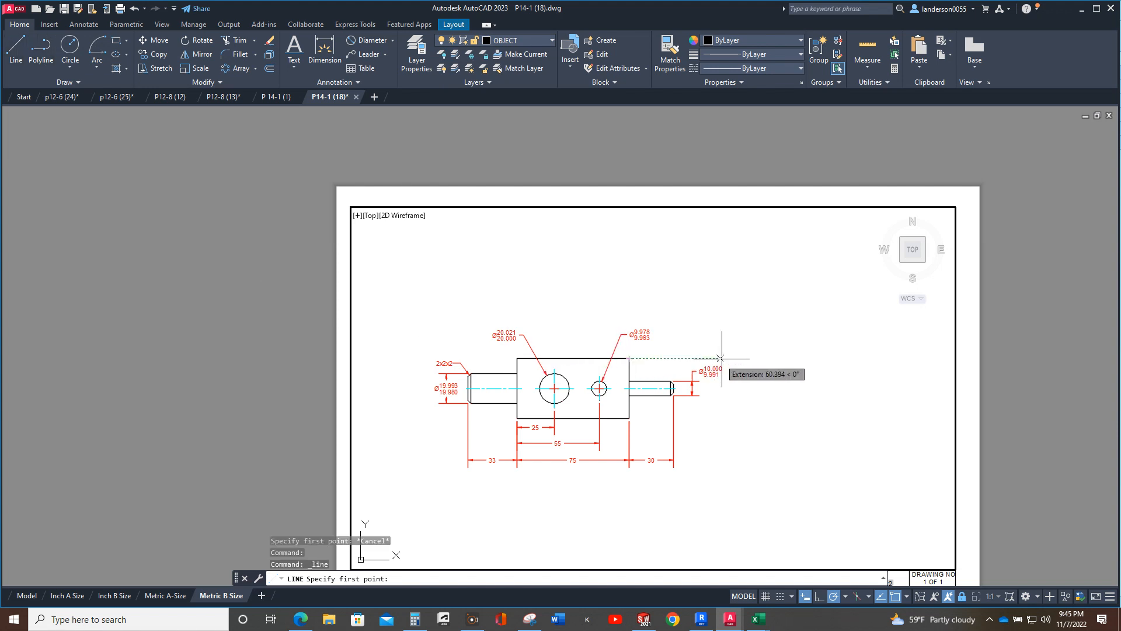
mouse_move(801, 358)
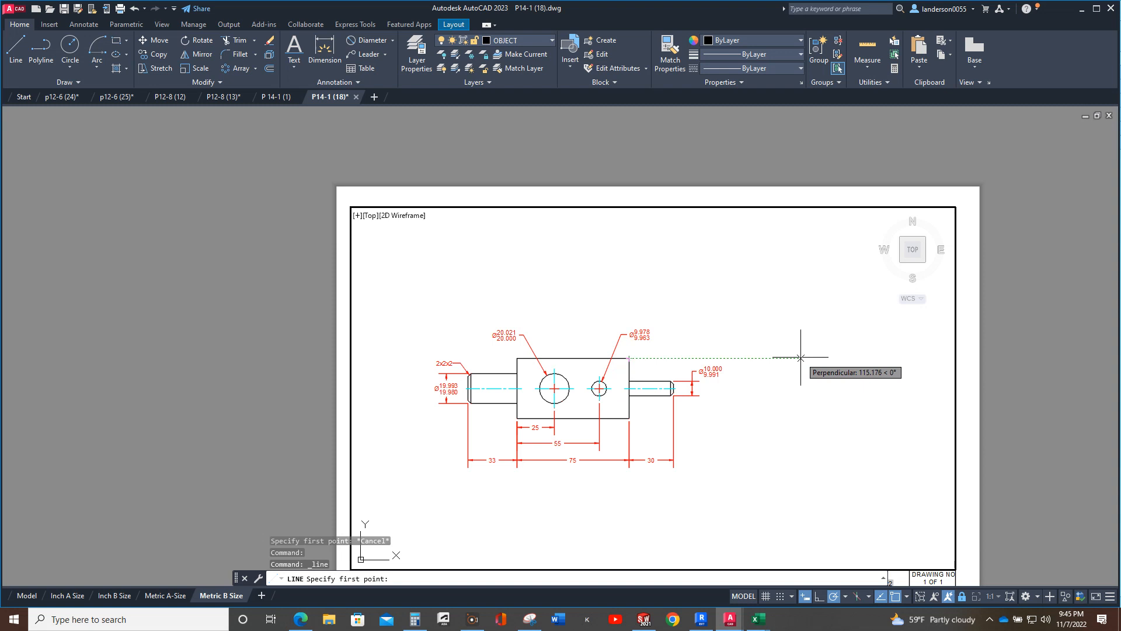
left_click(800, 358)
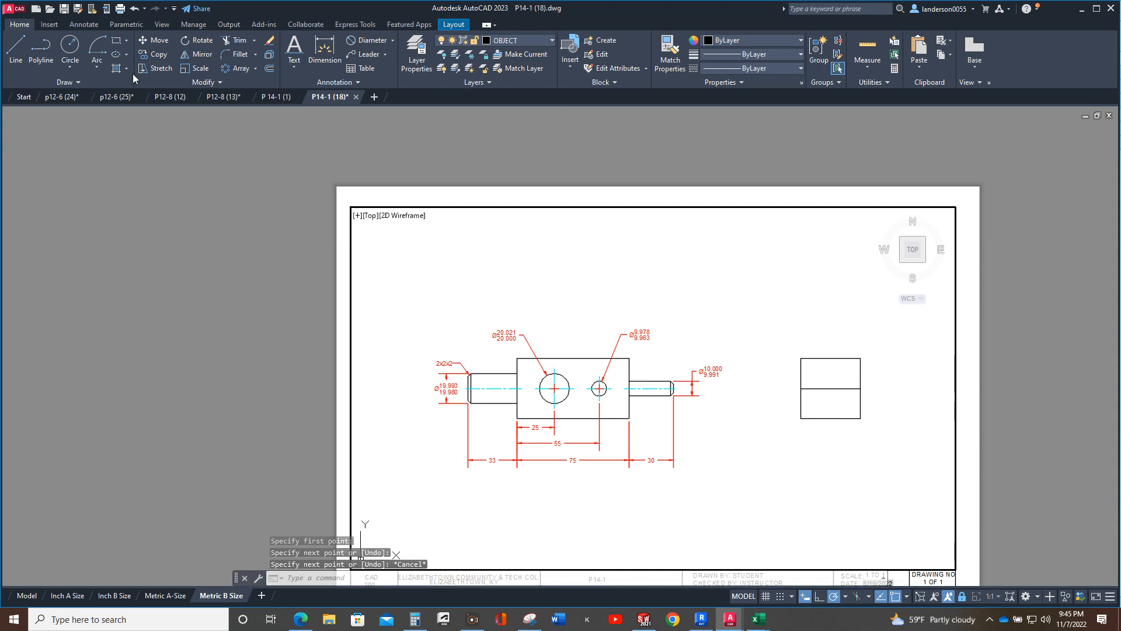
- Draw concentric end-view circles of diameter 10, 8 and 20 on the middle line
left_click(70, 50)
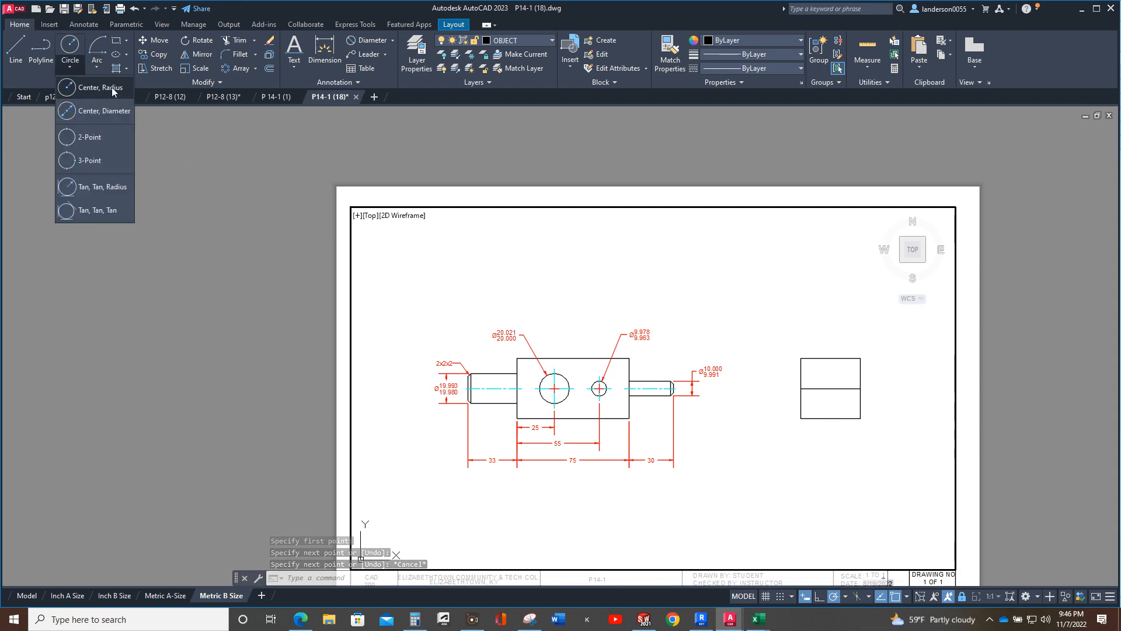
mouse_move(102, 87)
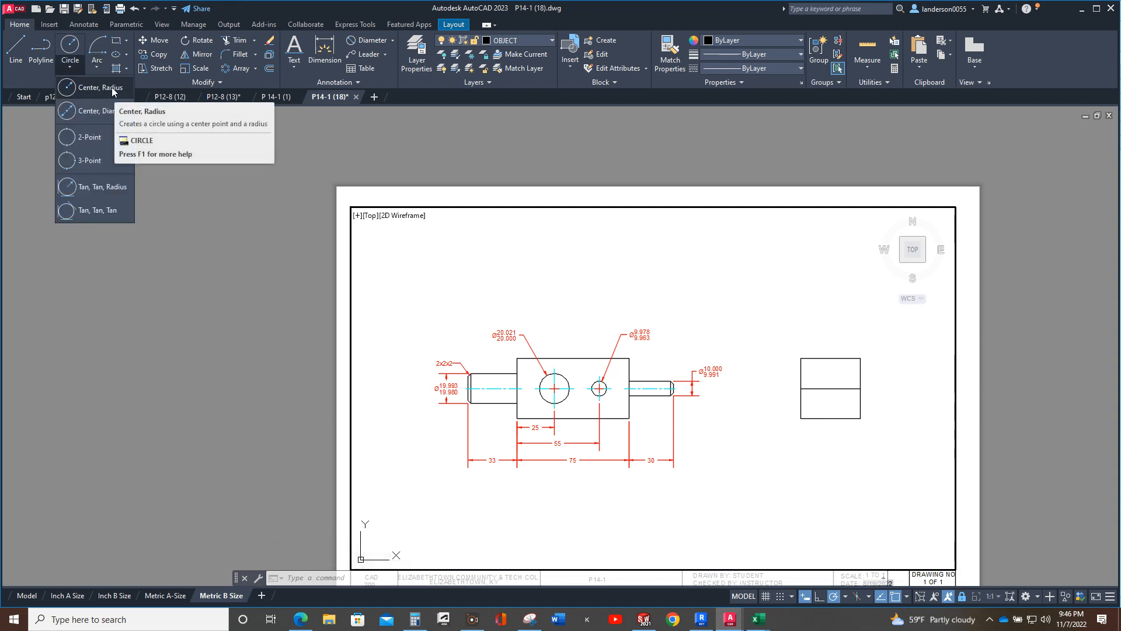
left_click(87, 87)
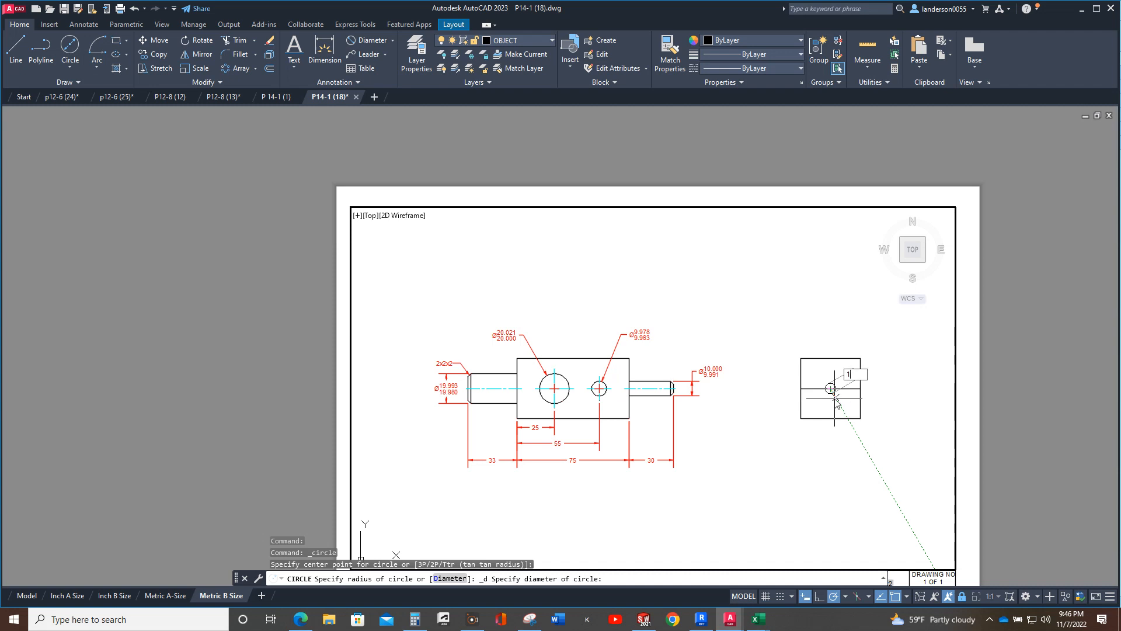
type("10")
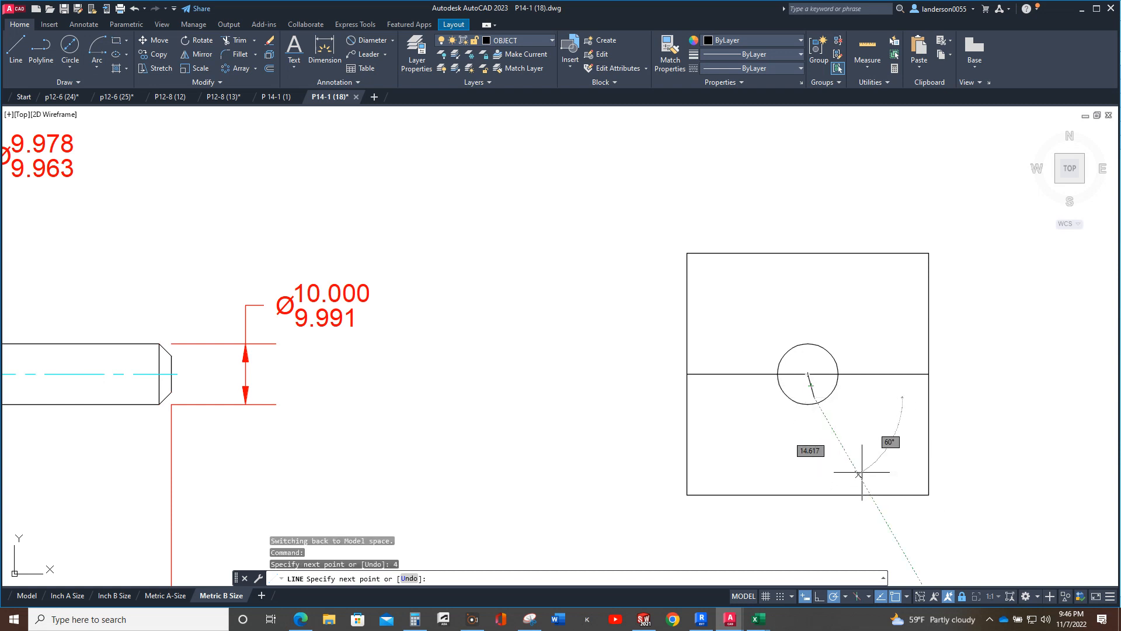
key("Escape")
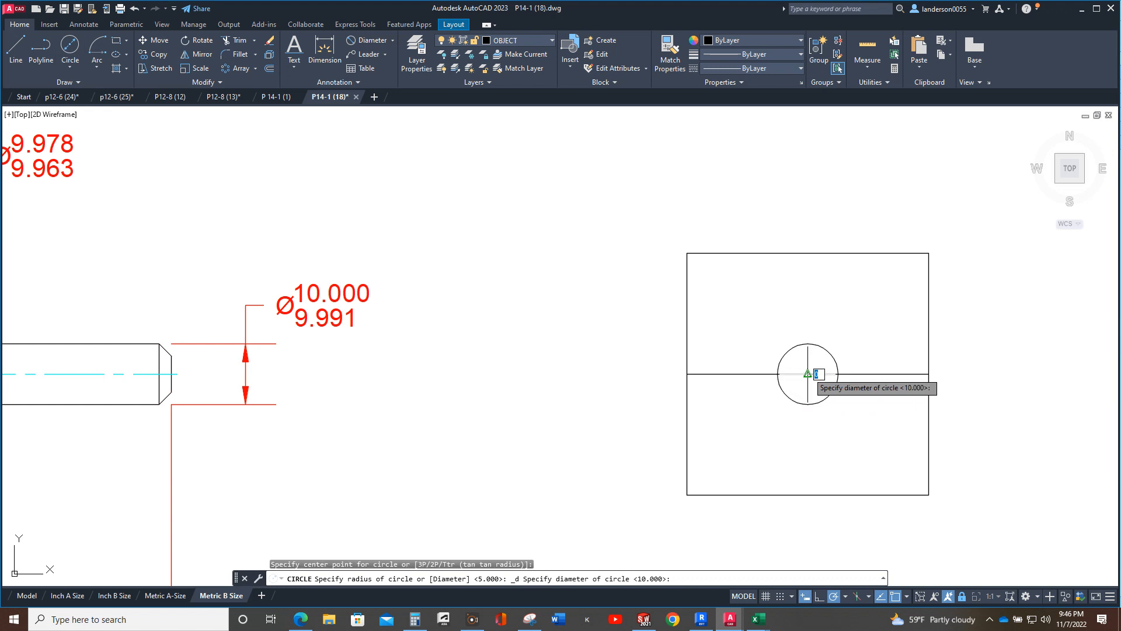
type("8")
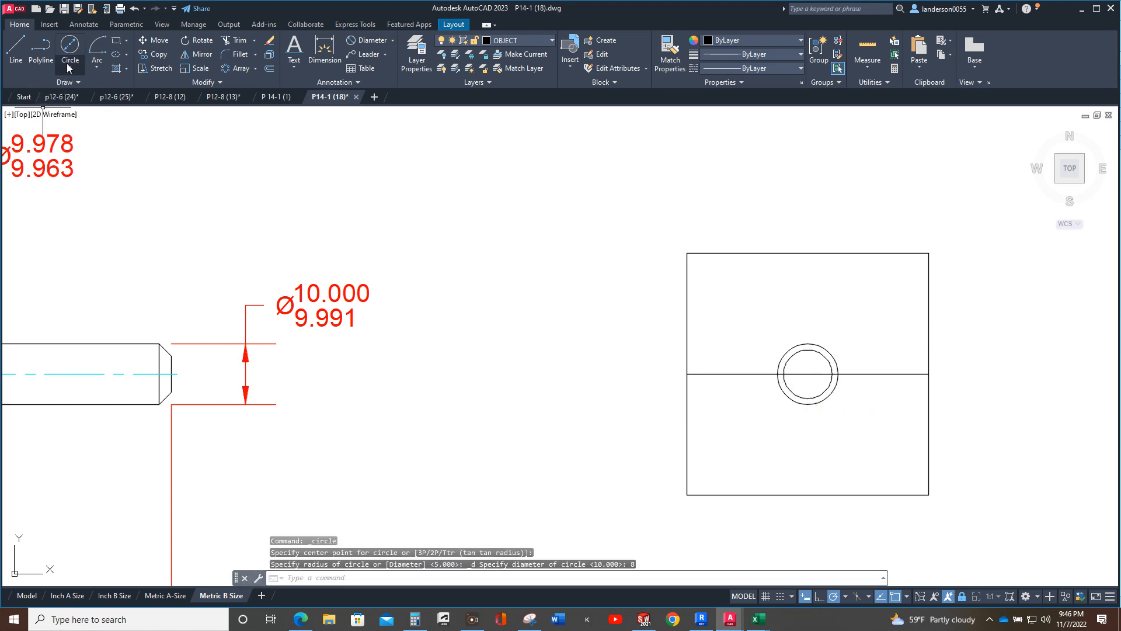
left_click(69, 54)
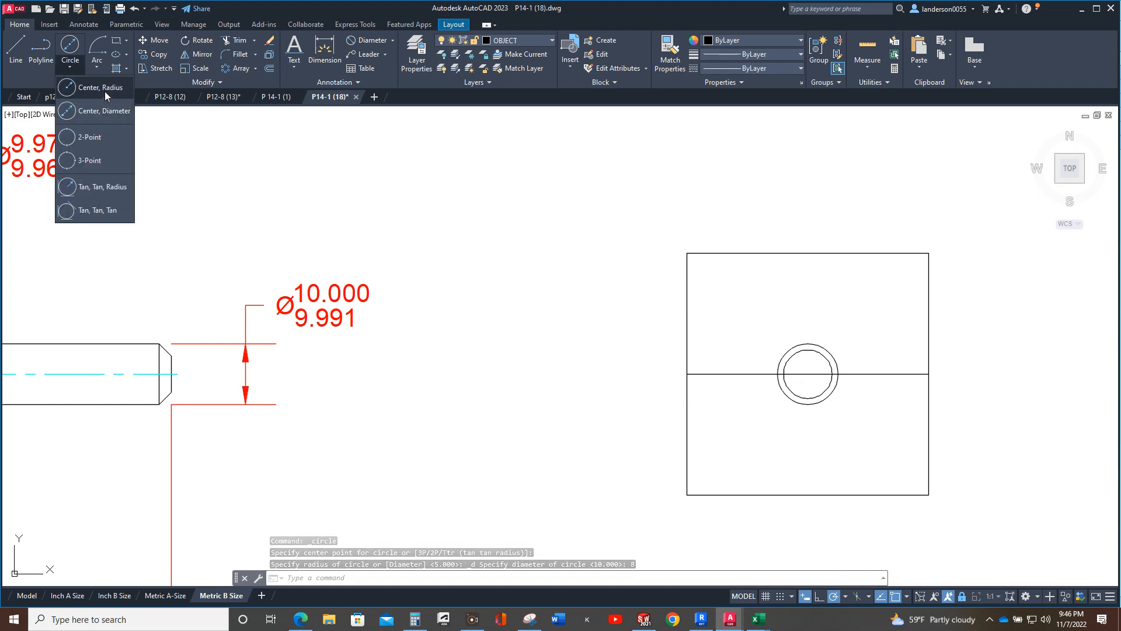
left_click(104, 87)
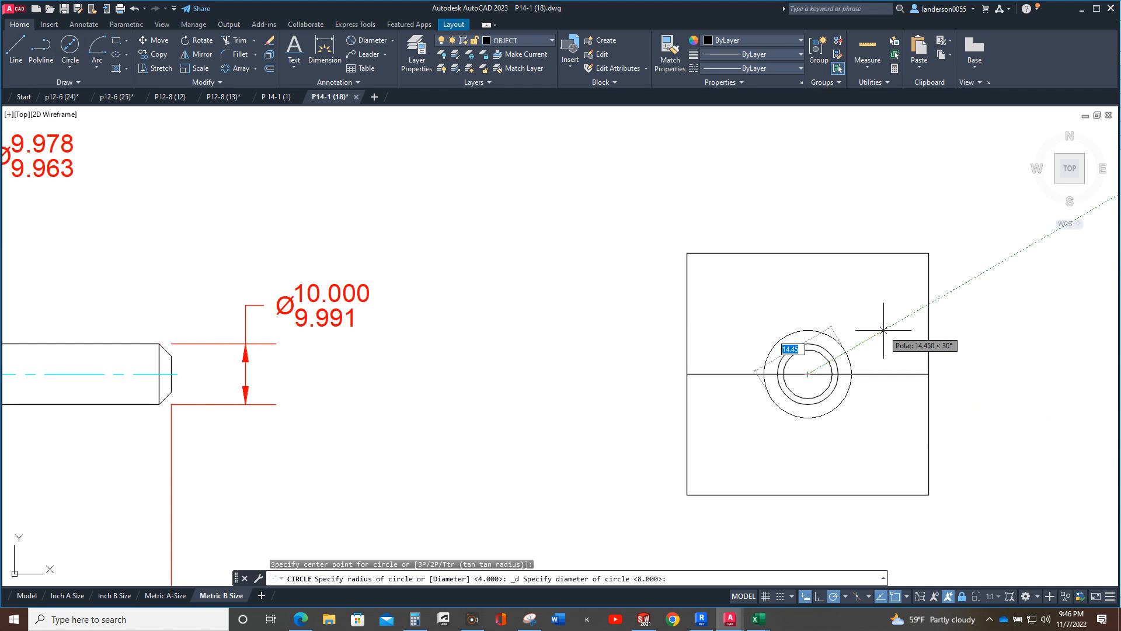
type("20")
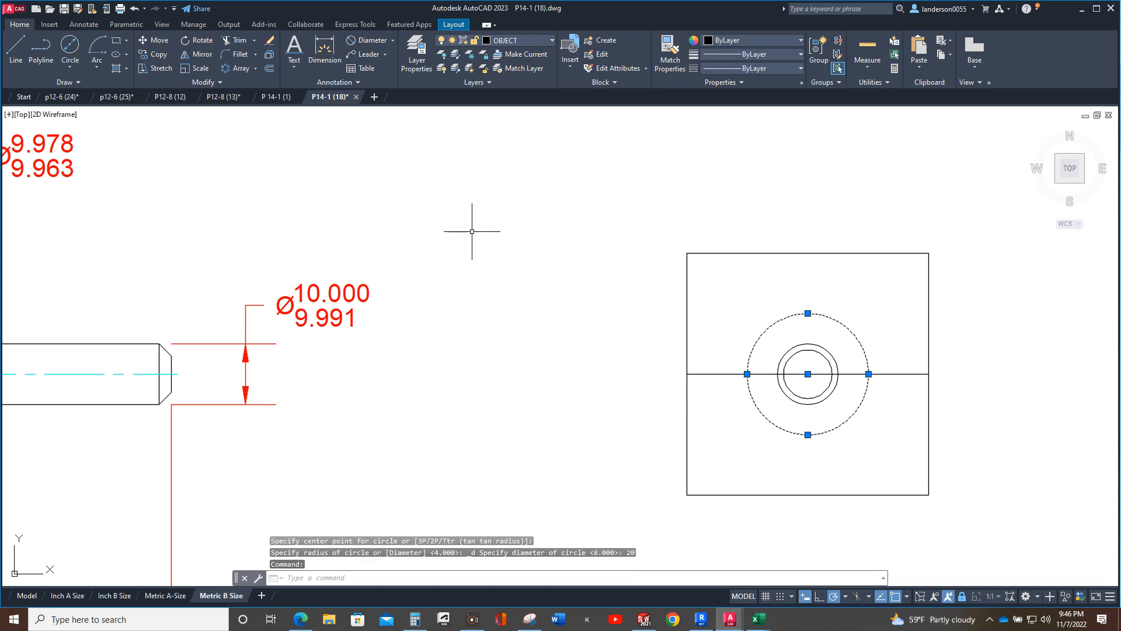
- Draw an 18-diameter circle on the HIDDEN layer around the bore
left_click(550, 40)
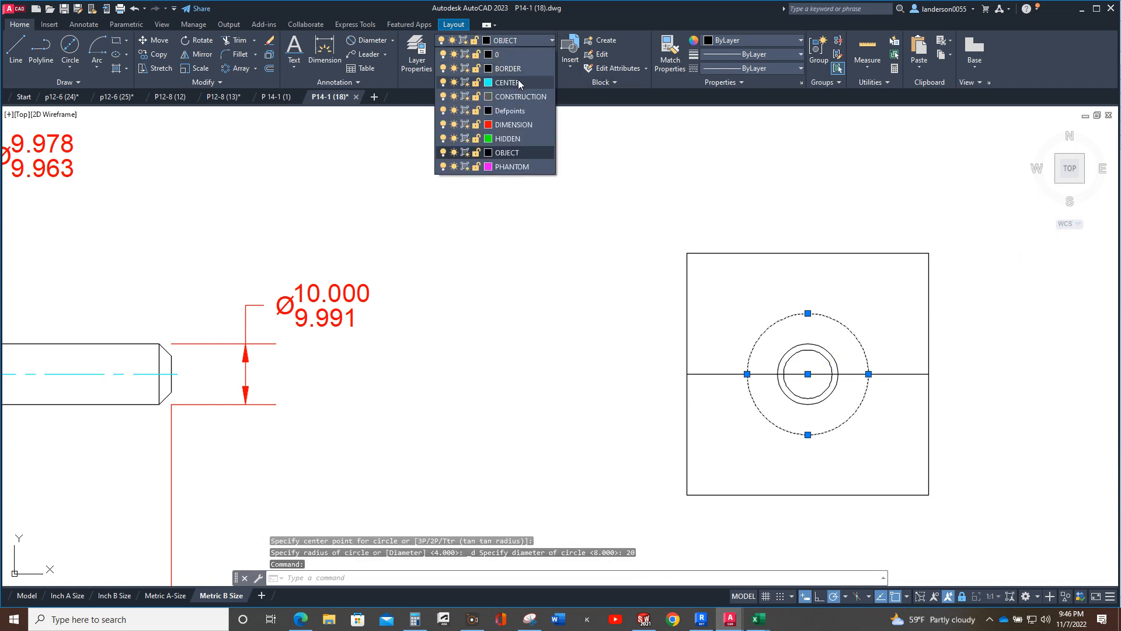
left_click(509, 138)
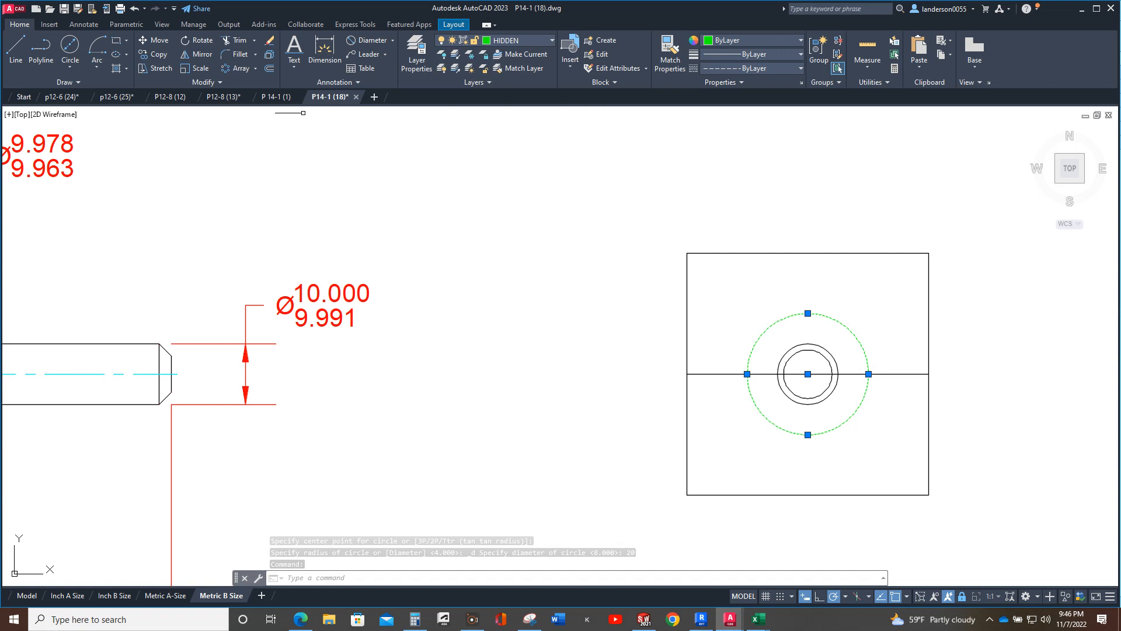
left_click(70, 51)
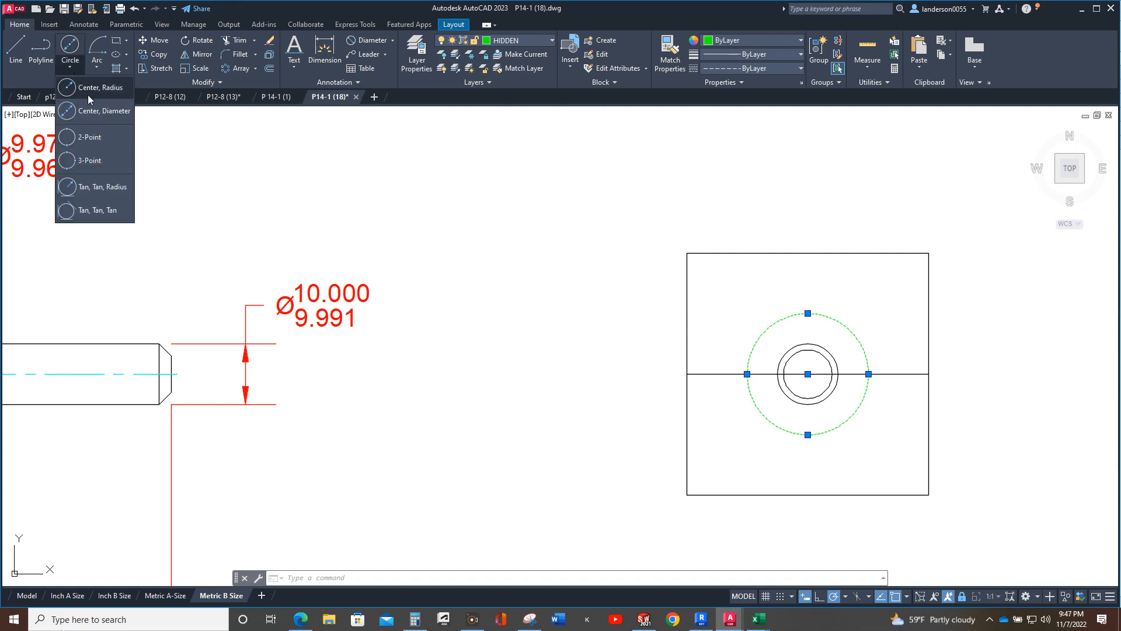
mouse_move(95, 111)
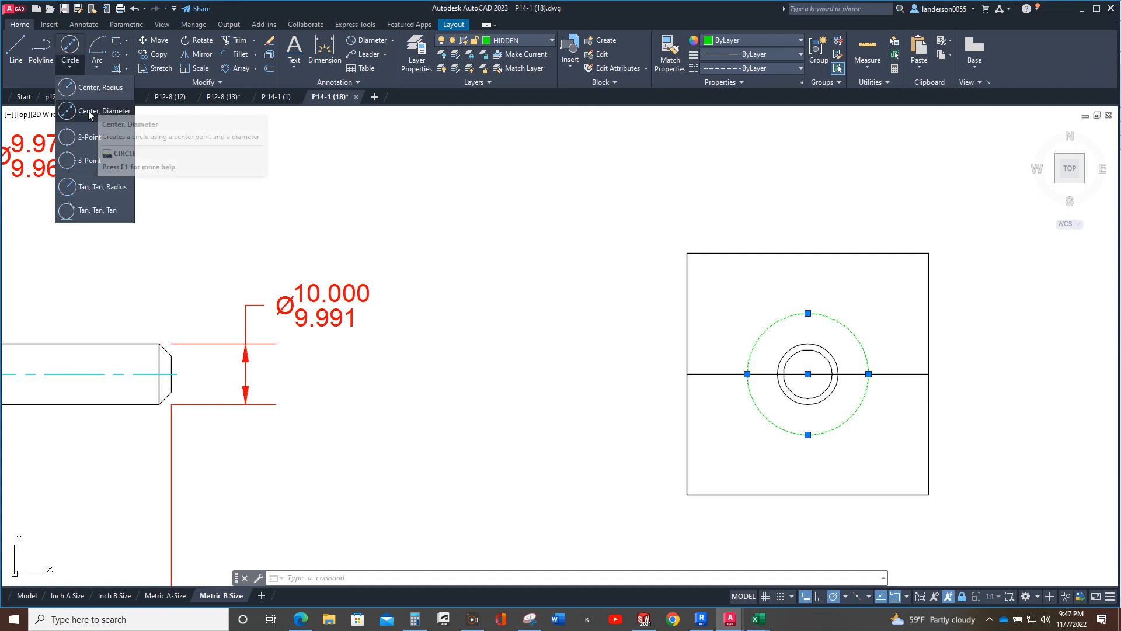
left_click(105, 111)
type("18")
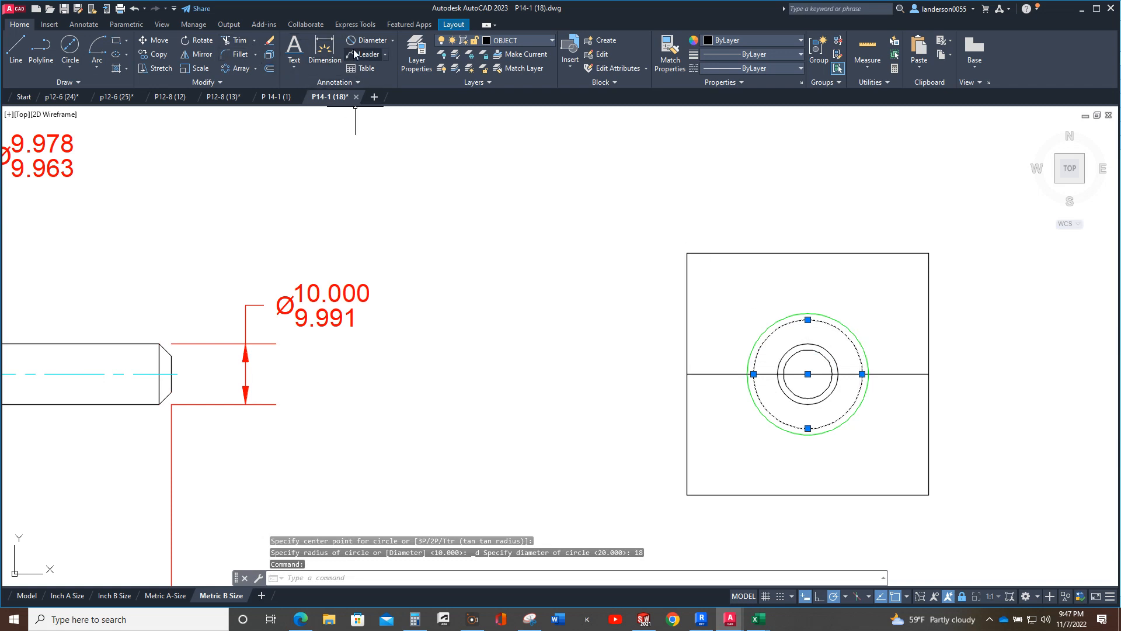
- Place the outer circles on HIDDEN and make CENTER the current layer
left_click(551, 40)
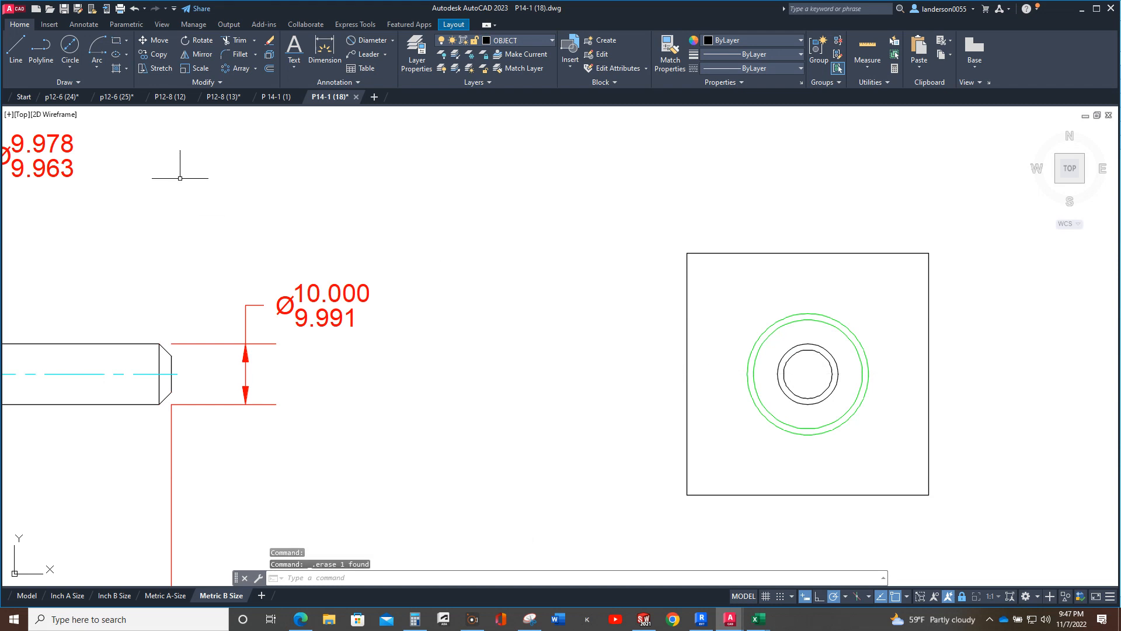
left_click(550, 40)
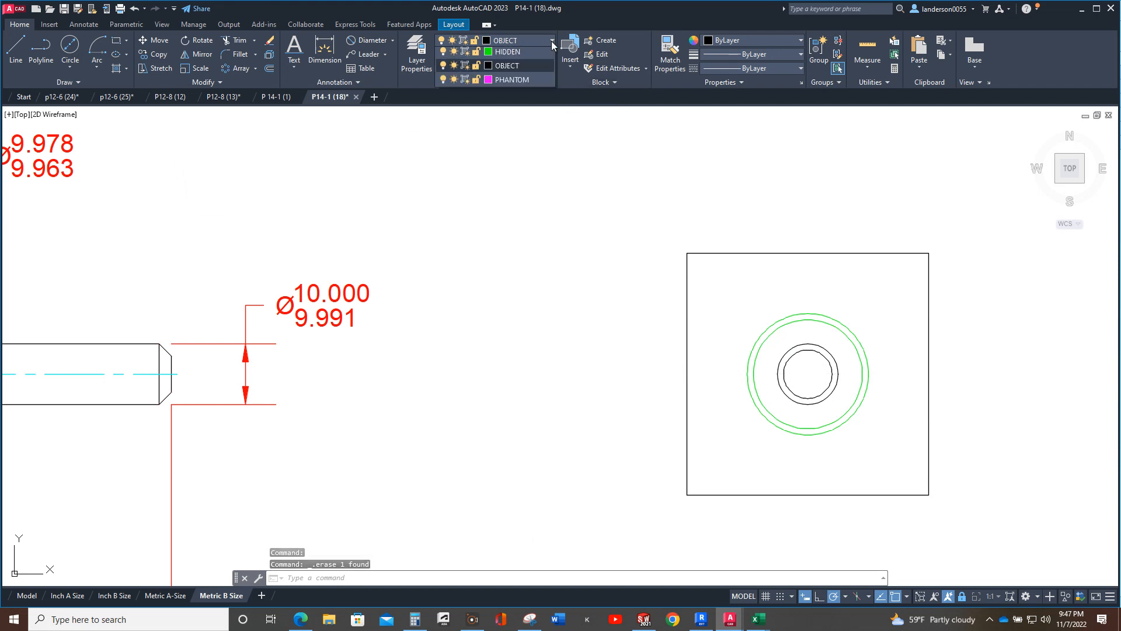
left_click(551, 40)
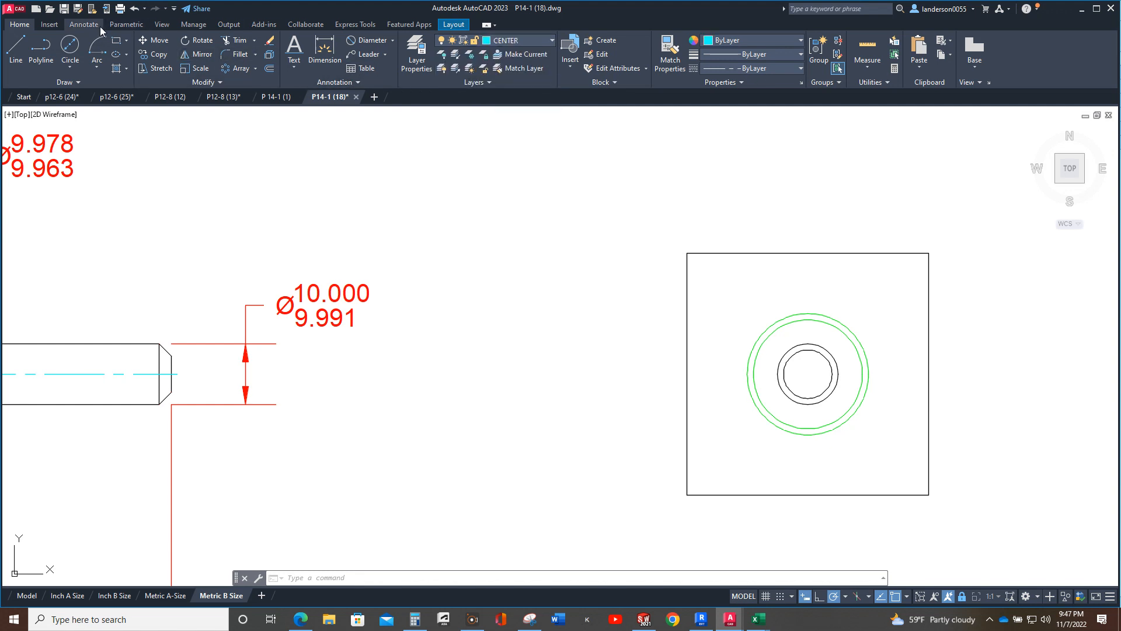
- Add a center mark to the end-view circles and lengthen its extensions past the outer circle
left_click(396, 60)
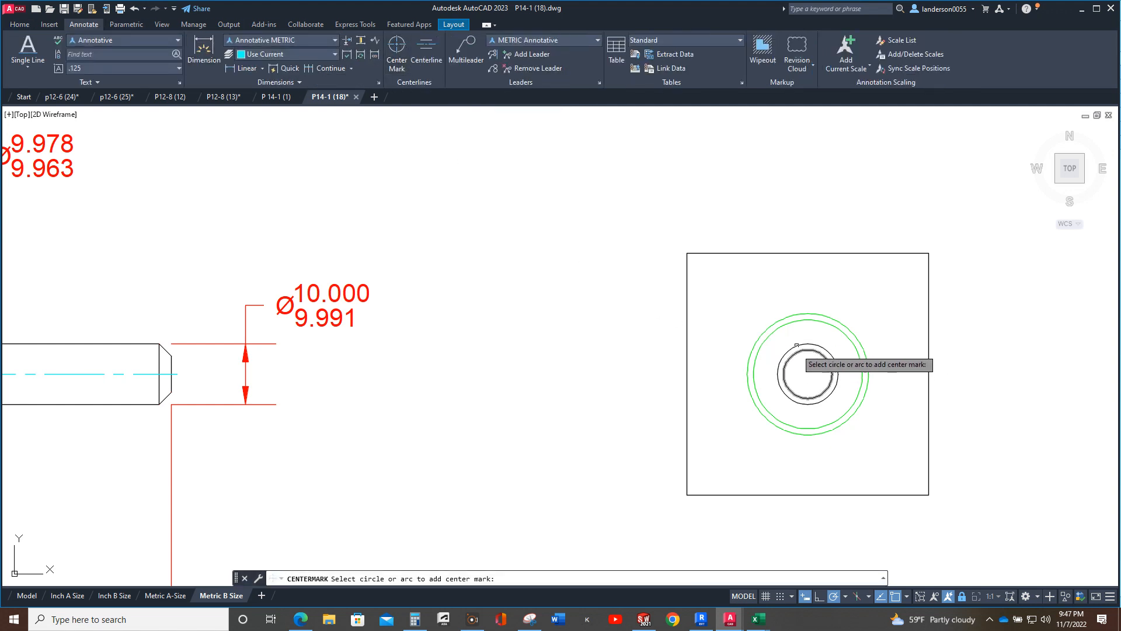
left_click(809, 372)
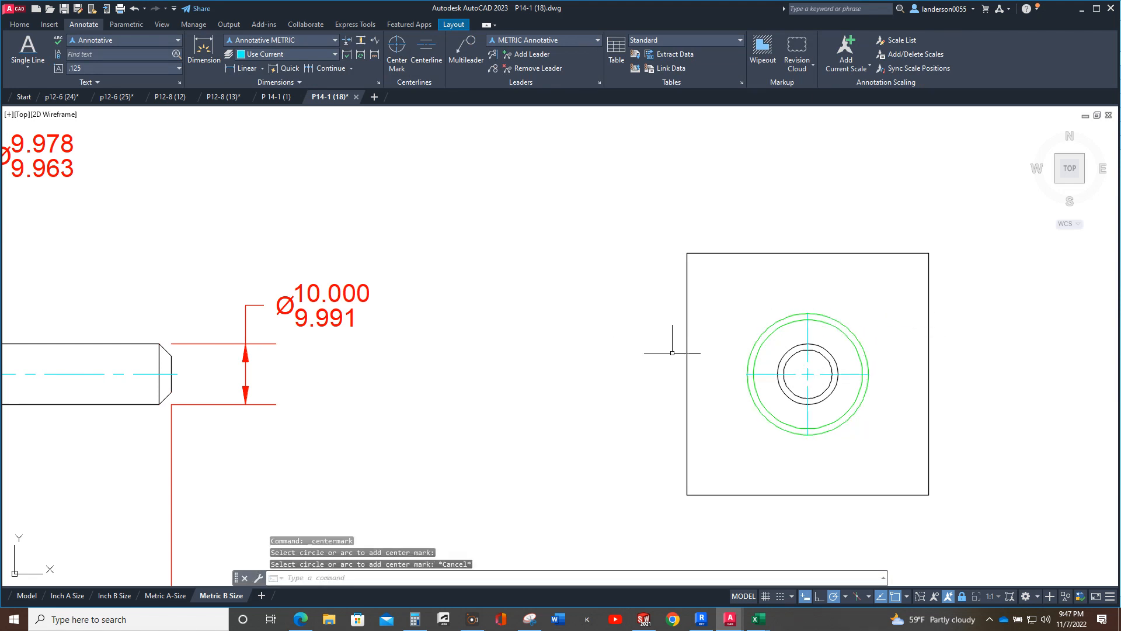
left_click(806, 372)
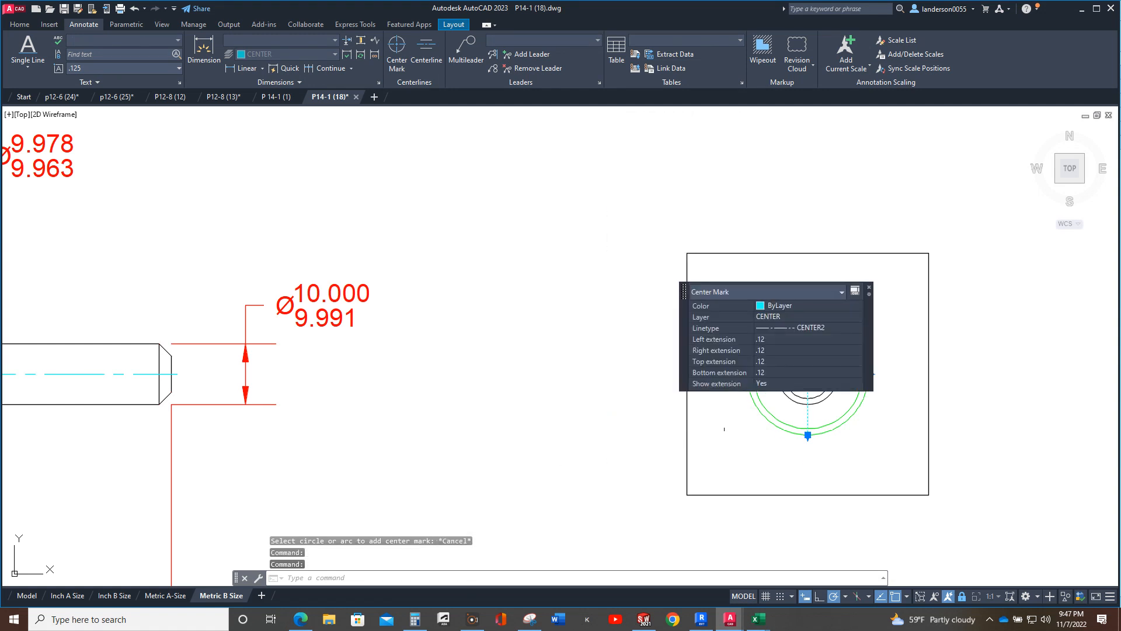
left_click(809, 339)
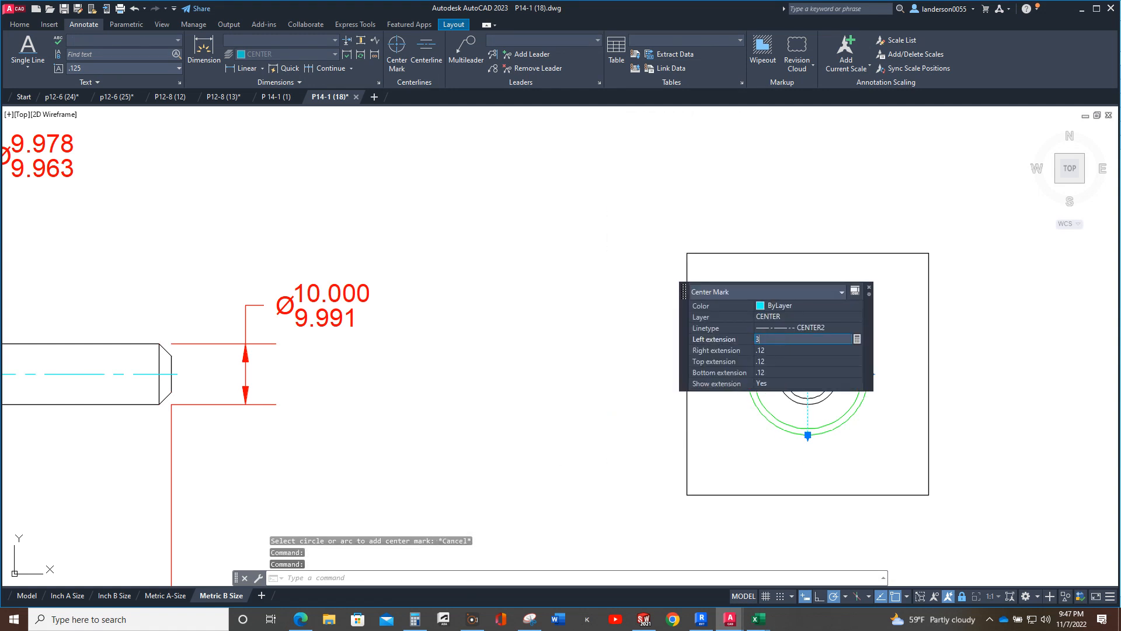
key("Enter")
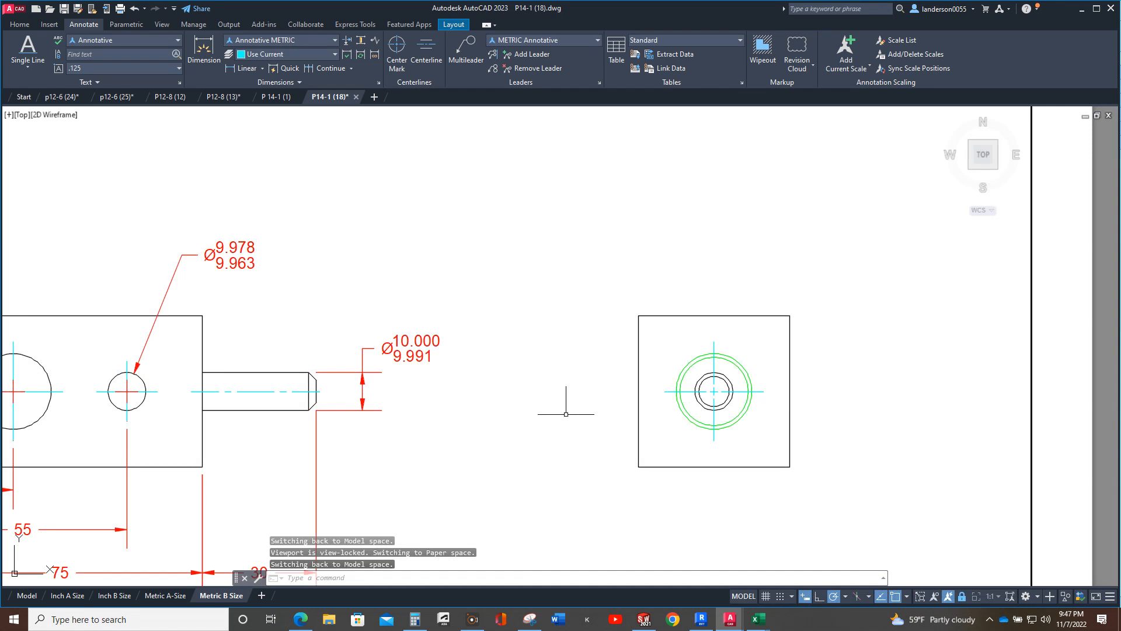
mouse_move(554, 423)
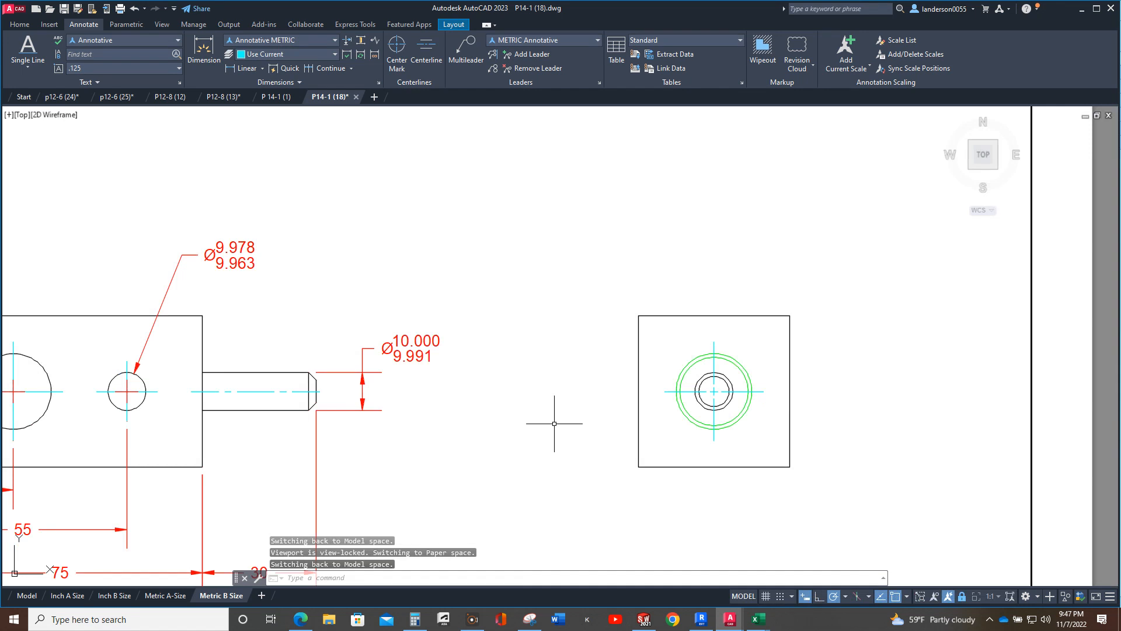
- Set LTSCALE to 10 and view Quick Properties of the two hidden circles
type("LTS")
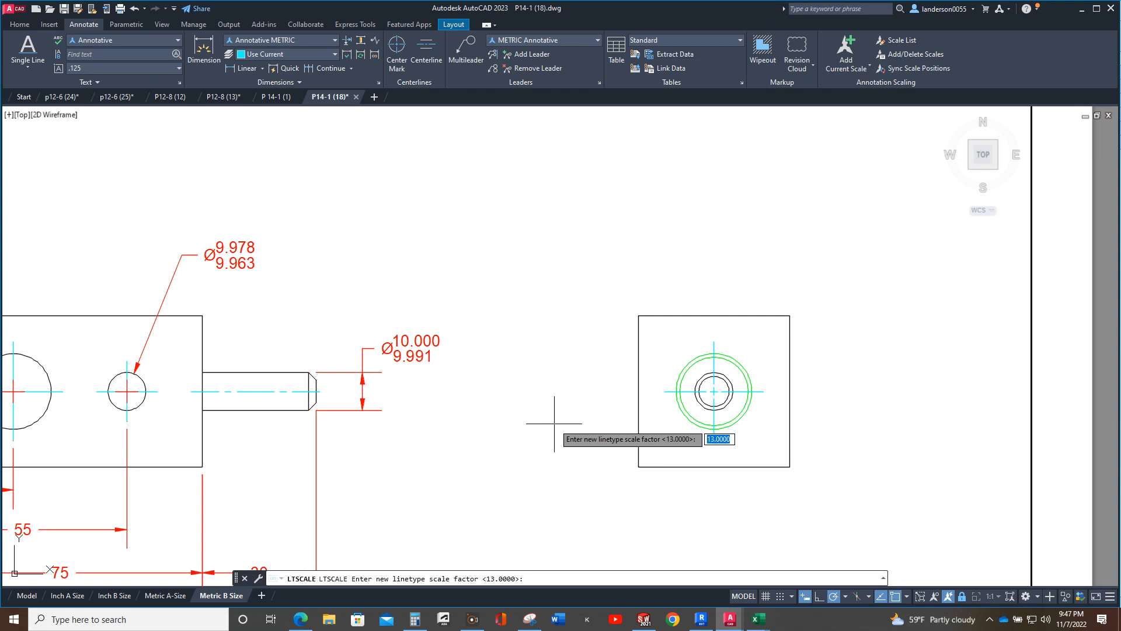
type("10")
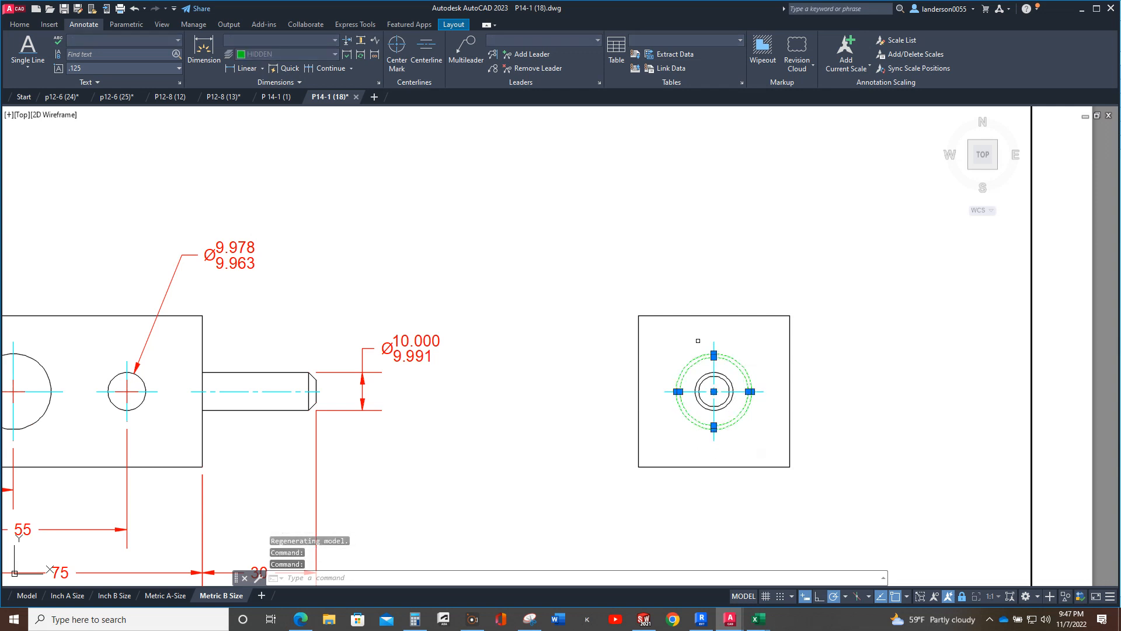
left_click(20, 23)
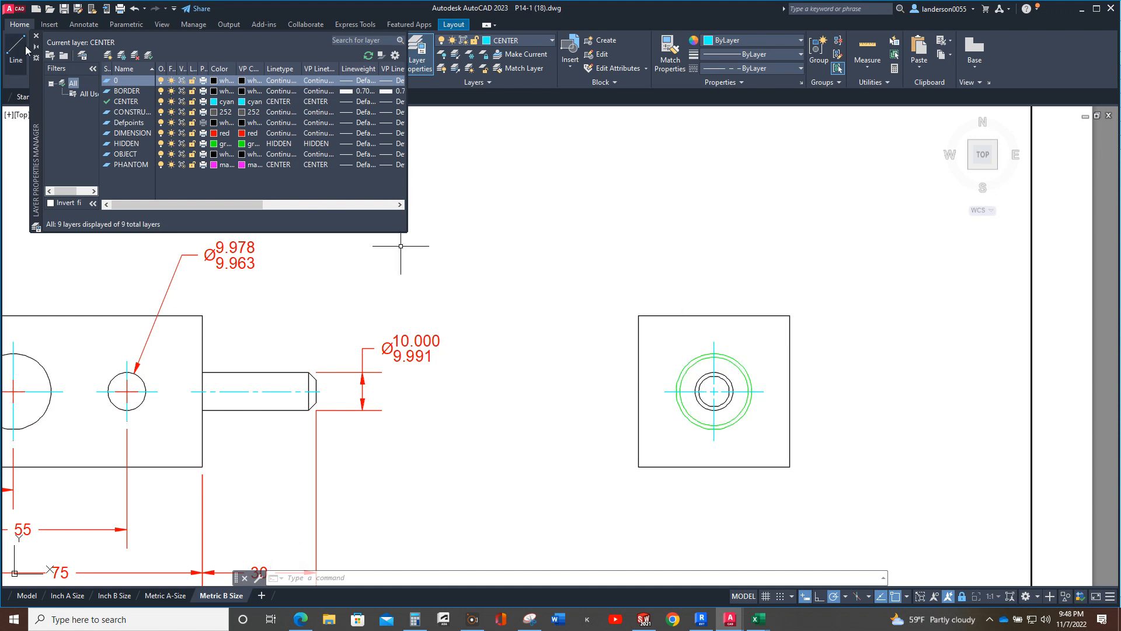
right_click(713, 391)
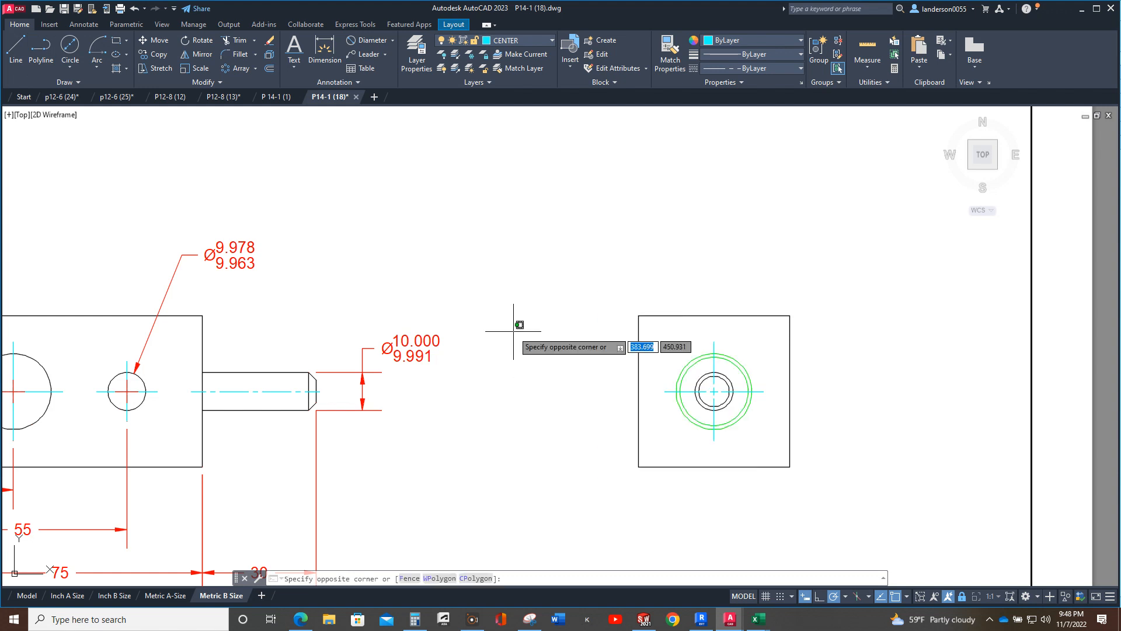
key("Escape")
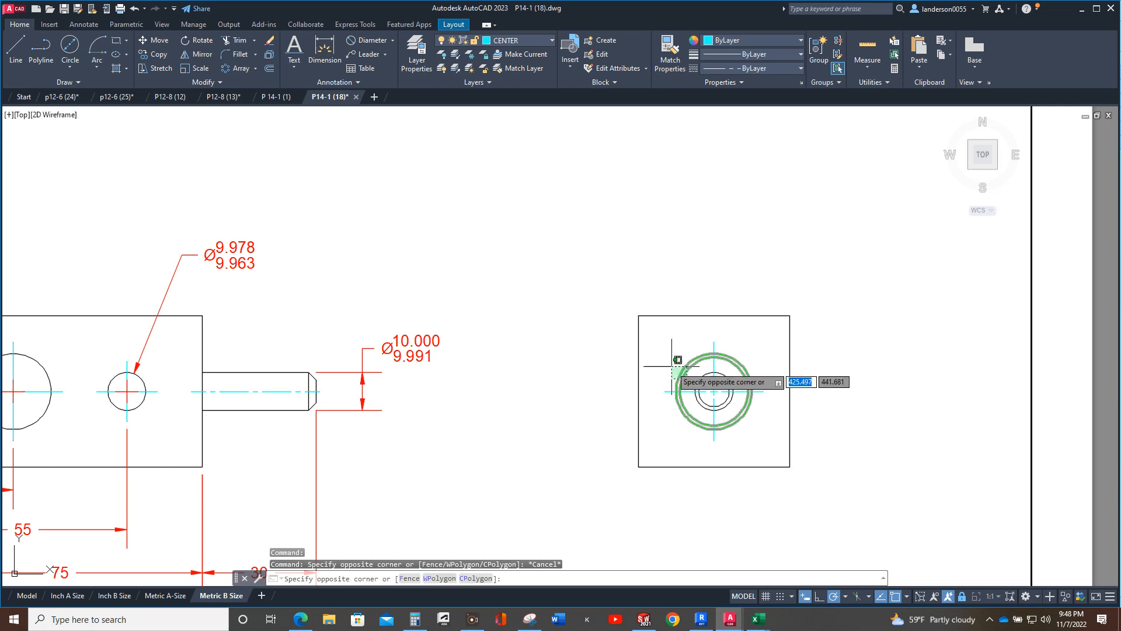
right_click(713, 392)
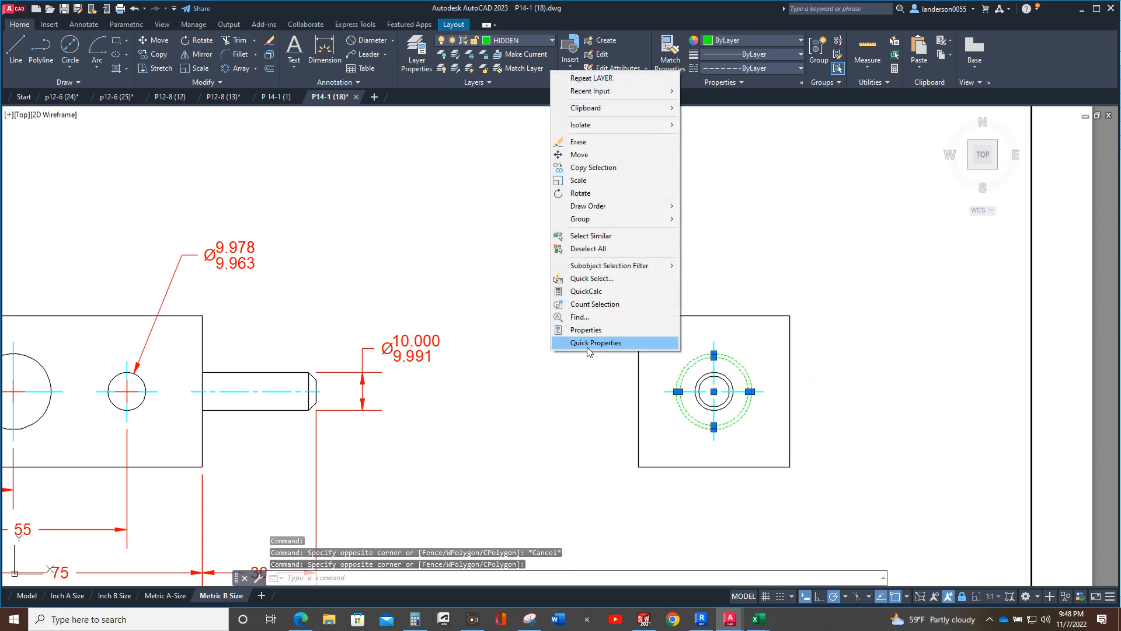
left_click(584, 329)
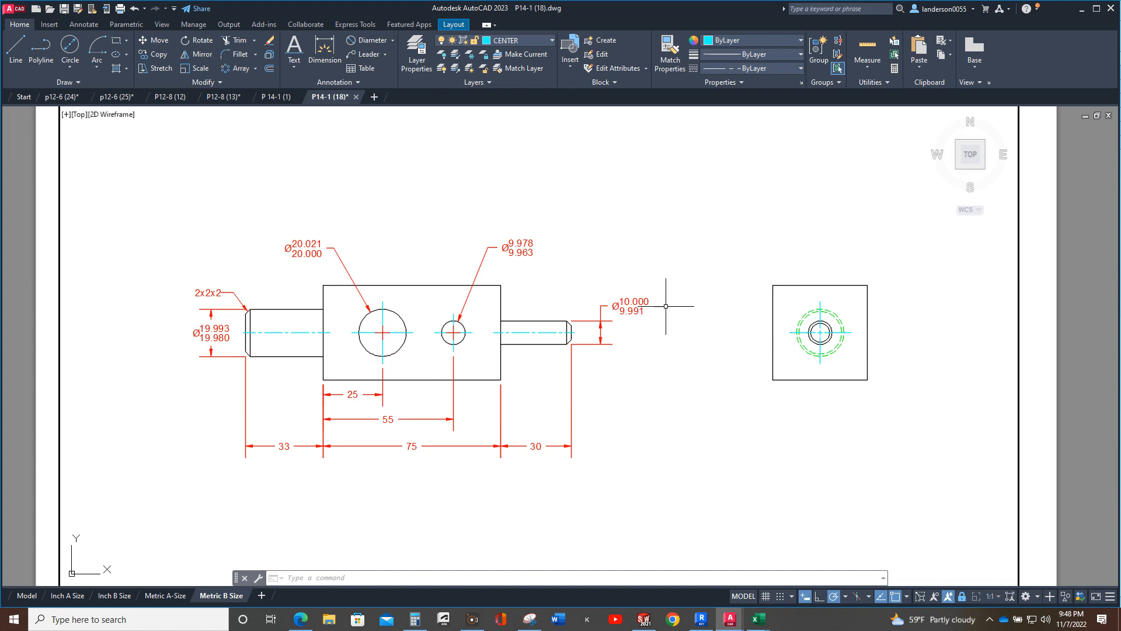
mouse_move(654, 303)
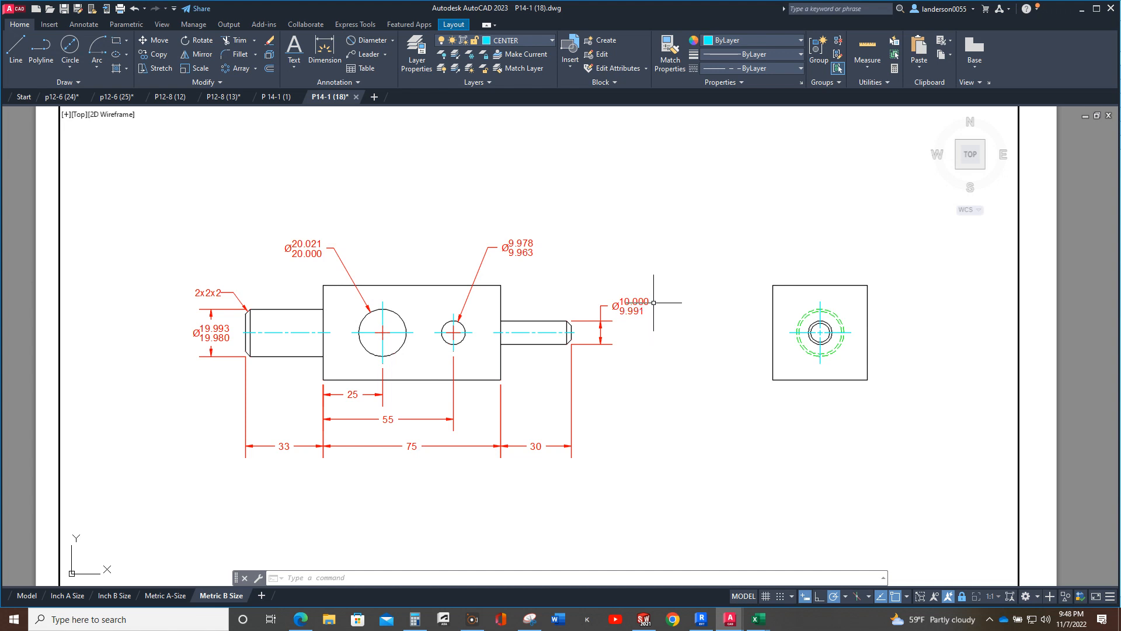
mouse_move(596, 293)
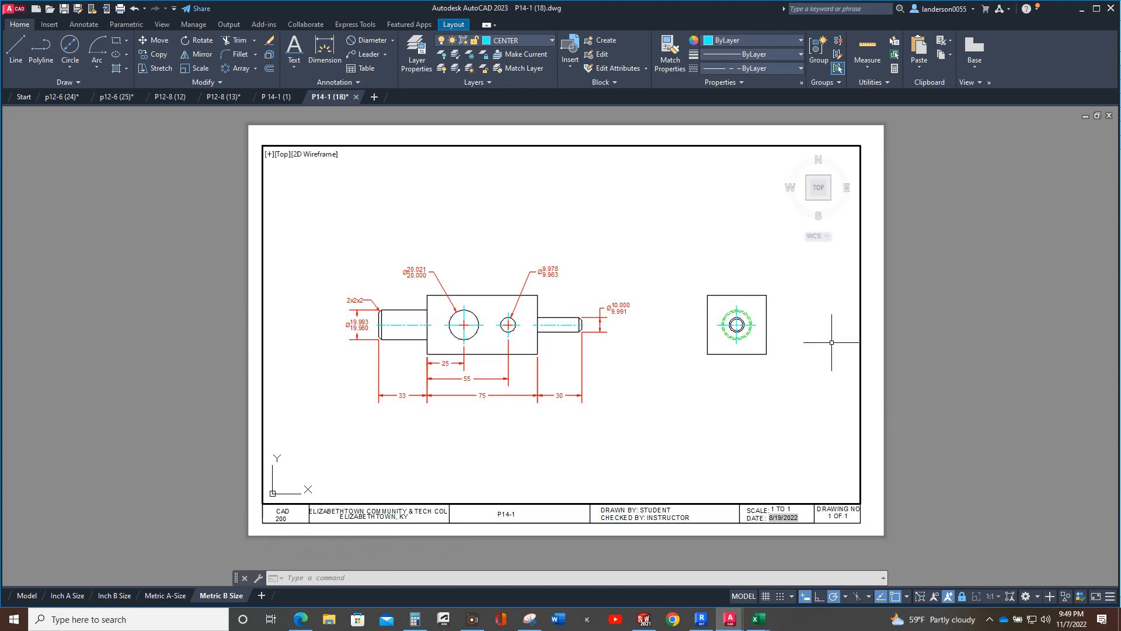
mouse_move(266, 337)
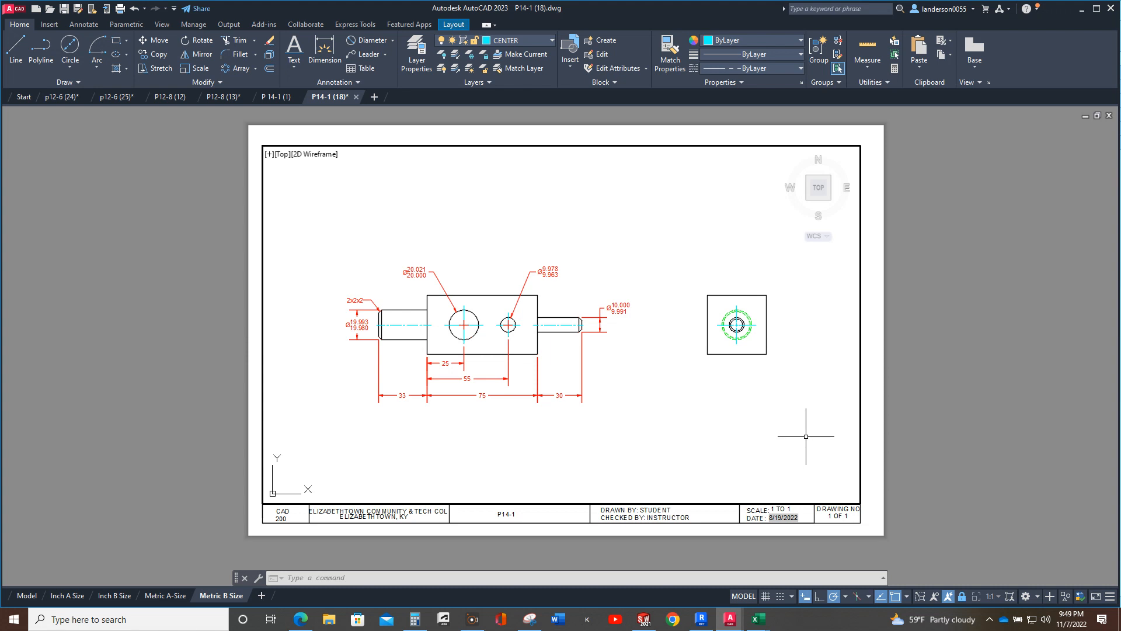
mouse_move(802, 430)
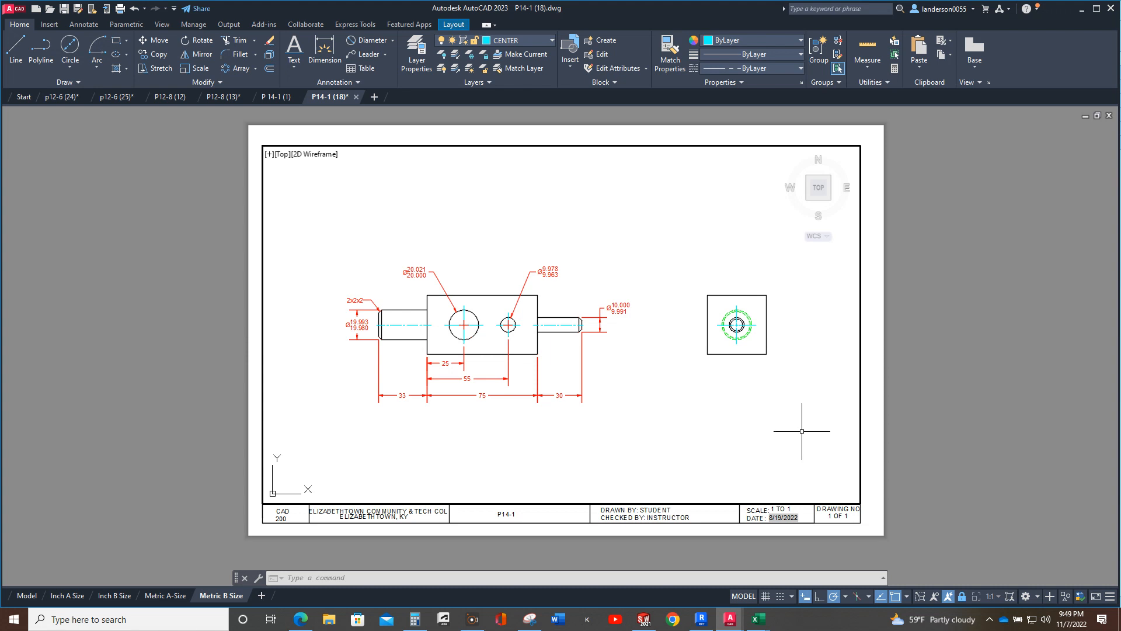